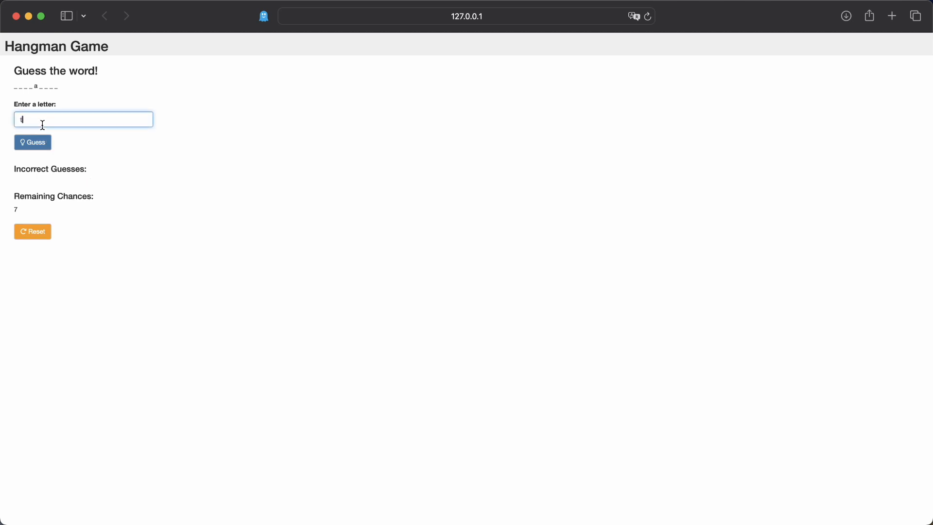
Submit letter guesses in the Hangman game so 't' is revealed next to 'a'
{"action": "left_click", "coordinate": [32, 143]}
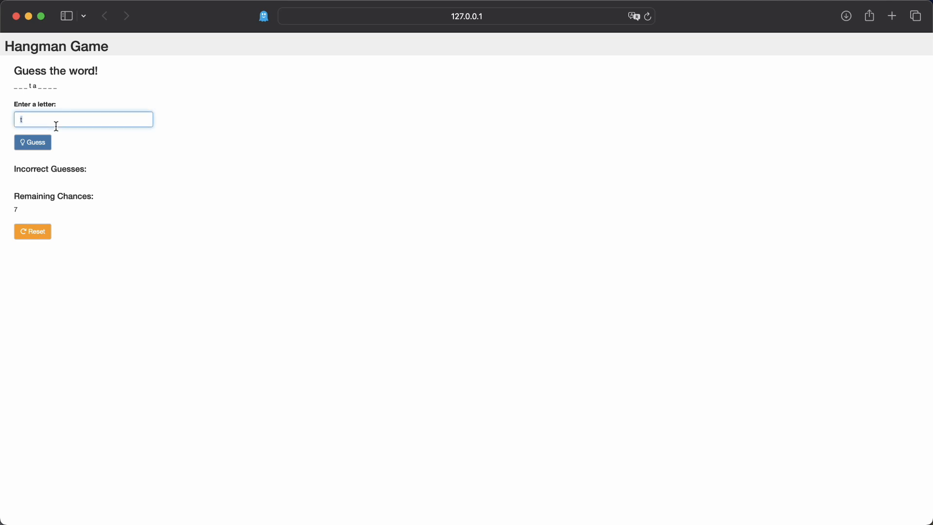
{"action": "left_click", "coordinate": [32, 142]}
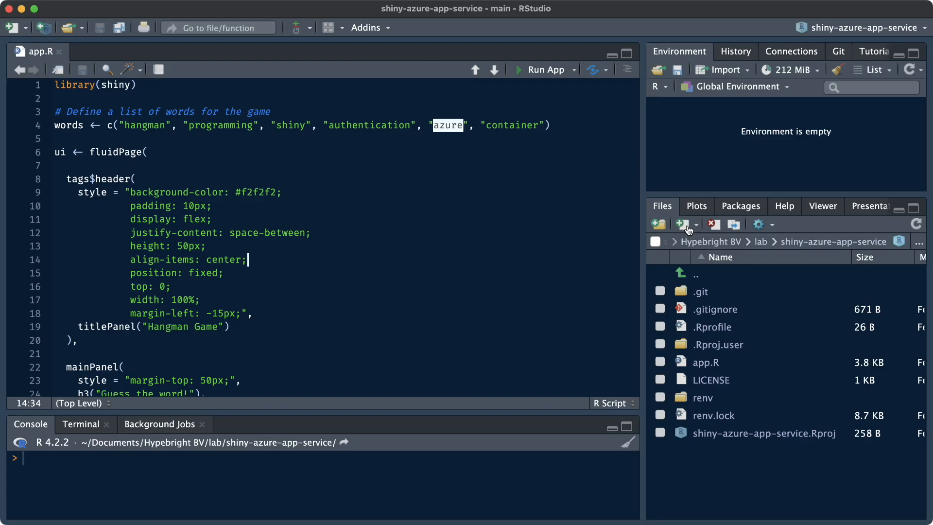
Create a Dockerfile on R 4.2.0 that installs renv v1.0.2 through remotes
{"action": "left_click", "coordinate": [684, 224]}
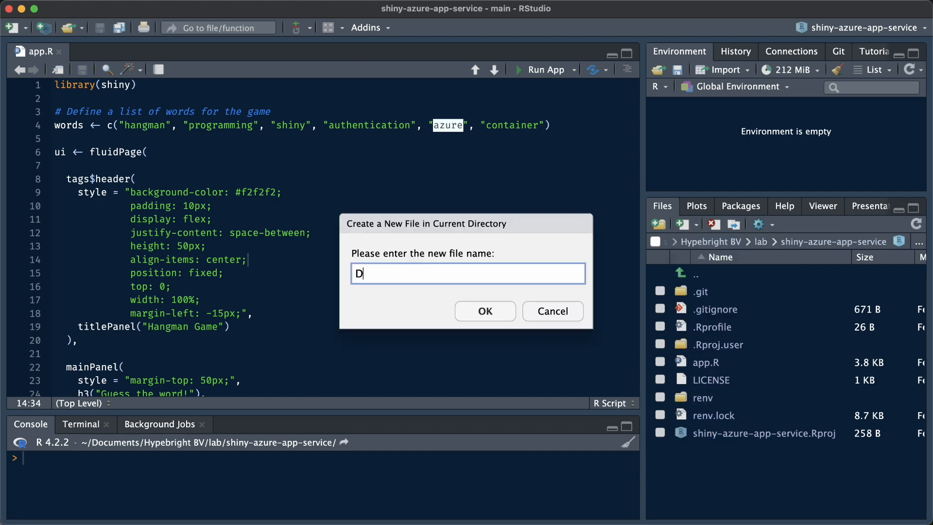
{"action": "left_click", "coordinate": [553, 311]}
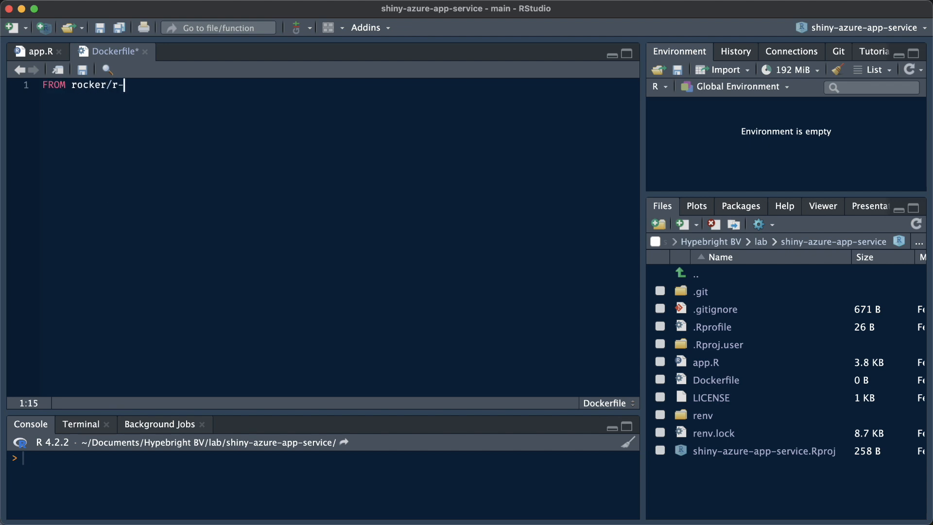
{"action": "type", "text": "ver:4.2.0"}
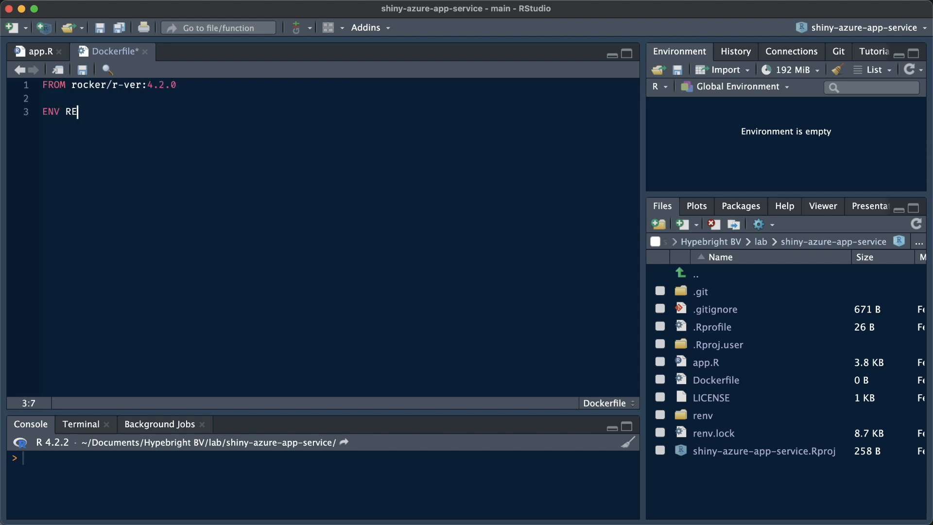
{"action": "type", "text": "NV_VERSION=v1.0.2"}
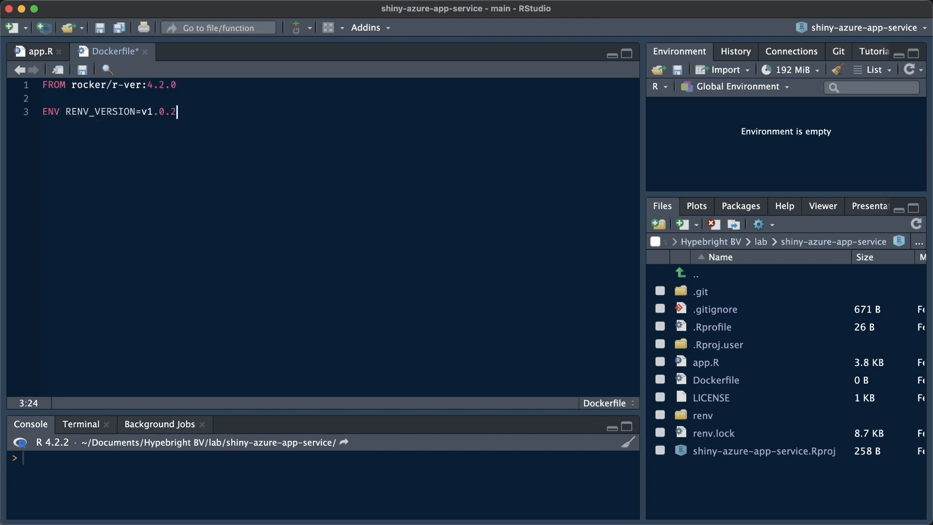
{"action": "type", "text": "RUN R -e \"install.packages('remotes"}
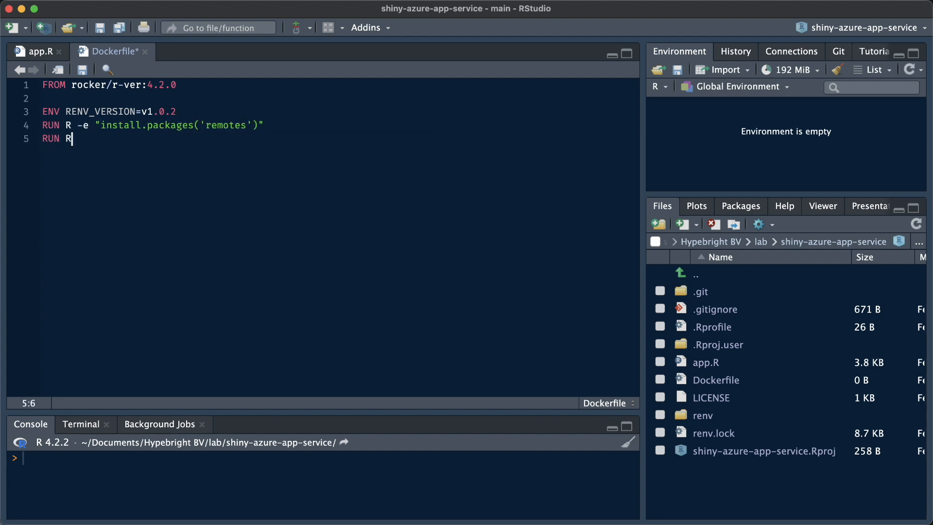
{"action": "type", "text": "-e \"remotes::install_gith\""}
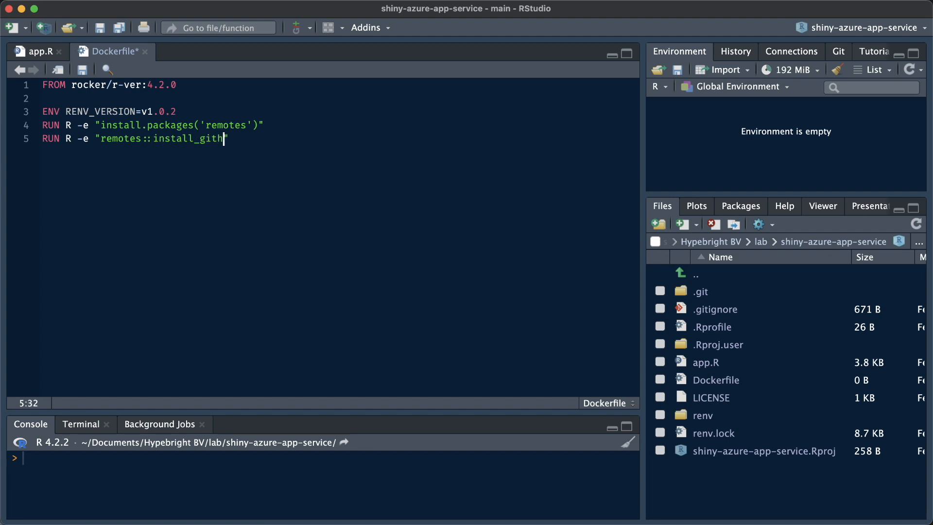
{"action": "type", "text": "ub('rstudio/renv@$"}
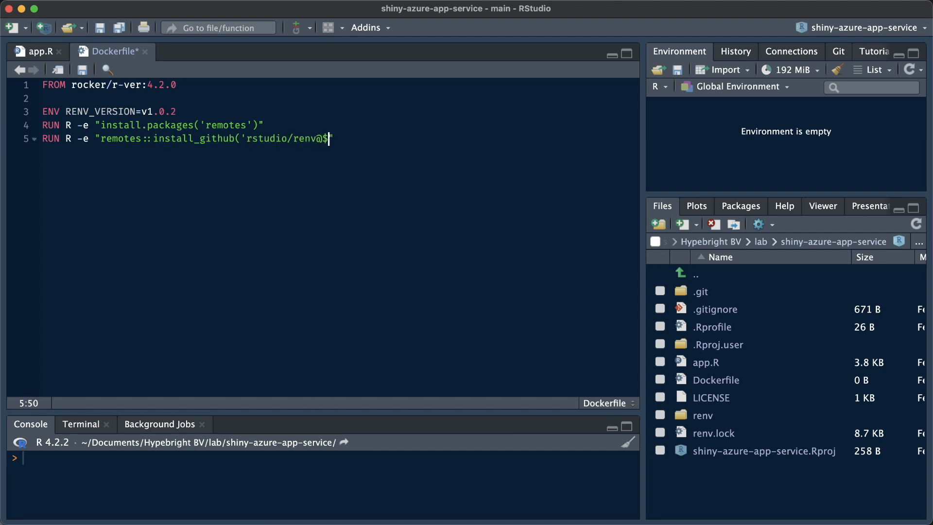
{"action": "type", "text": "{RENV_VERSION}"}
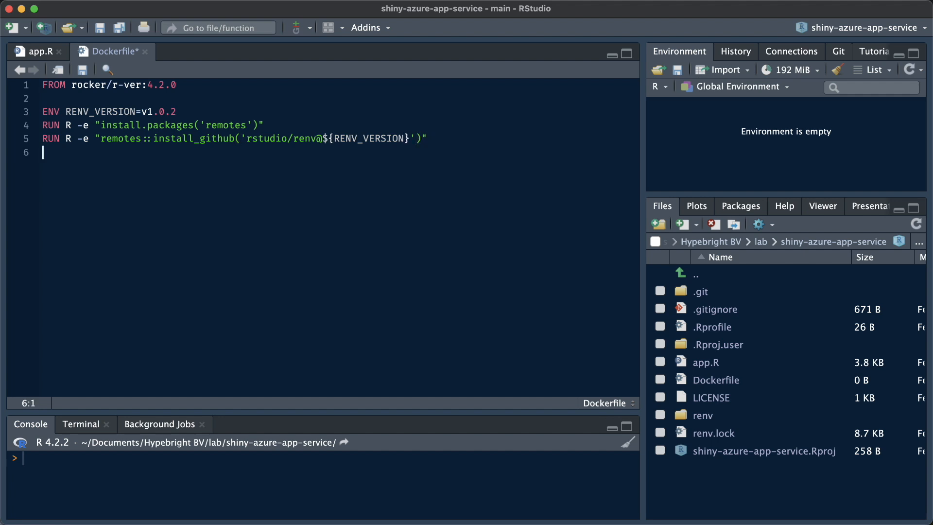
Add renv restore, copy the app, expose 3838, and run app.R on 0.0.0.0:3838
{"action": "type", "text": "RUN R -e \"options(ren"}
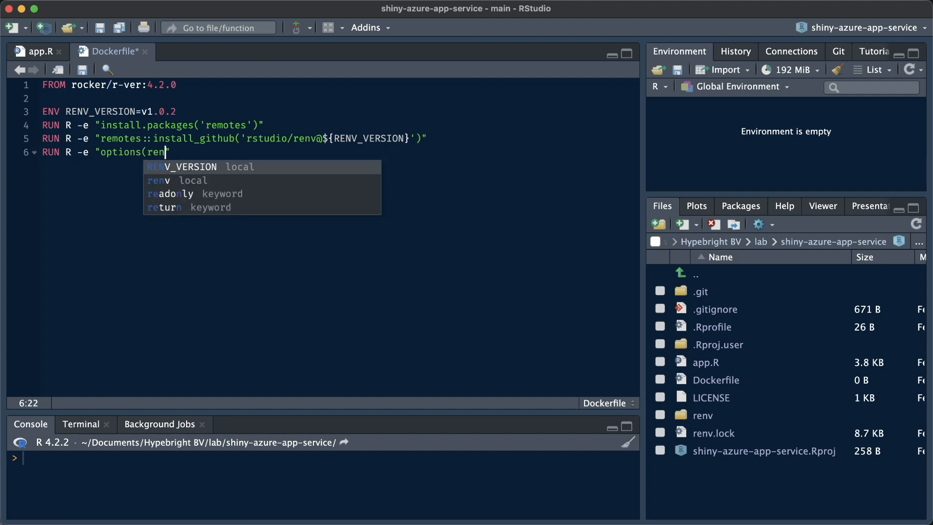
{"action": "type", "text": "v.config.repos.override = 'https://packagemanager.posit.co/cran/latest'"}
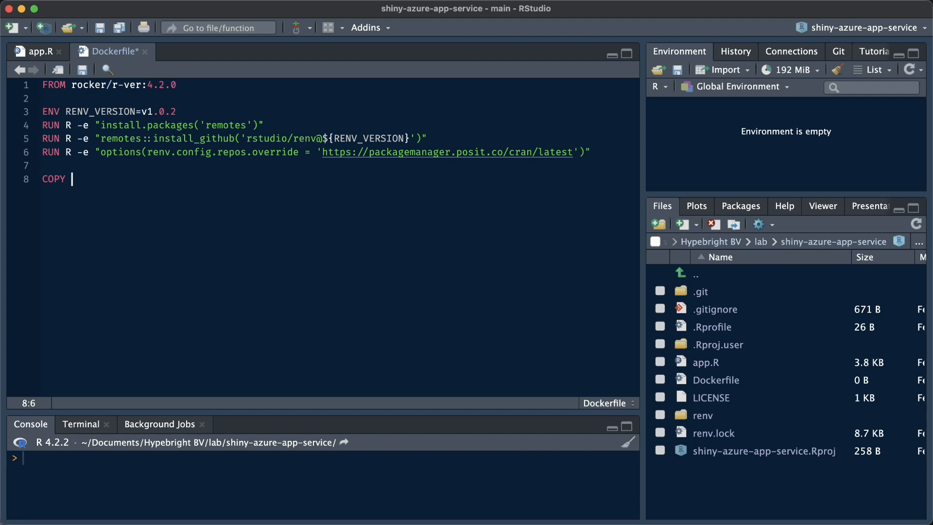
{"action": "type", "text": ". /app"}
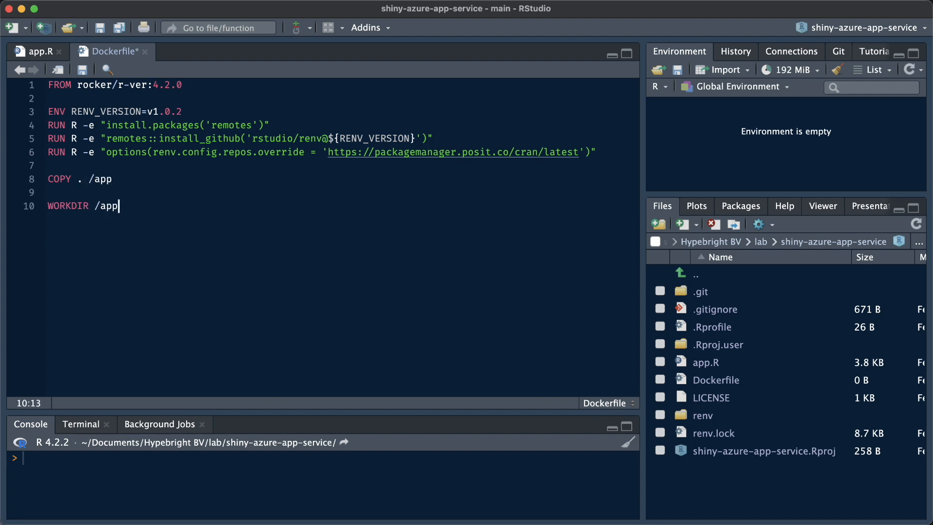
{"action": "type", "text": "RUN R -e \"renv::restore()\""}
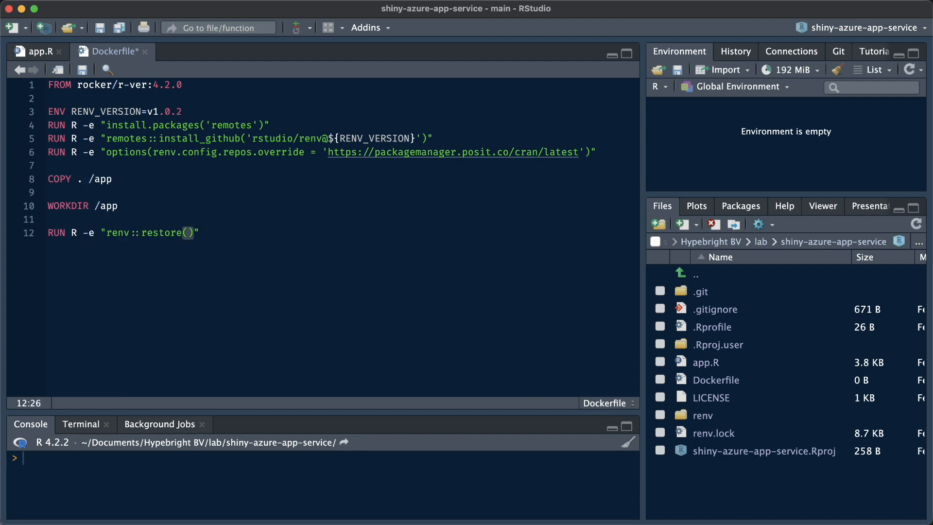
{"action": "type", "text": "EXPOSE 3838"}
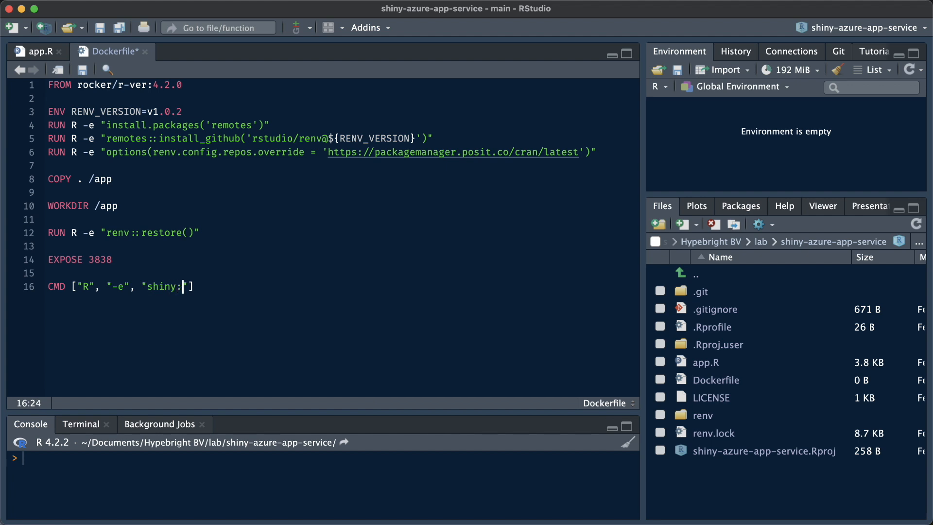
{"action": "type", "text": "runApp('./app.R"}
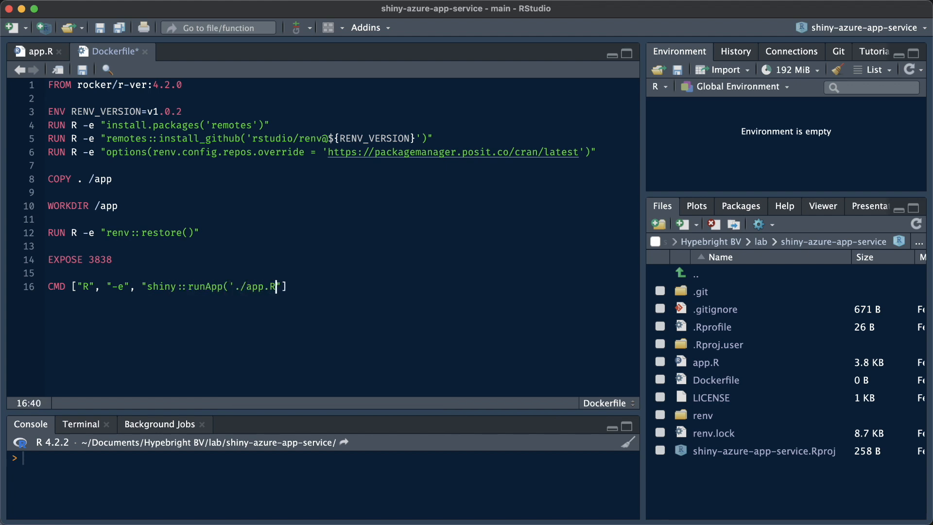
{"action": "type", "text": ", host='0.0.0.0'"}
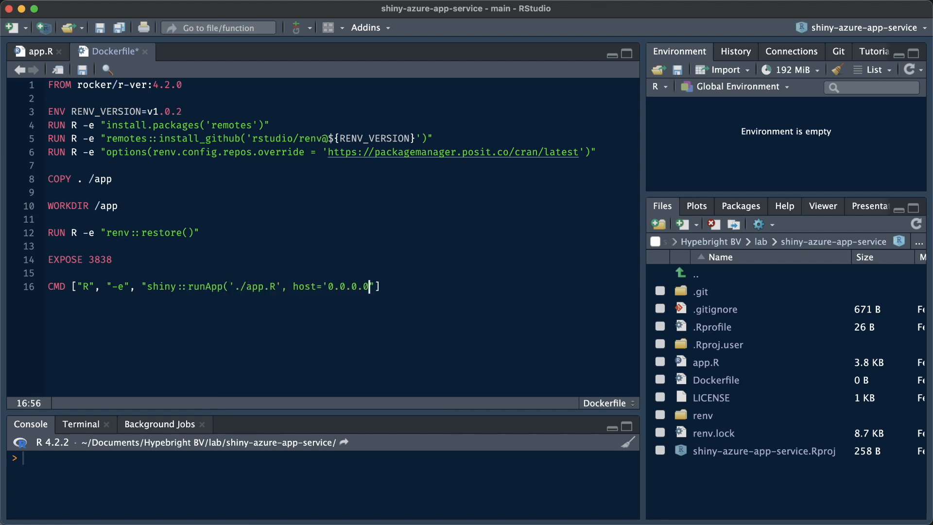
{"action": "type", "text": ", port=3838"}
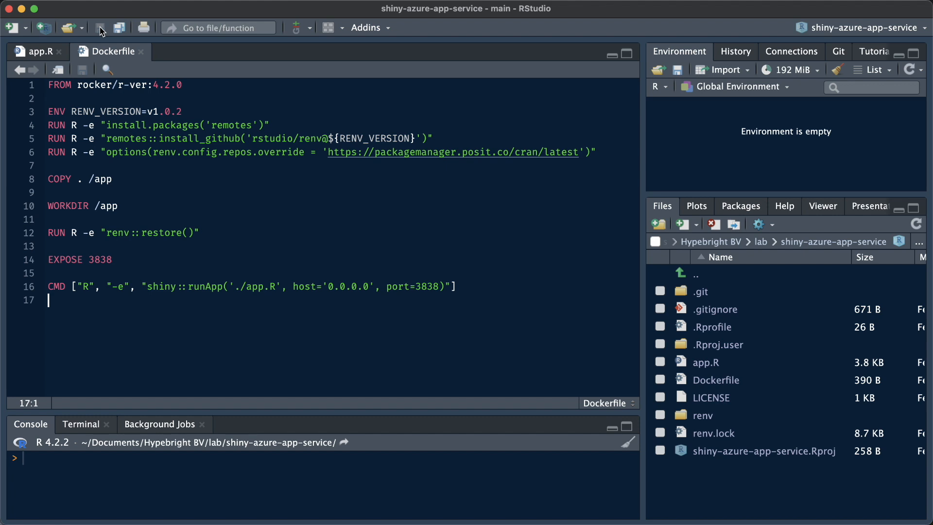
Run 'docker build -t shiny-azure-app-service .' in the RStudio terminal
{"action": "left_click", "coordinate": [80, 425]}
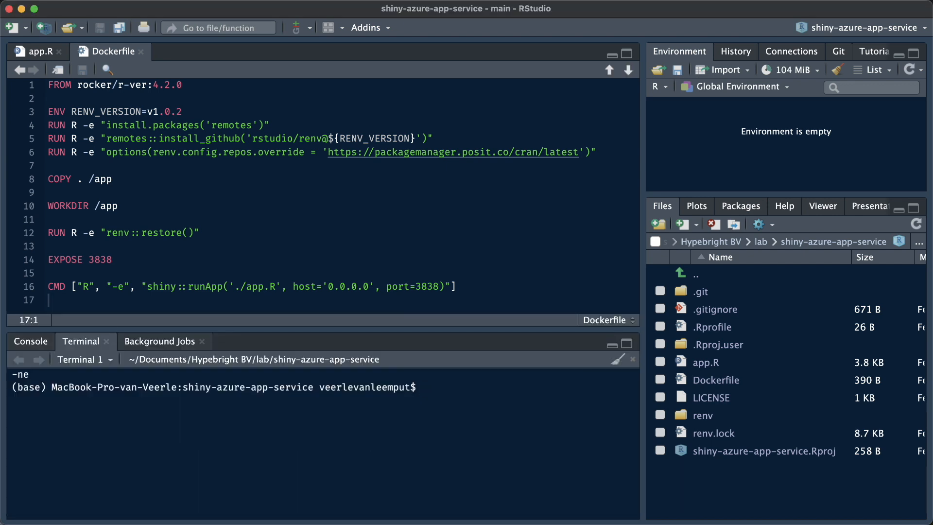
{"action": "type", "text": "docke"}
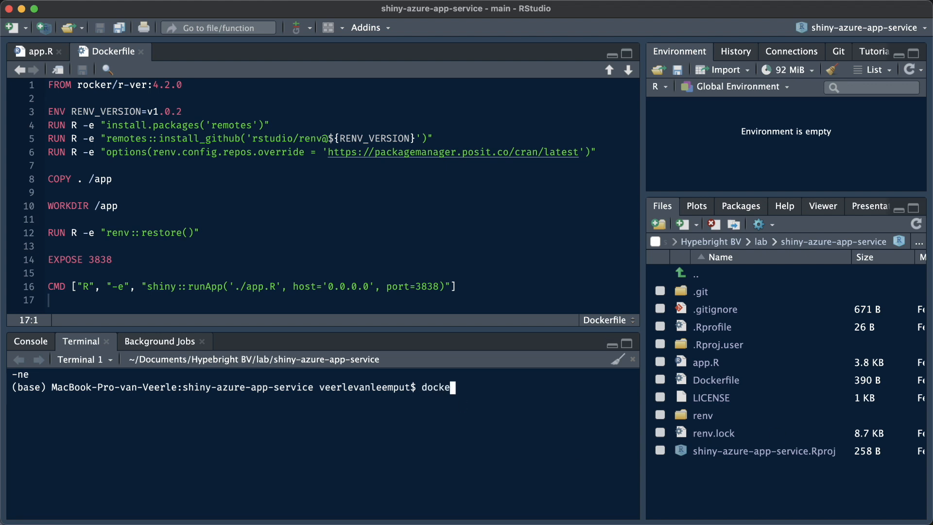
{"action": "type", "text": "r build -t shiny-azure-app-servi"}
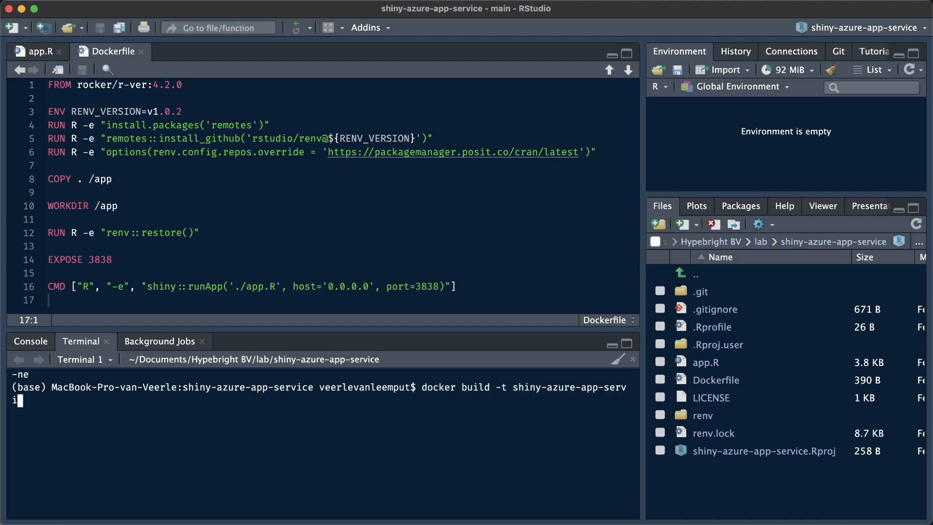
{"action": "key", "text": "Enter"}
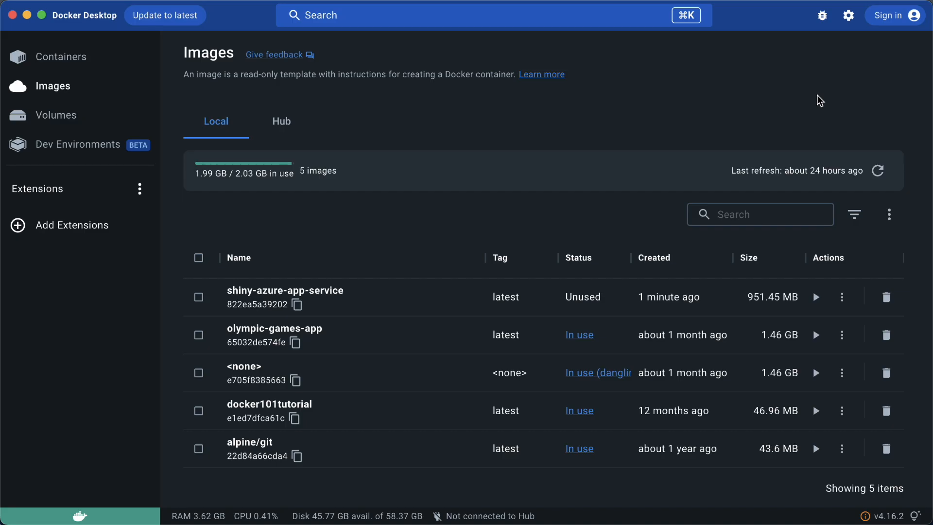
{"action": "mouse_move", "coordinate": [357, 294]}
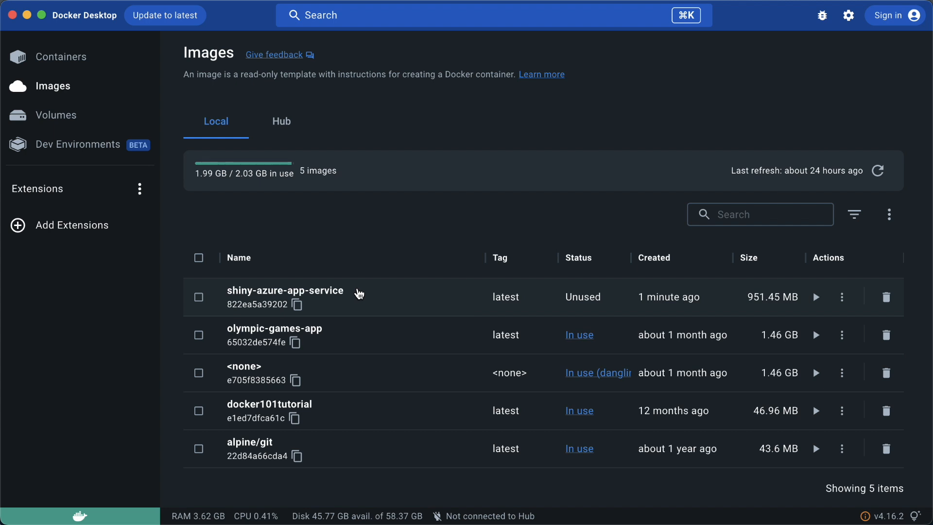
{"action": "mouse_move", "coordinate": [802, 304]}
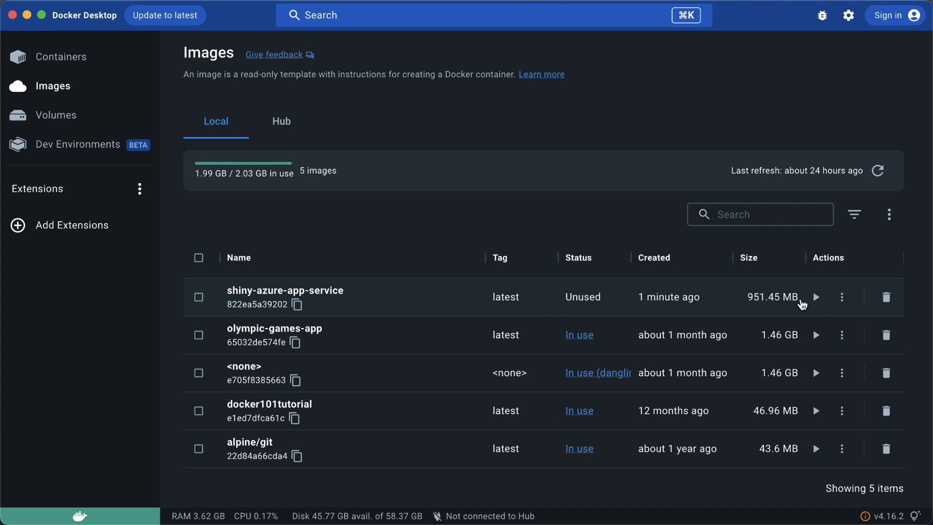
{"action": "mouse_move", "coordinate": [815, 297]}
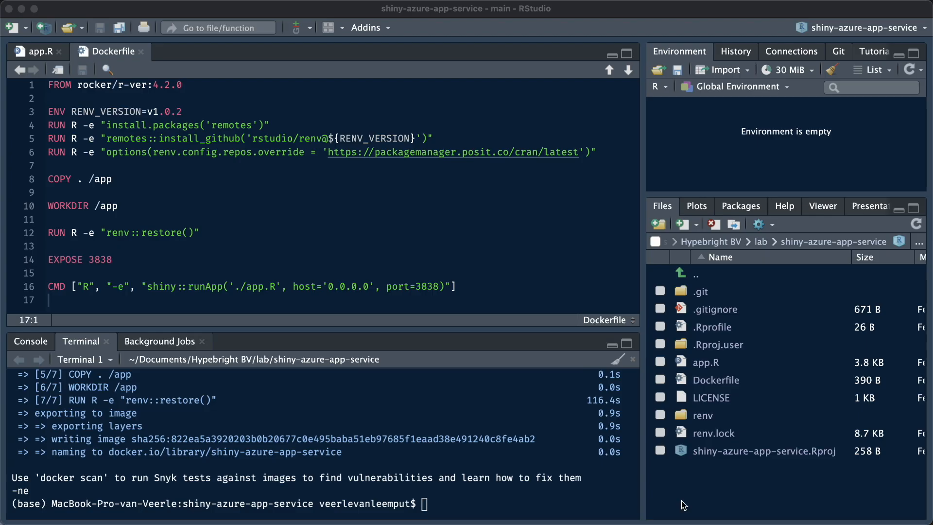
Enter 'docker run --rm -p 3838:3838' for the shiny-azure-app-service image in the terminal
{"action": "type", "text": "docker r"}
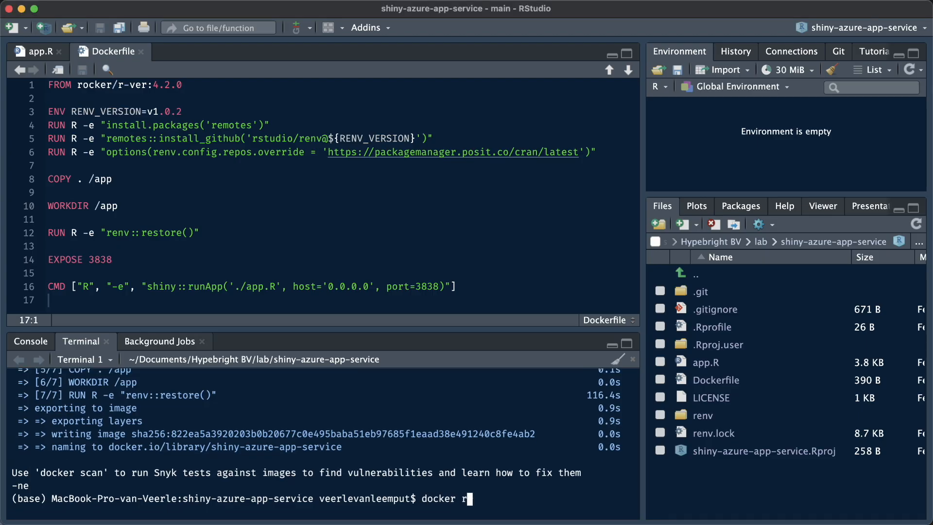
{"action": "type", "text": "un --rm -"}
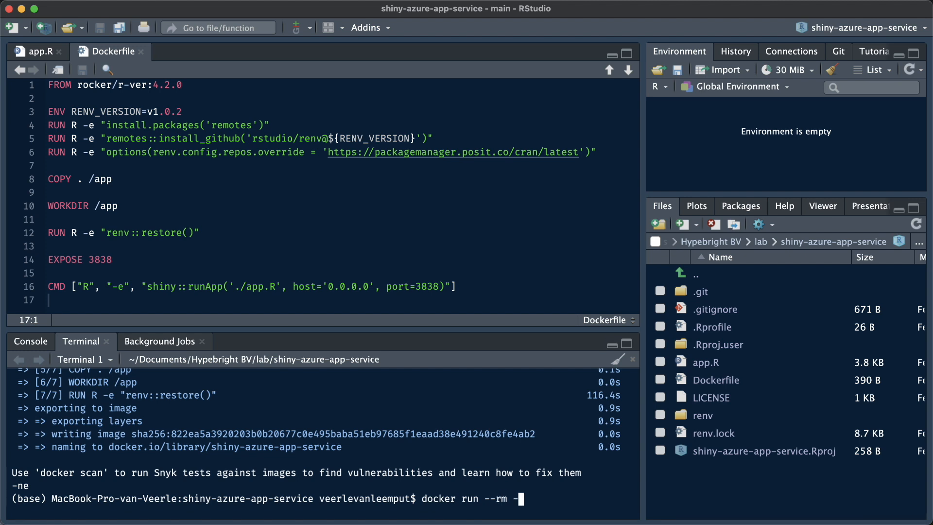
{"action": "type", "text": "-p 3838:3838"}
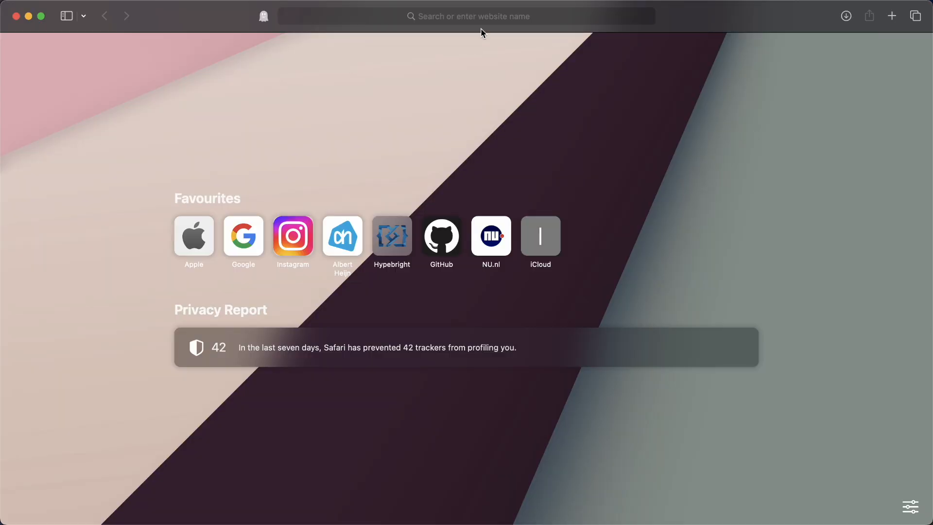
Load localhost:8080 in Safari and guess the letter 'a' in Hangman
{"action": "left_click", "coordinate": [472, 16]}
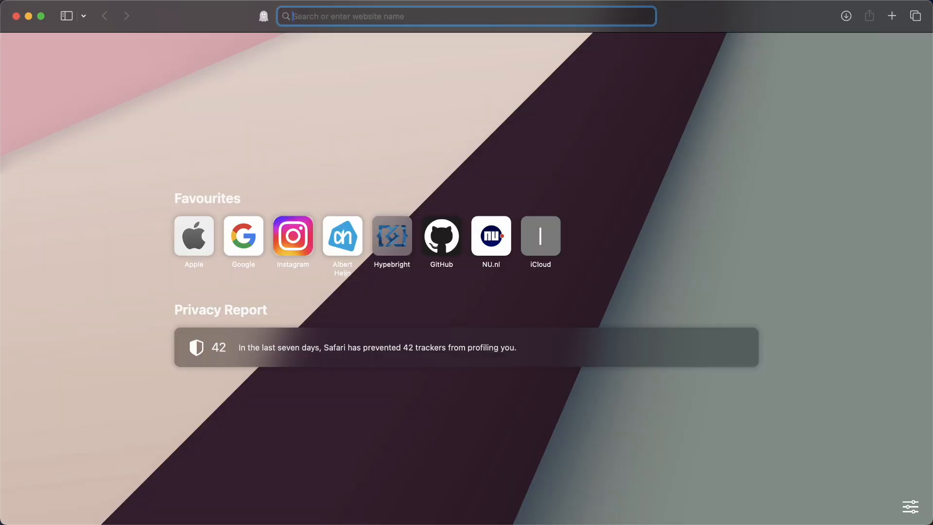
{"action": "type", "text": "localhost:8080"}
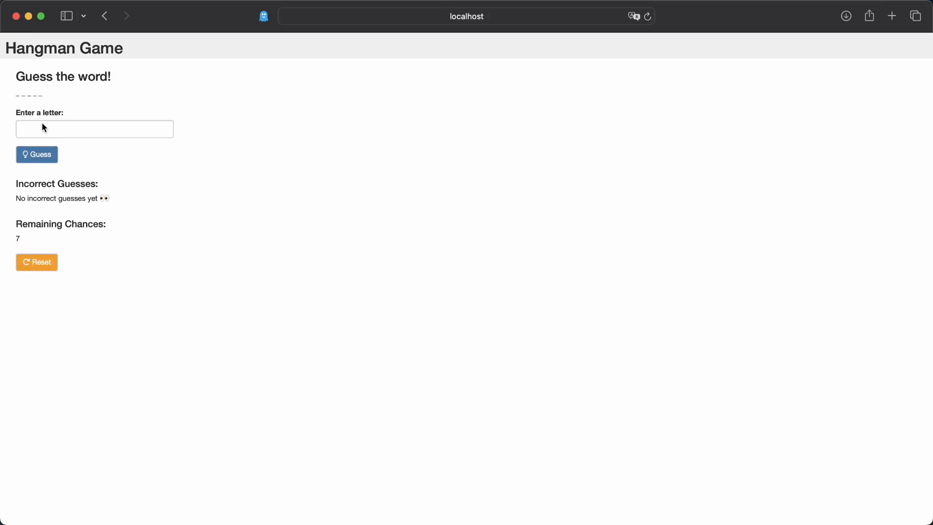
{"action": "type", "text": "a"}
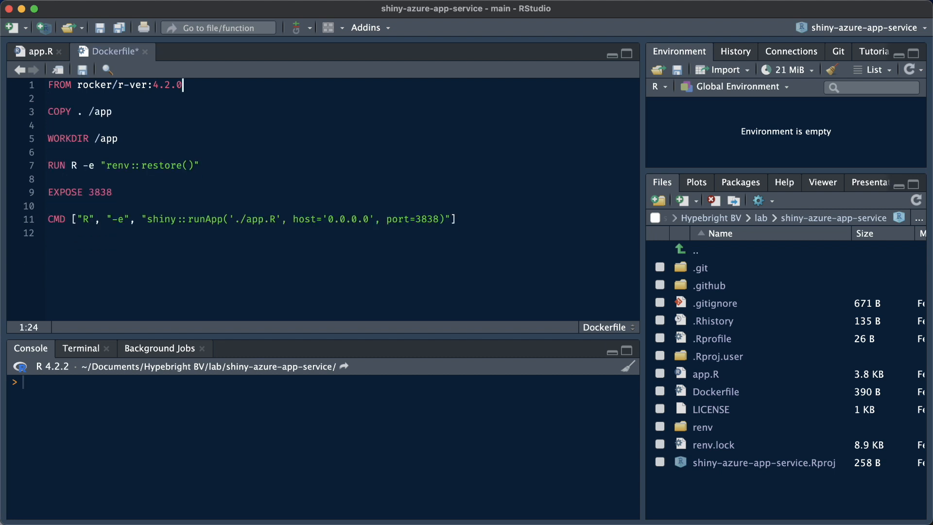
Prefix renv::restore() with the packagemanager.posit.co repos override and save the Dockerfile
{"action": "type", "text": "options(renv.config.repos.override = 'https://packagemanager.posit.co/cran/latest'); \\"}
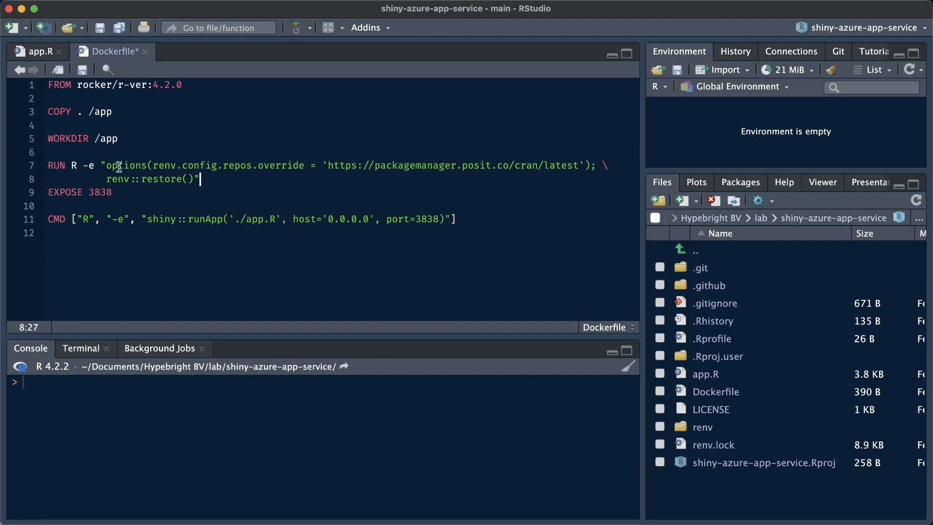
{"action": "key", "text": "Enter"}
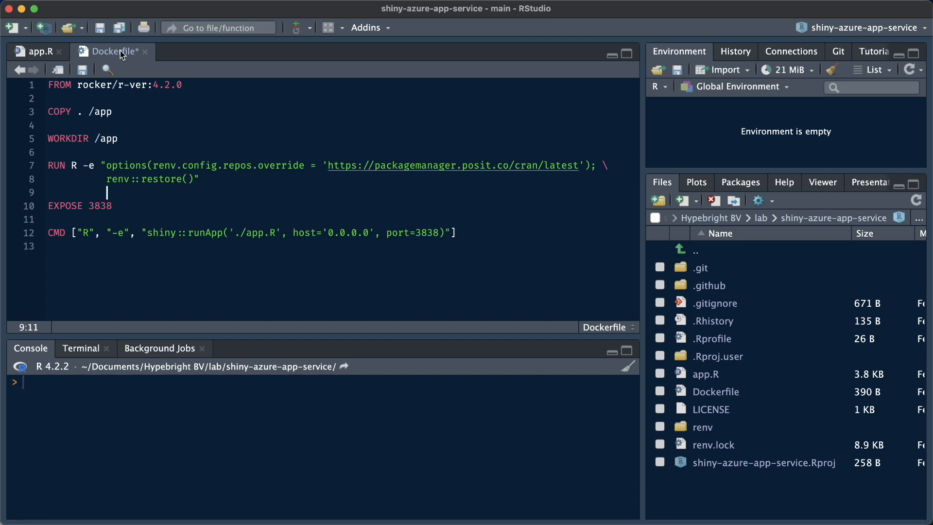
{"action": "key", "text": "Cmd+s"}
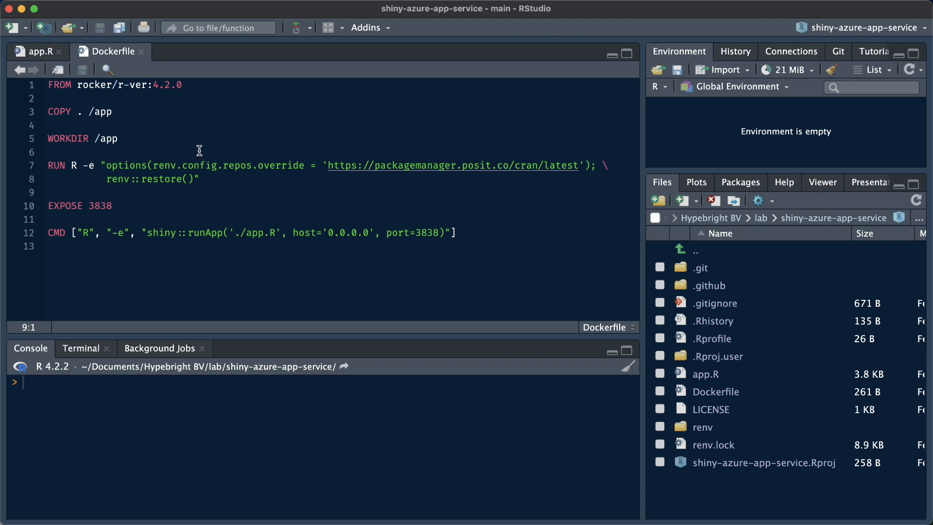
{"action": "mouse_move", "coordinate": [750, 509]}
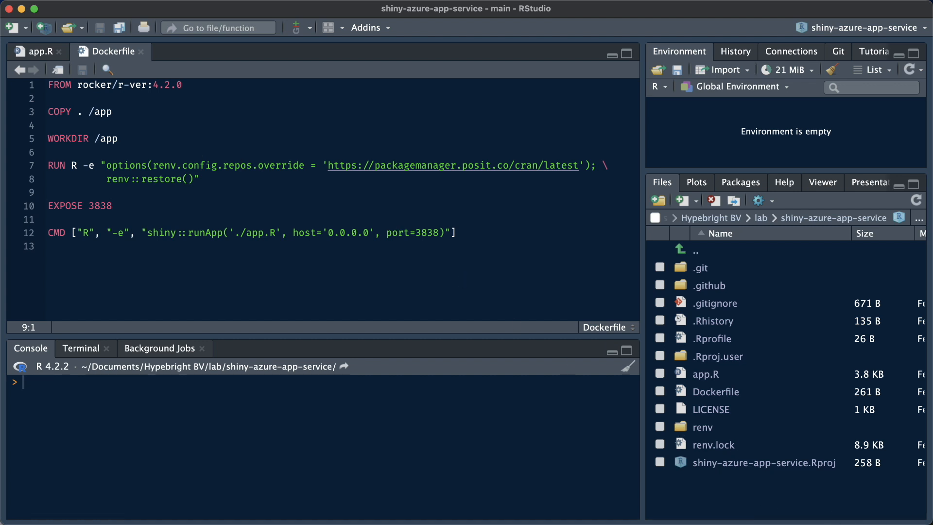
{"action": "left_click", "coordinate": [48, 192]}
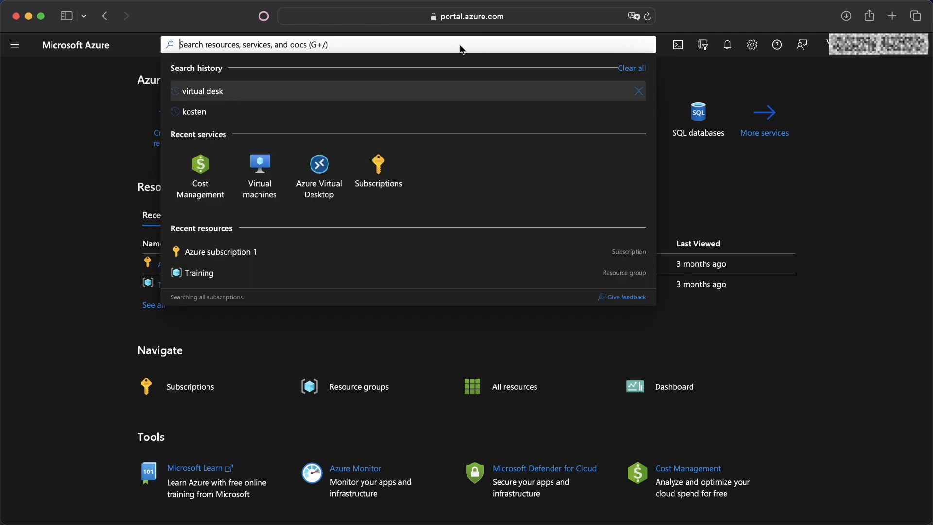
Search the portal for 'container registry' and open Container registries
{"action": "type", "text": "container regi"}
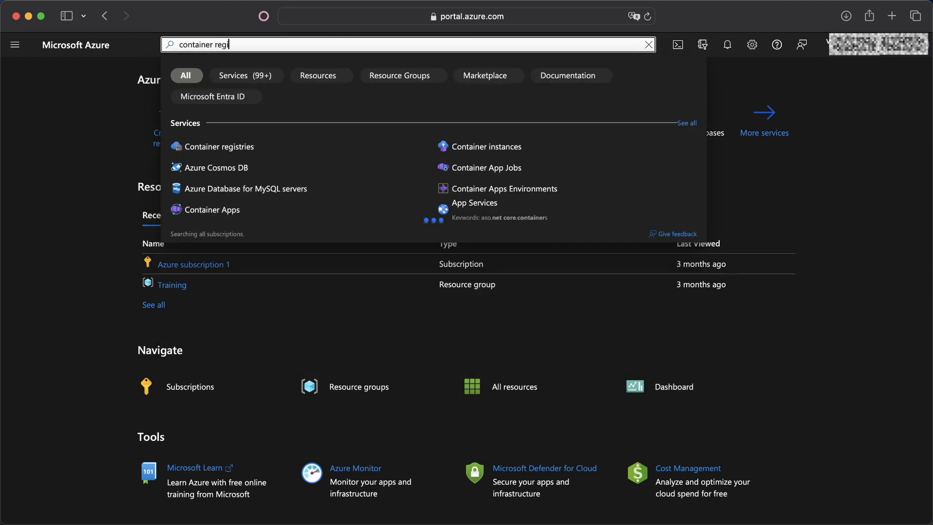
{"action": "type", "text": "stry"}
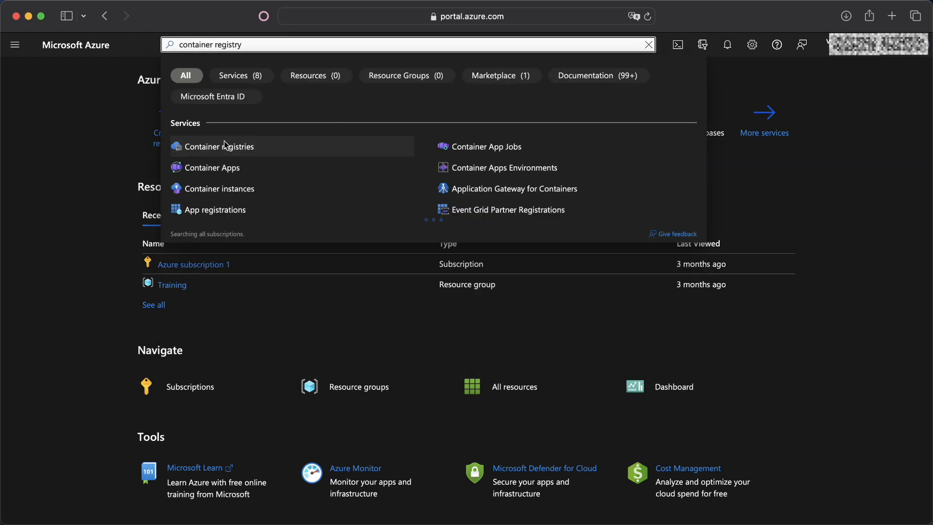
{"action": "left_click", "coordinate": [226, 146]}
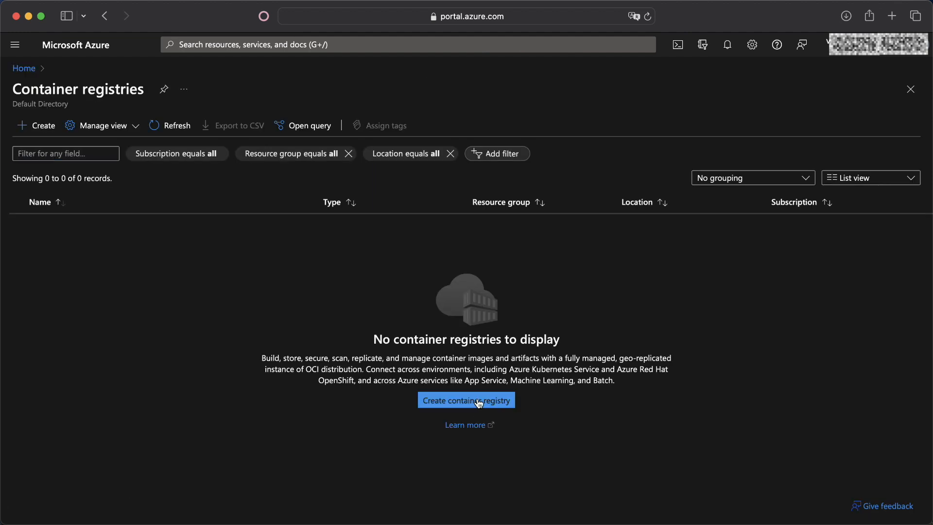
Start a new registry named hypebright in resource group Training on the Basic plan
{"action": "left_click", "coordinate": [466, 400]}
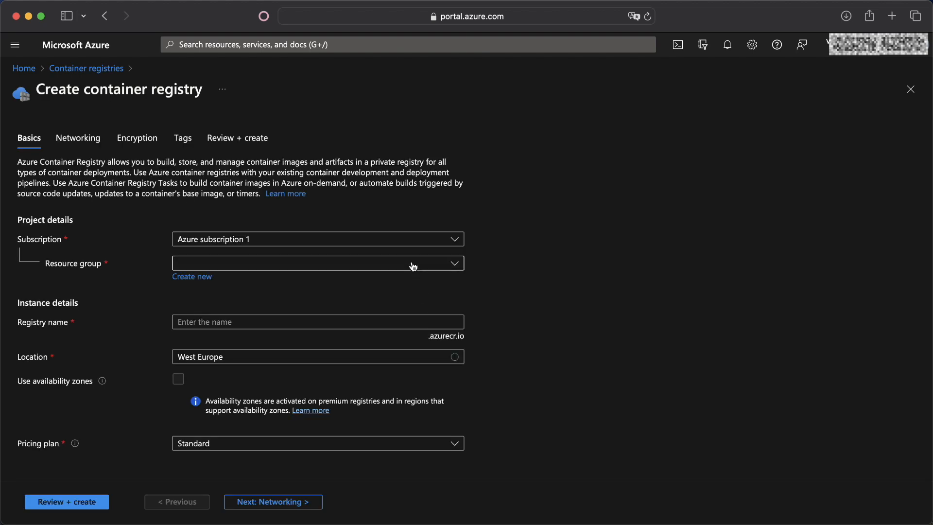
{"action": "left_click", "coordinate": [319, 263]}
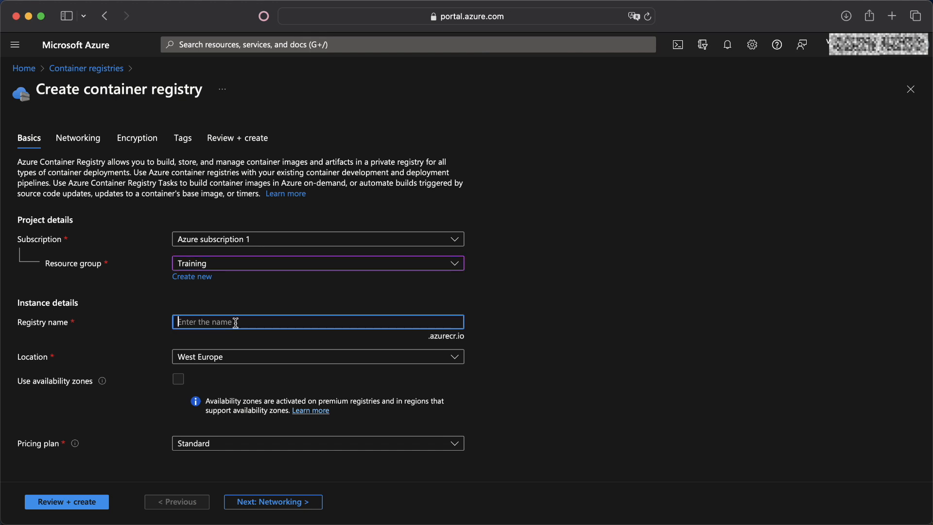
{"action": "type", "text": "hypebright"}
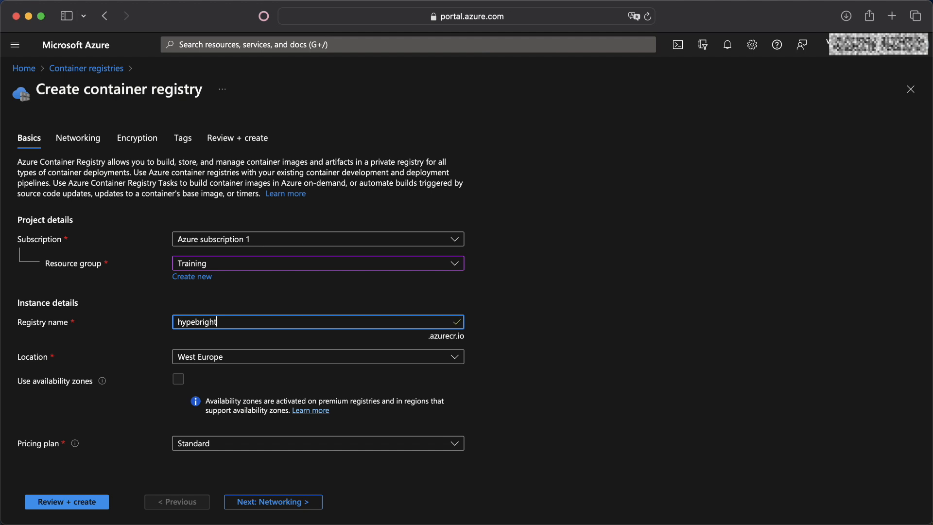
{"action": "left_click", "coordinate": [318, 443]}
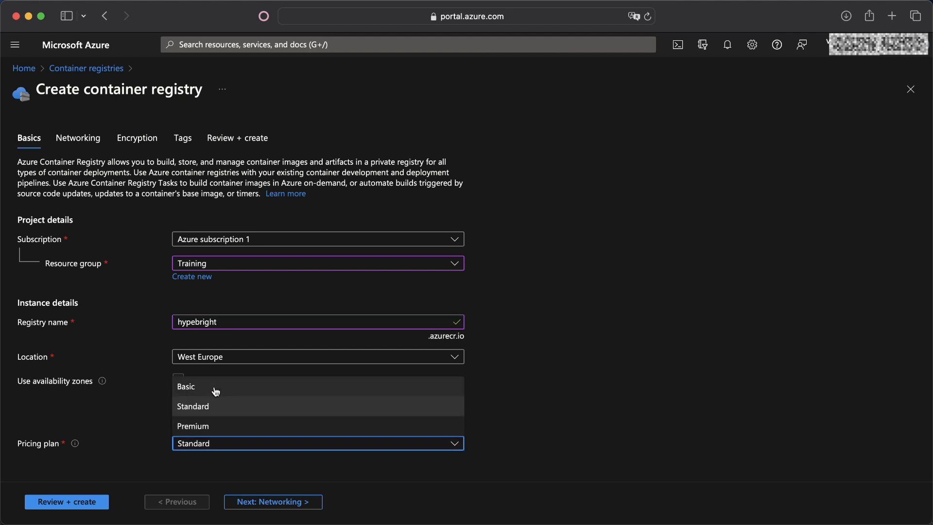
{"action": "left_click", "coordinate": [186, 387]}
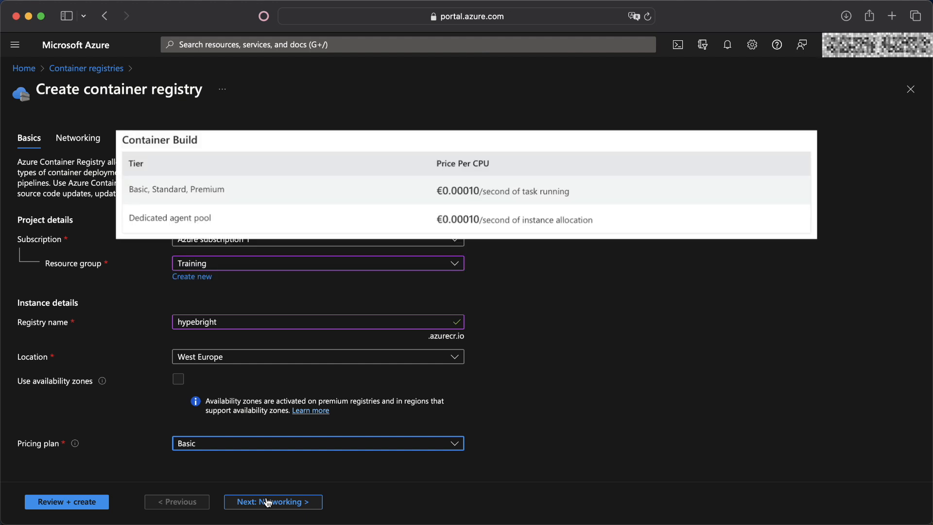
Step through Networking, Encryption and Tags to review, then create the registry
{"action": "left_click", "coordinate": [273, 502]}
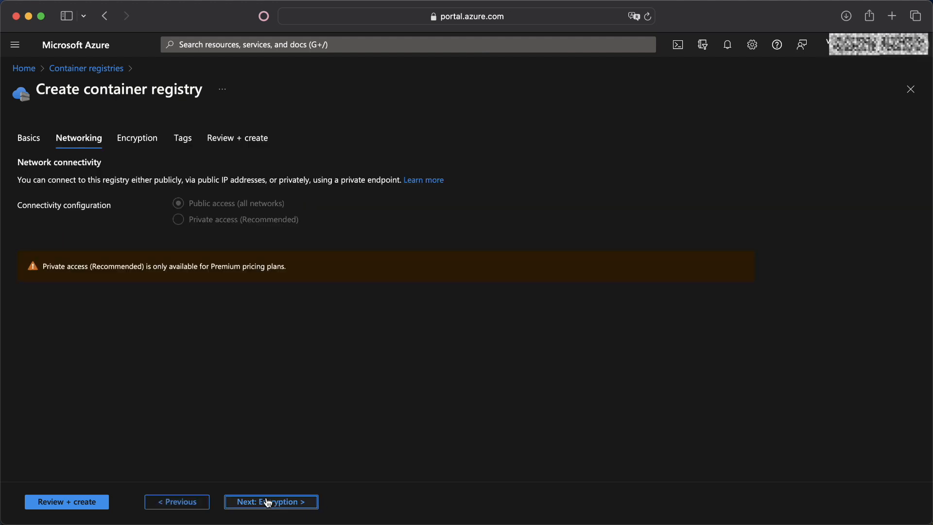
{"action": "left_click", "coordinate": [271, 502]}
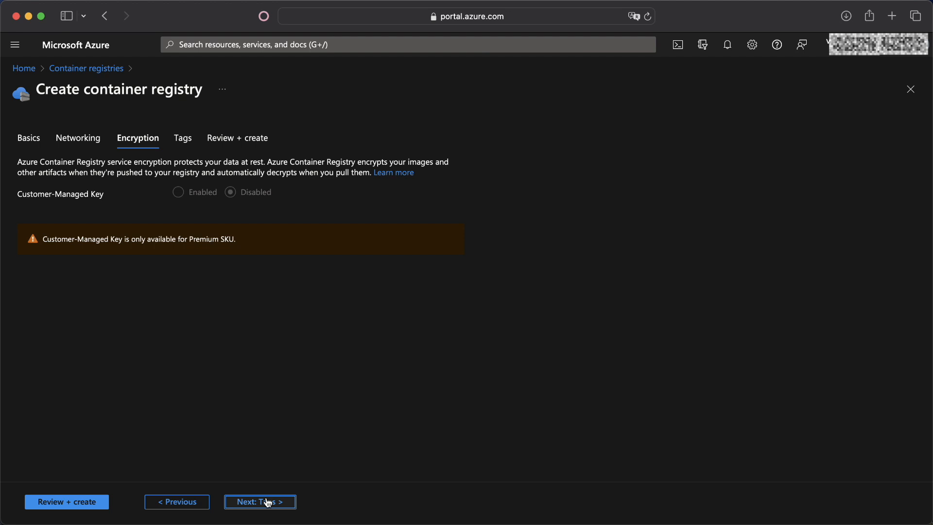
{"action": "left_click", "coordinate": [260, 502]}
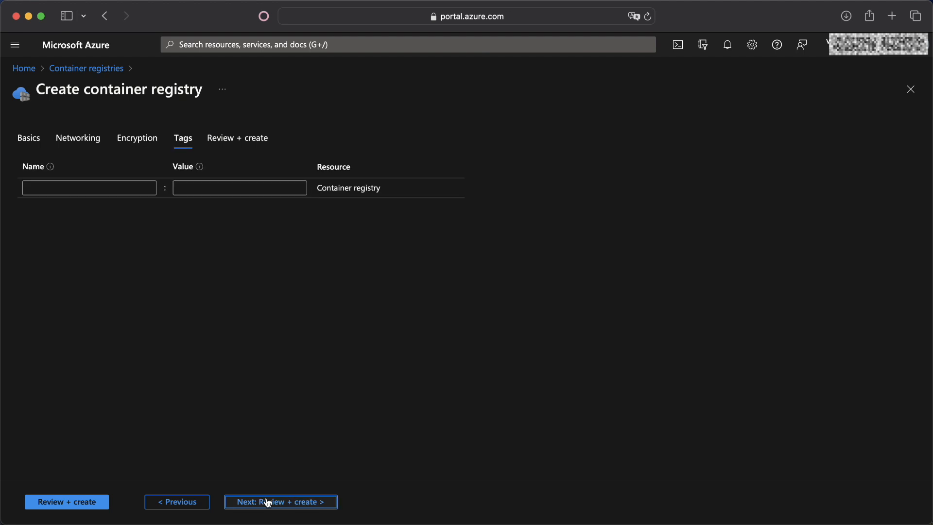
{"action": "left_click", "coordinate": [280, 502]}
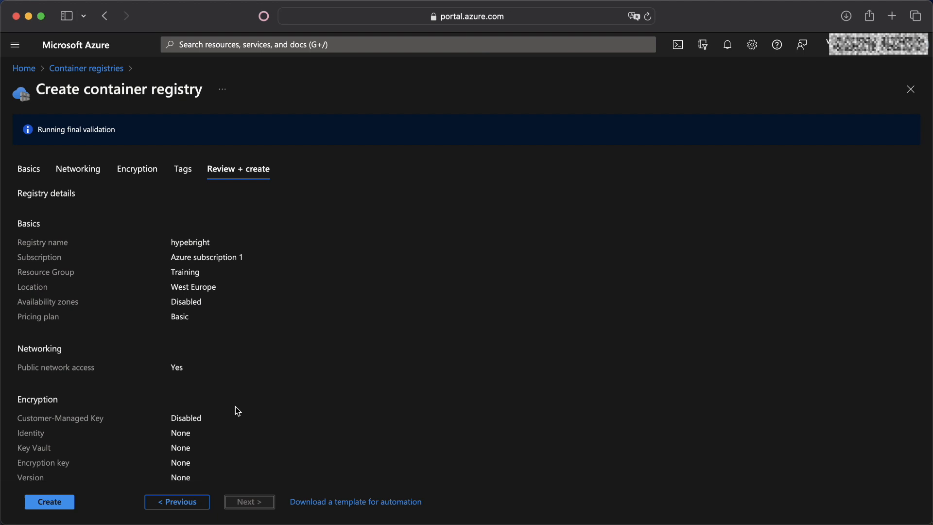
{"action": "left_click", "coordinate": [49, 502]}
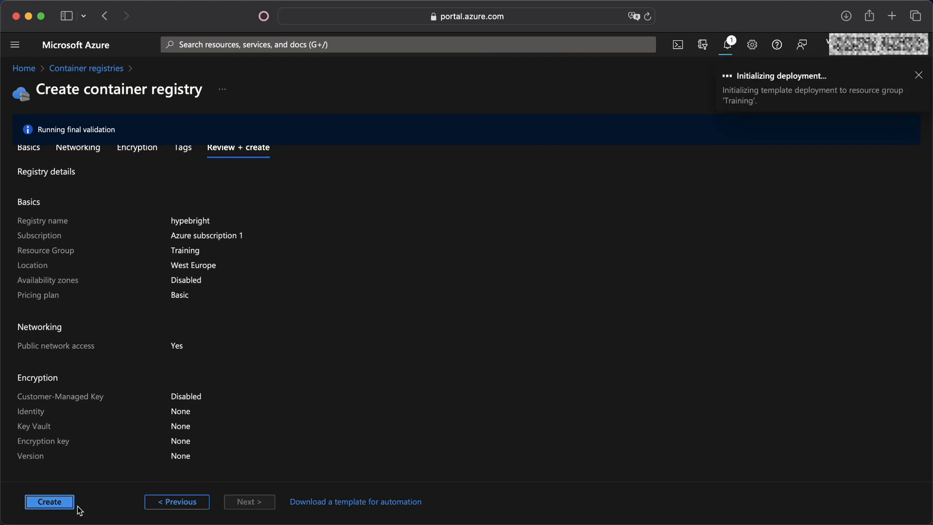
{"action": "left_click", "coordinate": [48, 501]}
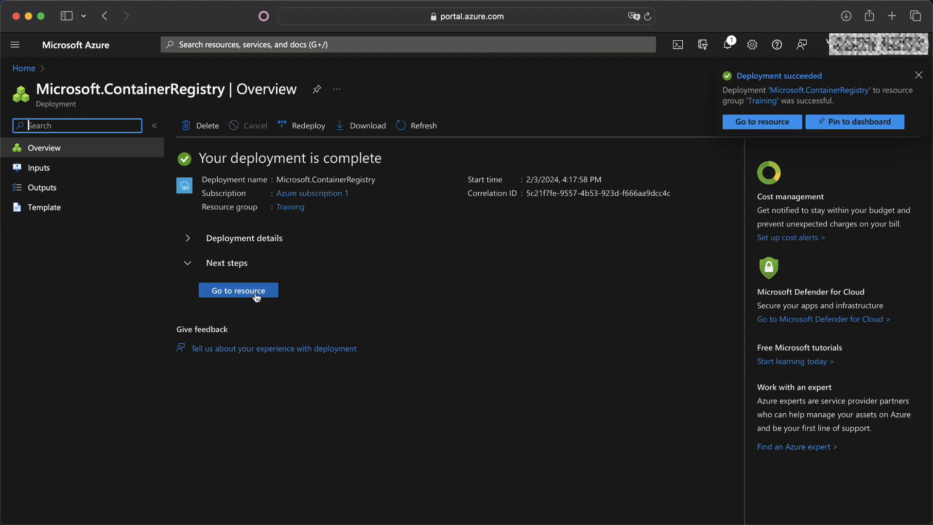
Open the hypebright registry's Access keys and enable the Admin user
{"action": "left_click", "coordinate": [238, 290]}
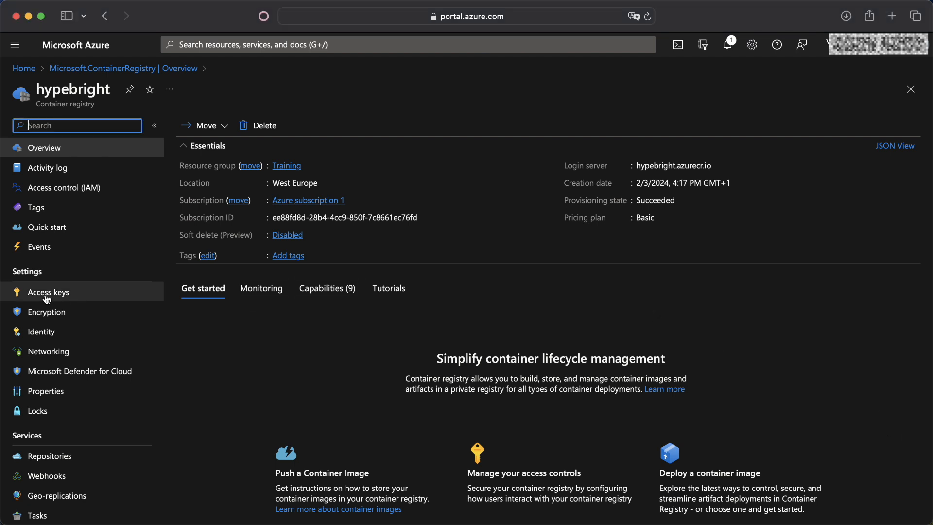
{"action": "left_click", "coordinate": [49, 292]}
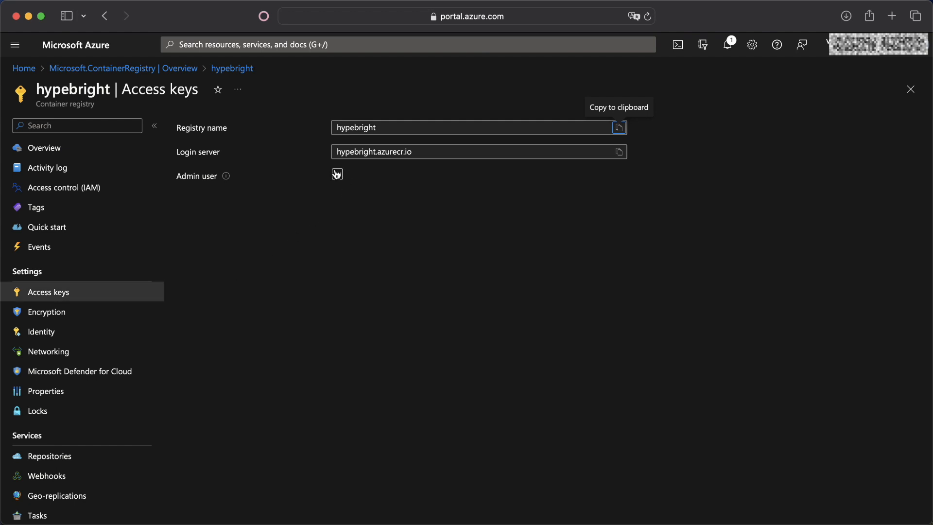
{"action": "left_click", "coordinate": [337, 174]}
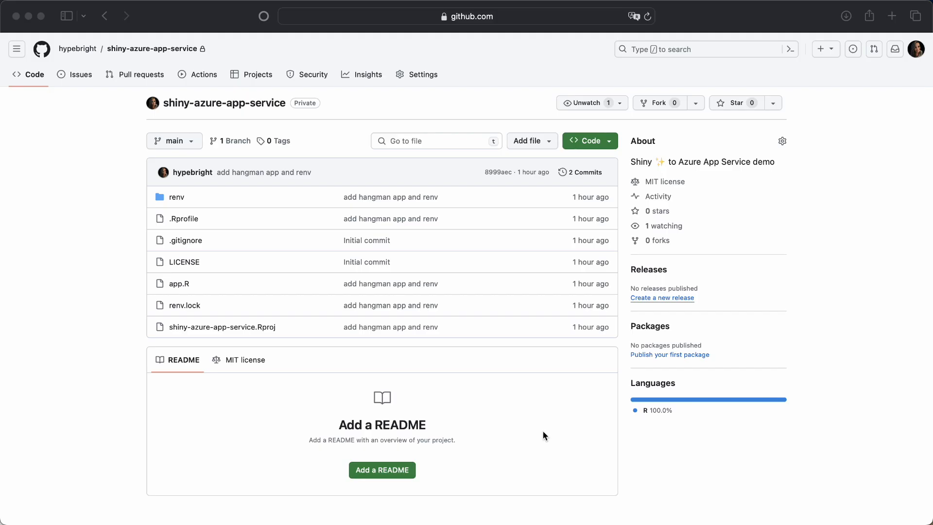
Add repository secret ACR_ENDPOINT with value hypebright.azurecr.io under Actions secrets
{"action": "left_click", "coordinate": [423, 75]}
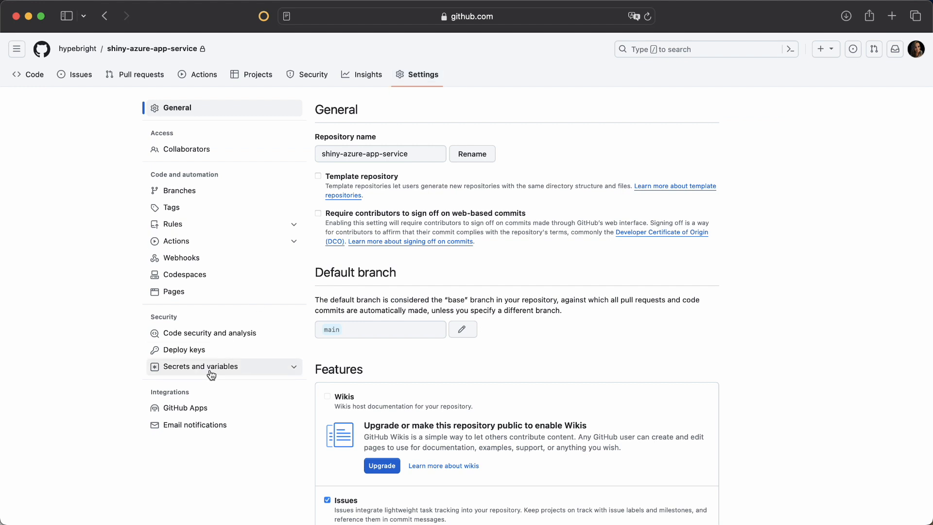
{"action": "left_click", "coordinate": [200, 366]}
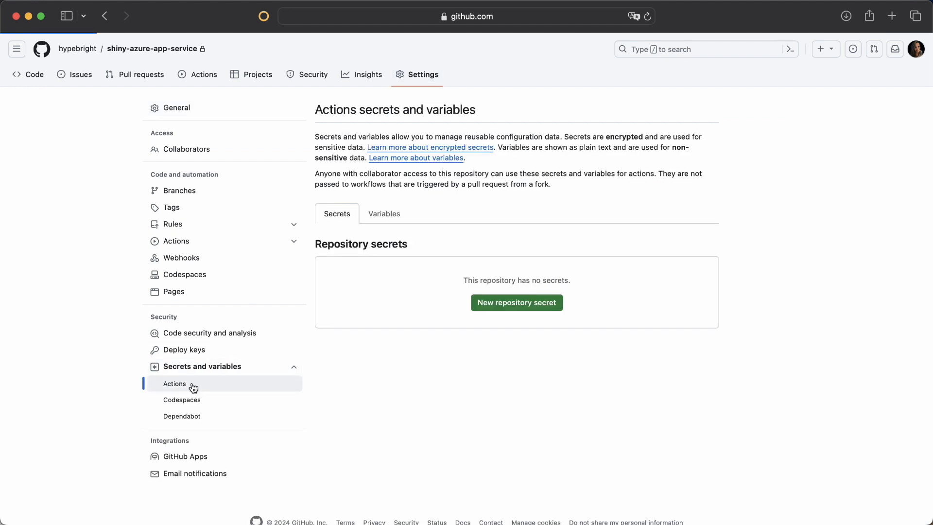
{"action": "mouse_move", "coordinate": [503, 310]}
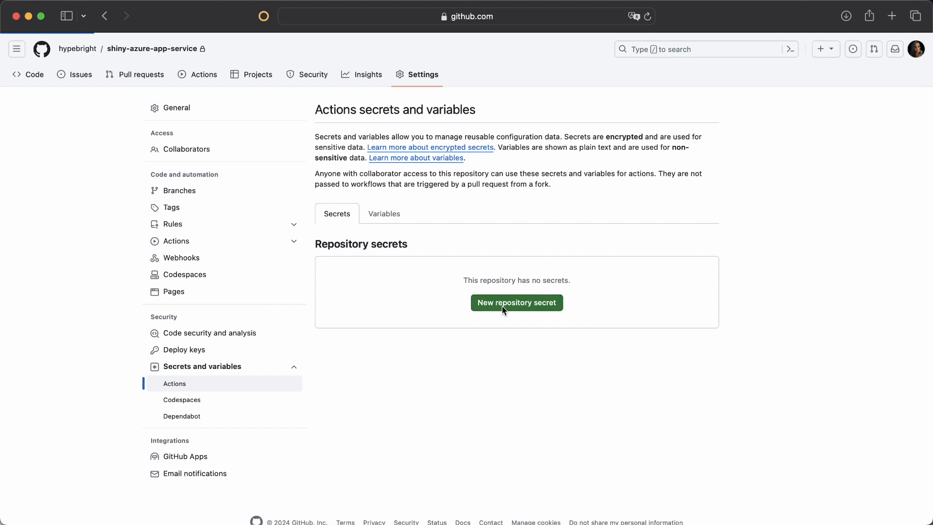
{"action": "left_click", "coordinate": [517, 303]}
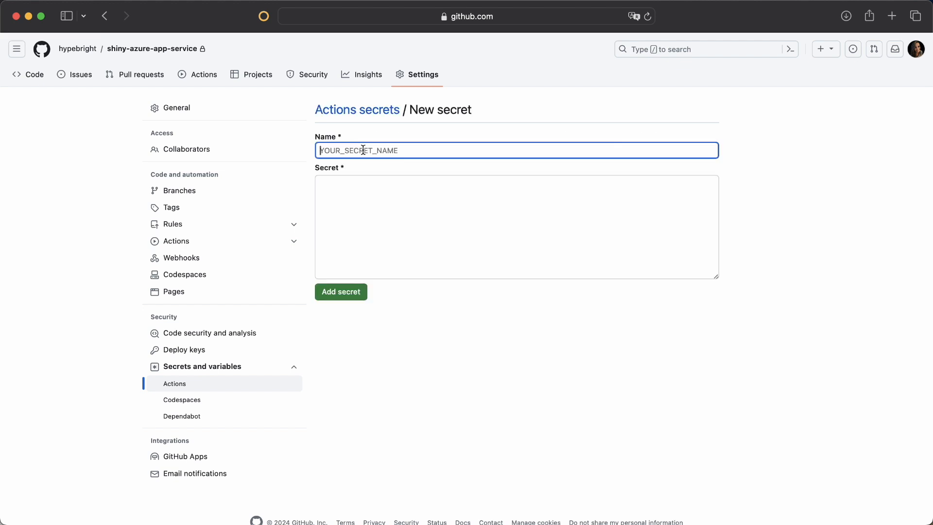
{"action": "type", "text": "ACR_ENDPOINT"}
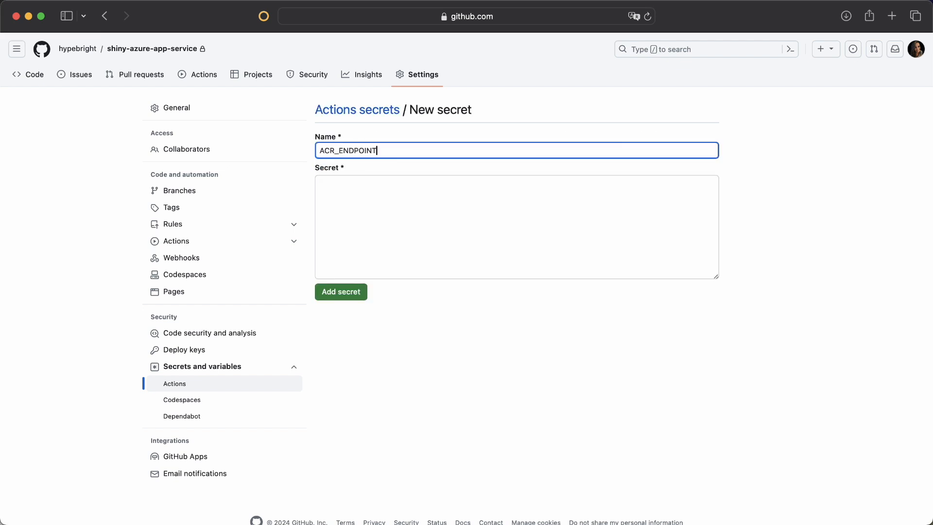
{"action": "left_click", "coordinate": [368, 205]}
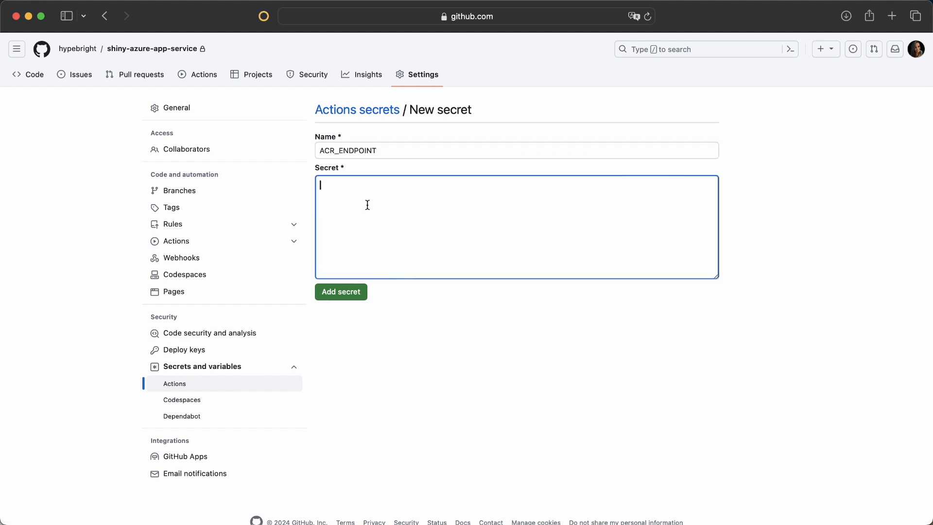
{"action": "type", "text": "hypebright.azurecr.io"}
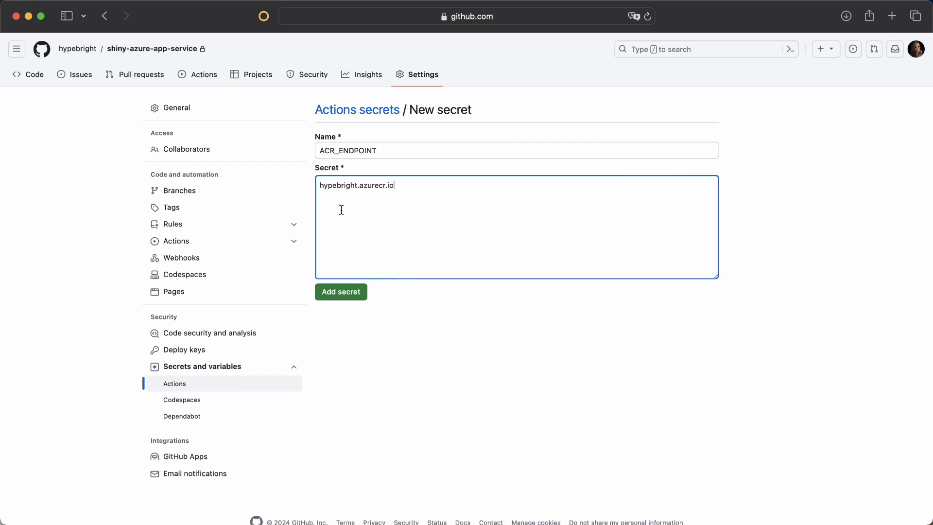
{"action": "left_click", "coordinate": [341, 292]}
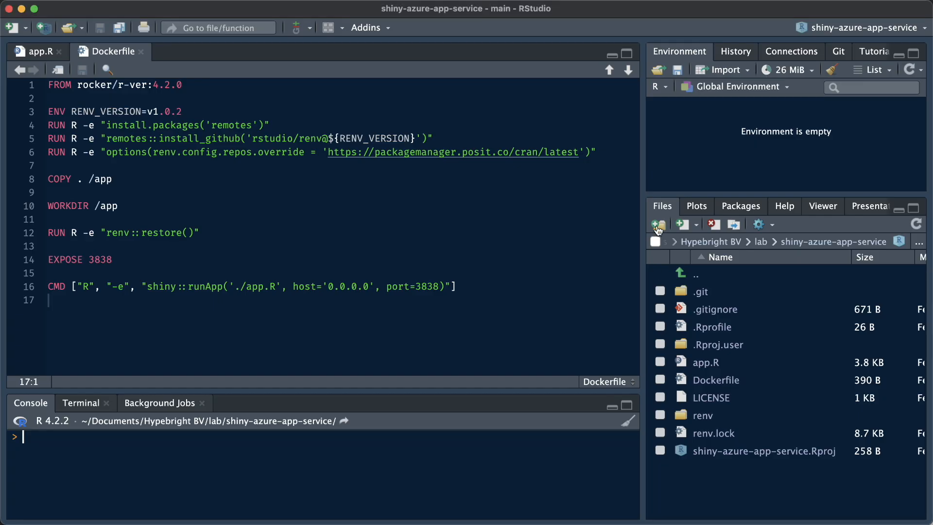
Create the .github/workflows folder and a blank container-registry.yaml text file inside it
{"action": "left_click", "coordinate": [658, 224]}
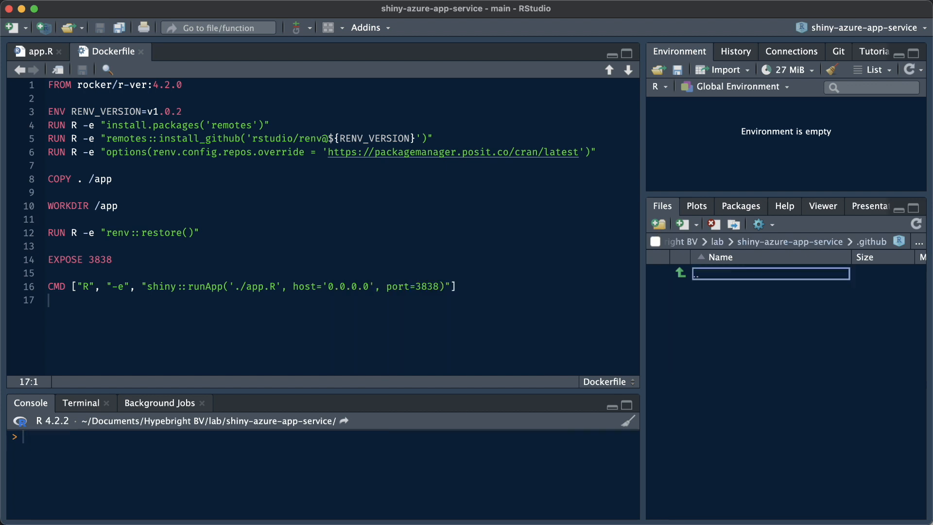
{"action": "left_click", "coordinate": [682, 224]}
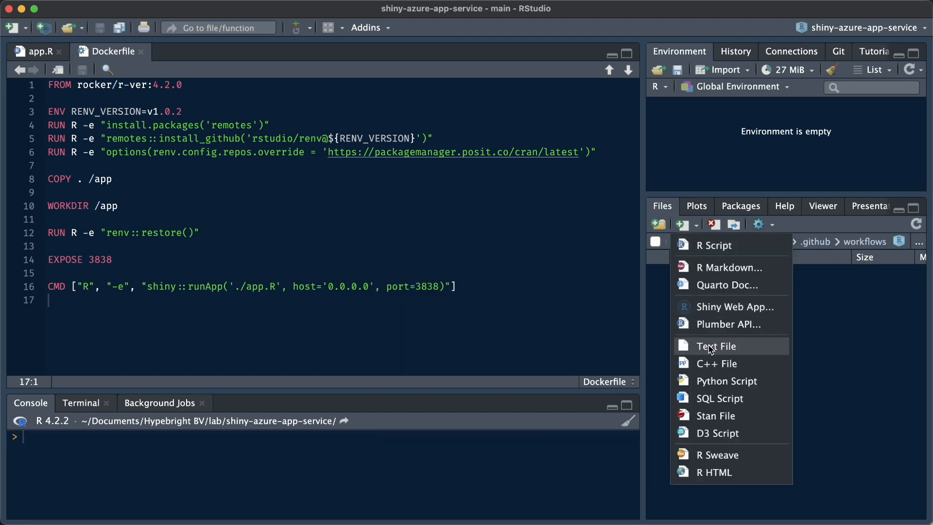
{"action": "left_click", "coordinate": [716, 346]}
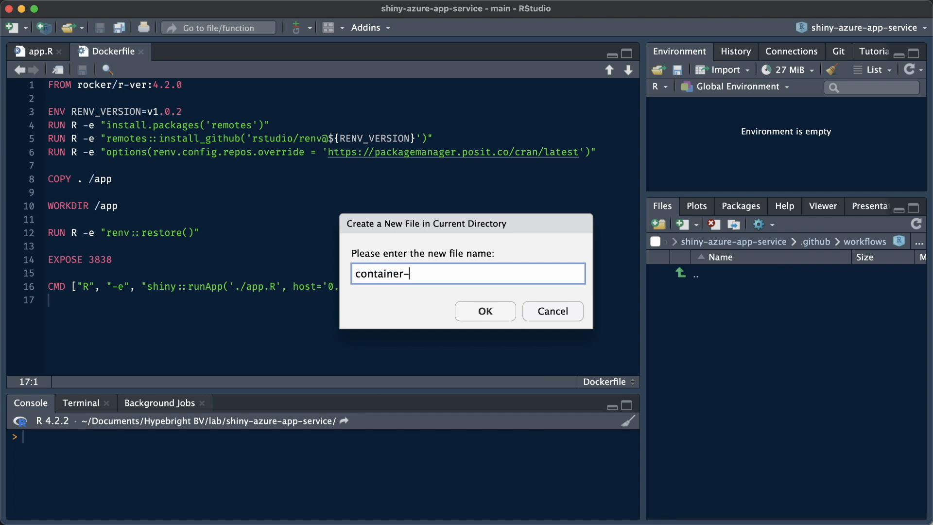
{"action": "left_click", "coordinate": [485, 311]}
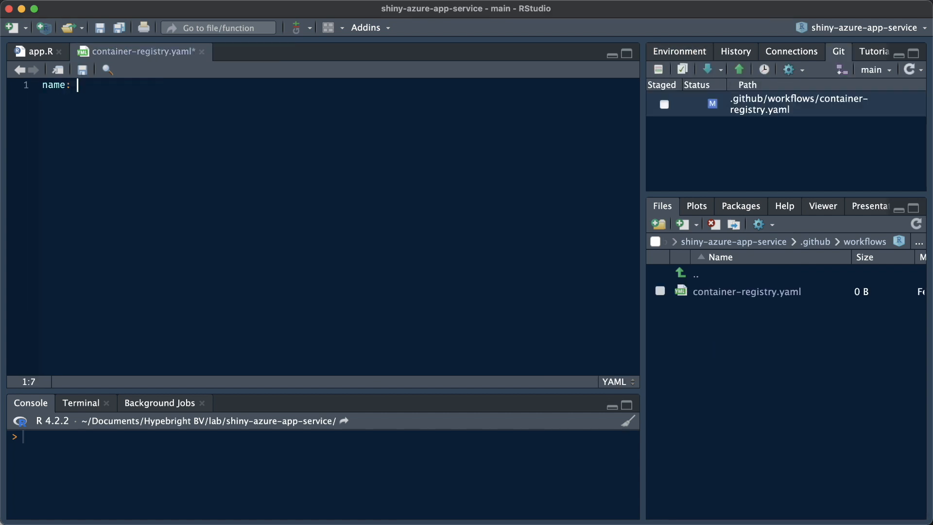
Write the workflow header: name 'Azure Container Registry' and env IMAGE_NAME shiny-azure-app-service
{"action": "type", "text": "Azure Container Registry"}
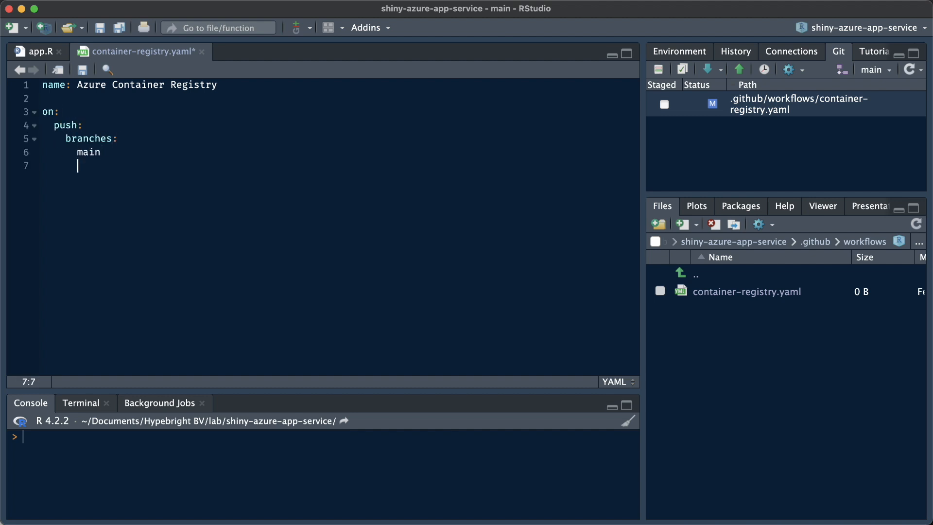
{"action": "type", "text": "env:"}
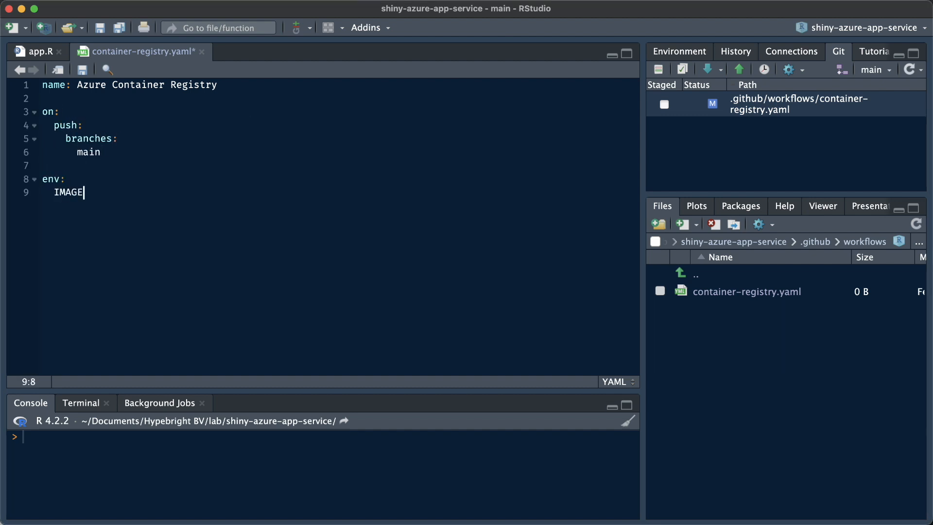
{"action": "type", "text": "_NAME: shiny-azure-"}
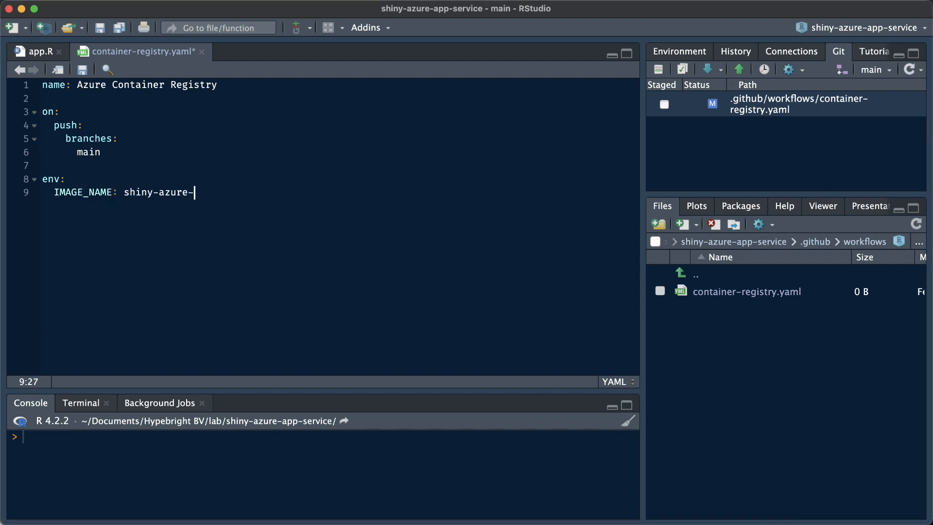
{"action": "type", "text": "app-service"}
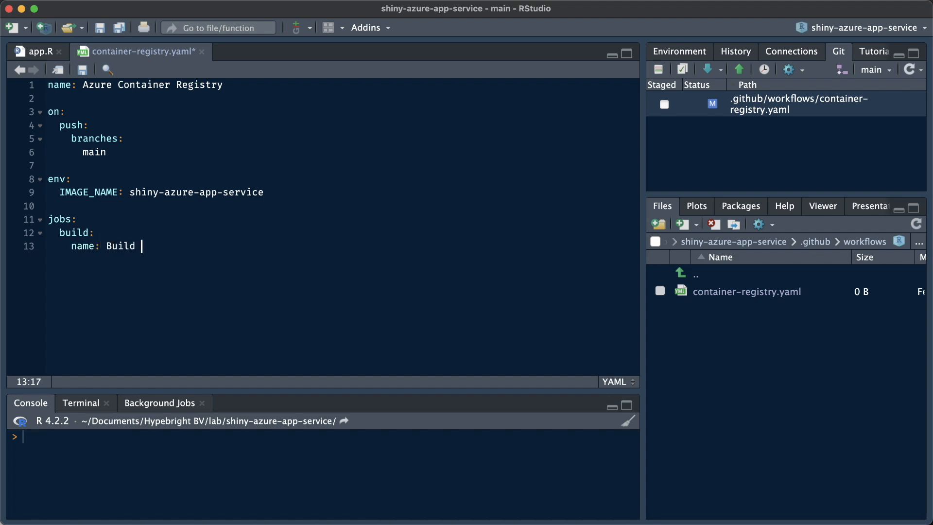
Add a 'container image' build job on ubuntu-latest with checkout@v4 and docker/login-action@v3 steps
{"action": "type", "text": "container image"}
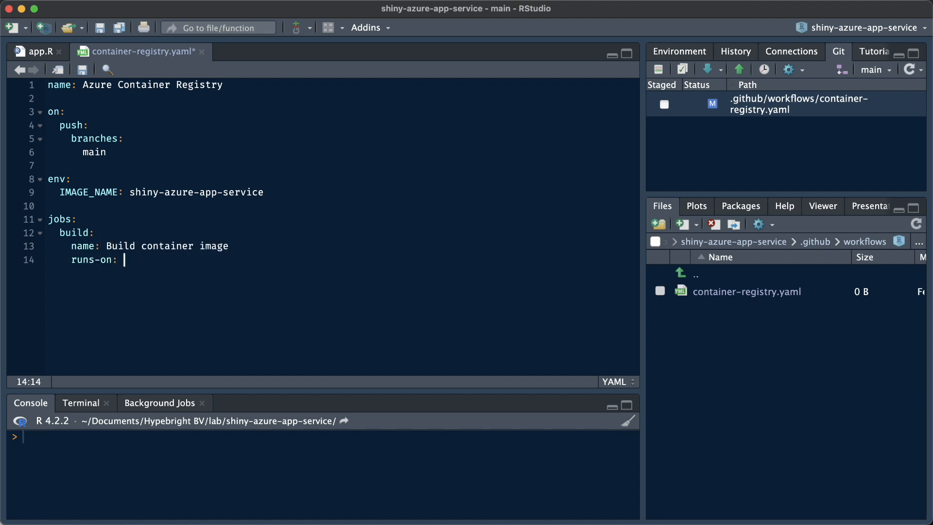
{"action": "type", "text": "ubuntu-latest"}
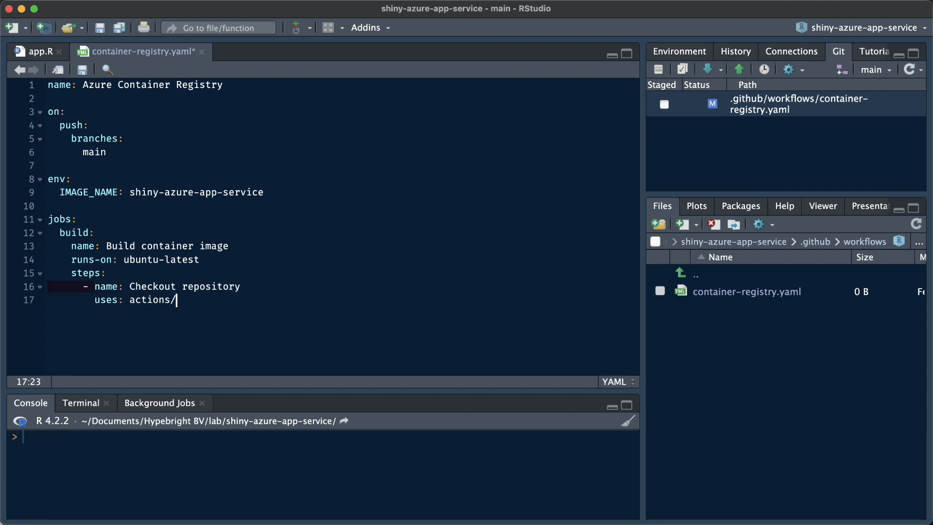
{"action": "type", "text": "checkout@v4"}
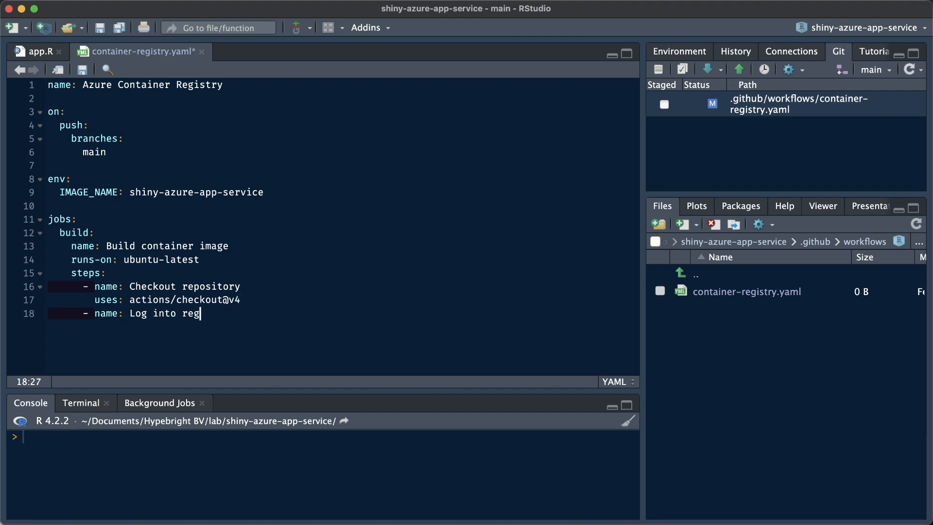
{"action": "type", "text": "istry"}
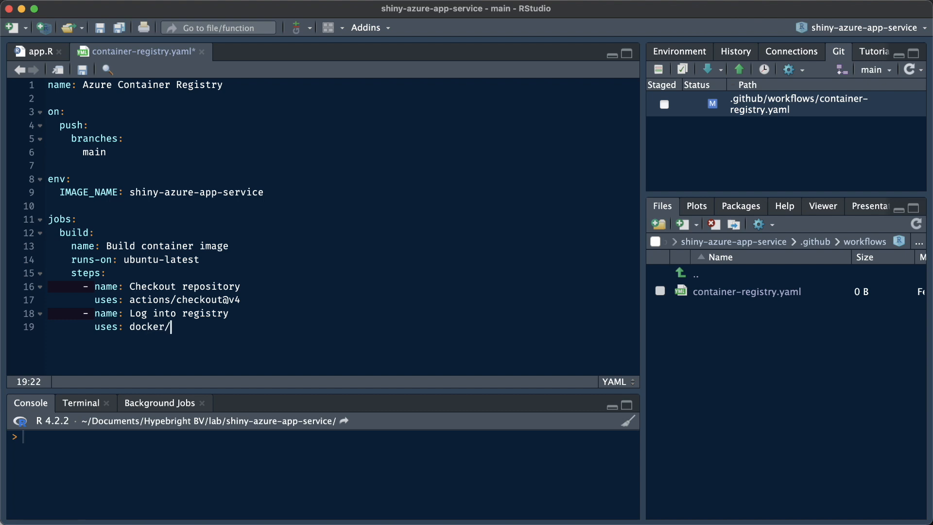
{"action": "type", "text": "login-action"}
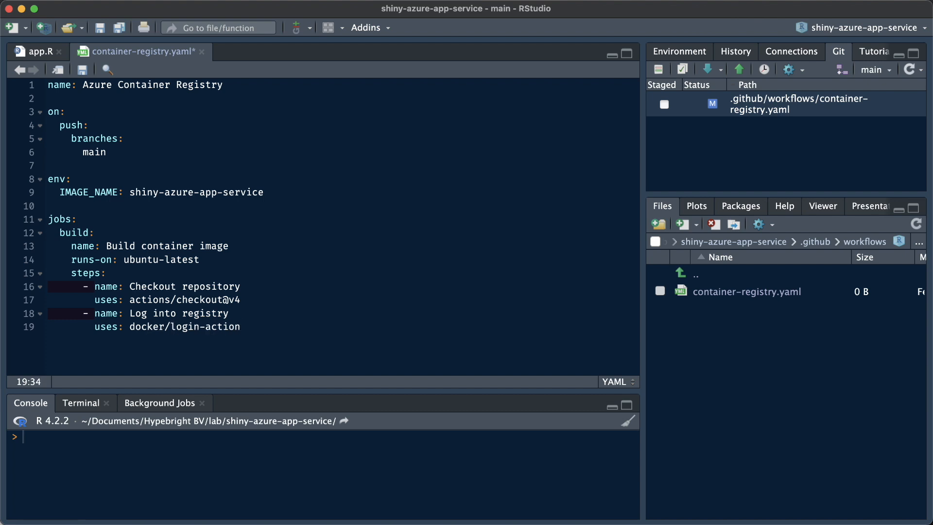
{"action": "mouse_move", "coordinate": [247, 330]}
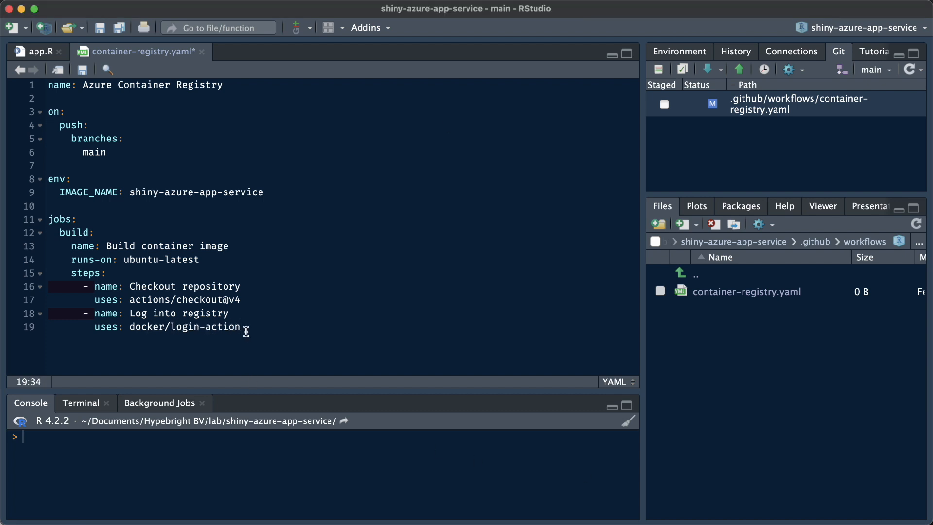
{"action": "type", "text": "@v3"}
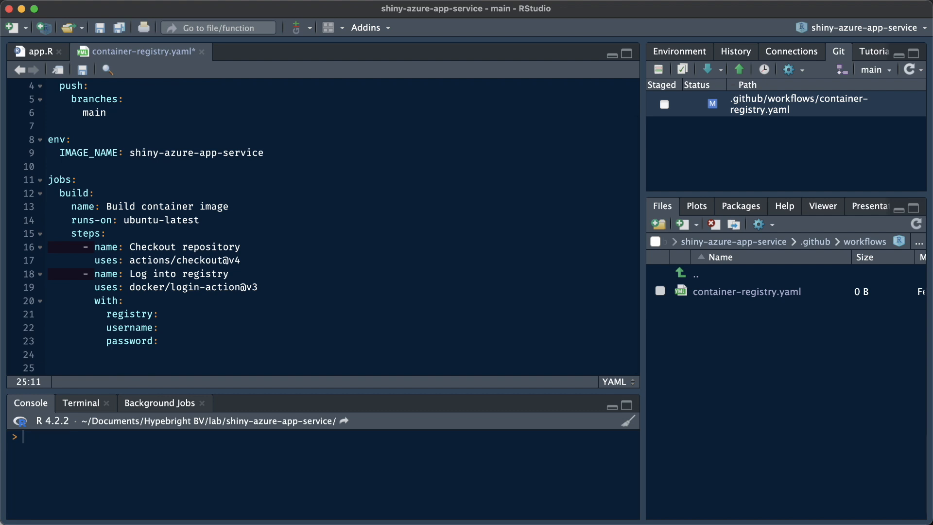
Fill the registry login step with the ACR_ENDPOINT and ACR_PASSWORD secrets
{"action": "type", "text": "${{ secrets. }}"}
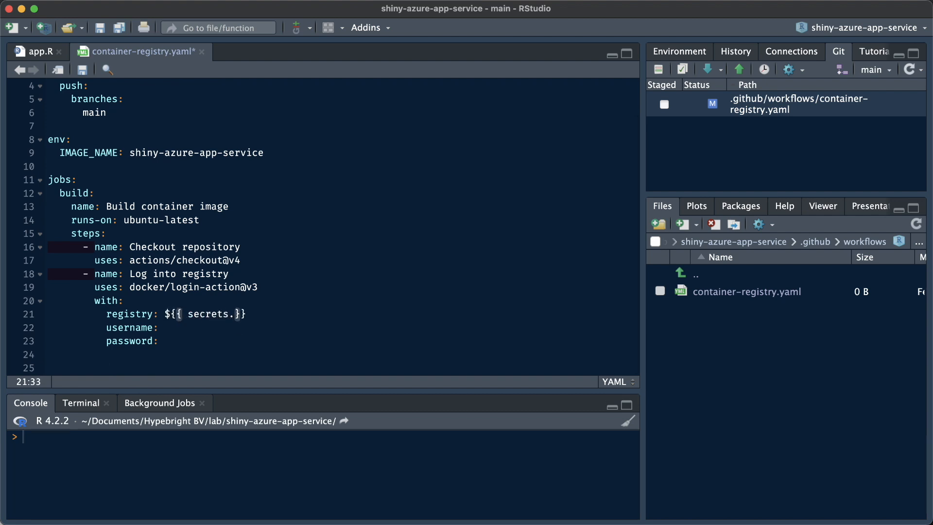
{"action": "type", "text": "ACR_ENDPOINT"}
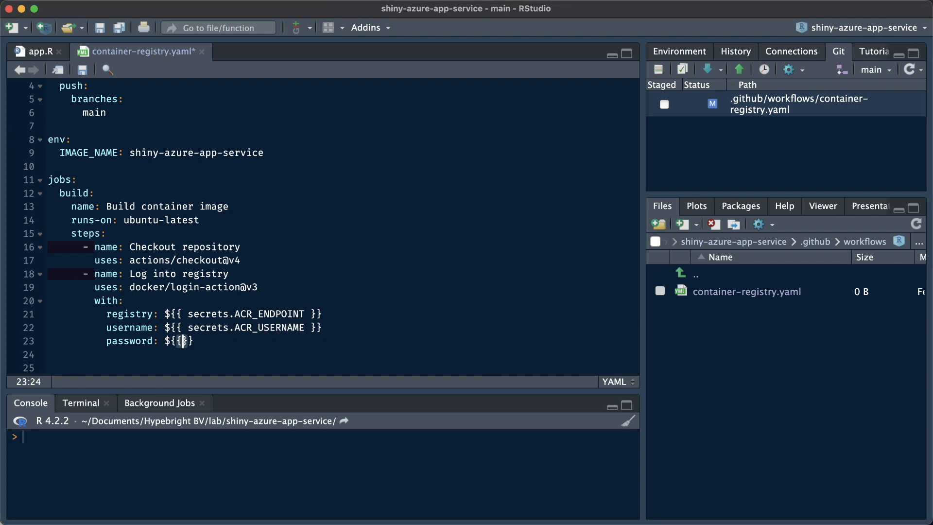
{"action": "type", "text": "secrets.ACR_PASSWORD"}
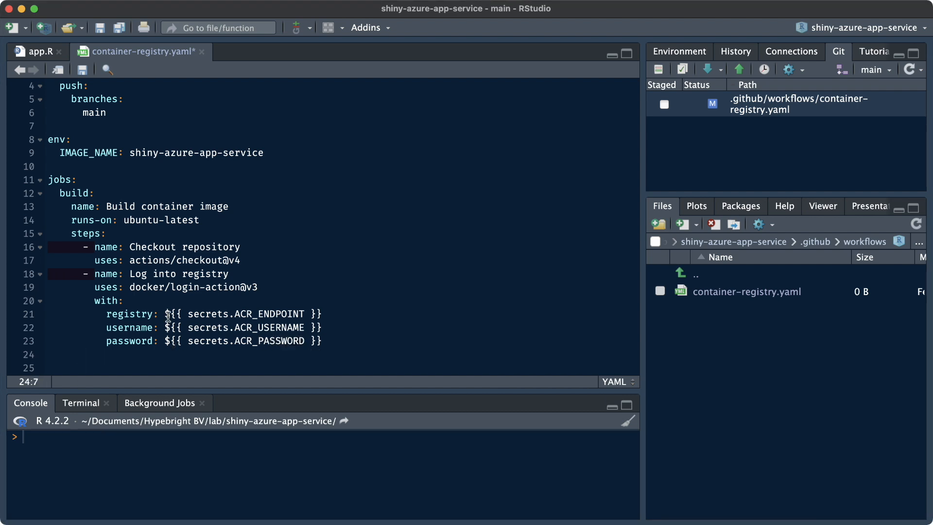
Add a 'Build and push' docker/build-push-action step tagged ${{ secrets.ACR_ENDPOINT }}/${{ env.IMAGE_NAME }}
{"action": "type", "text": "- name:"}
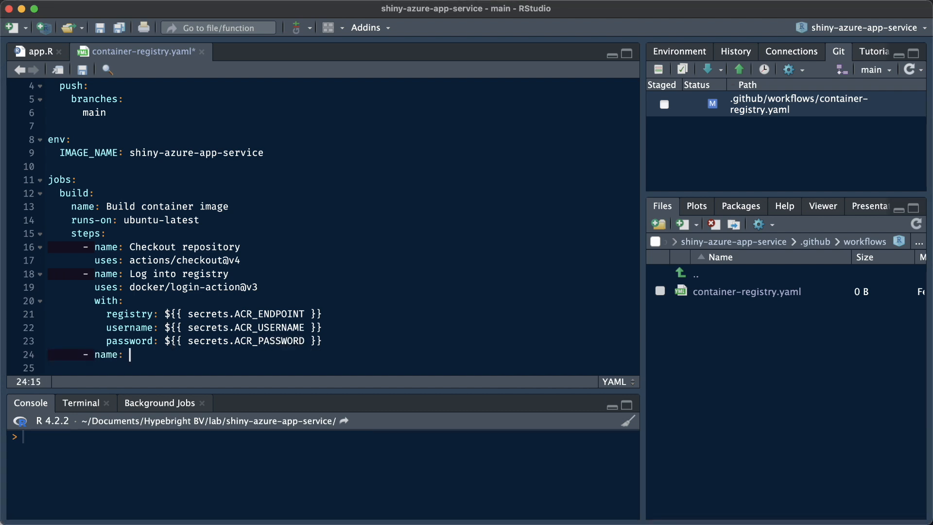
{"action": "type", "text": "Build and push"}
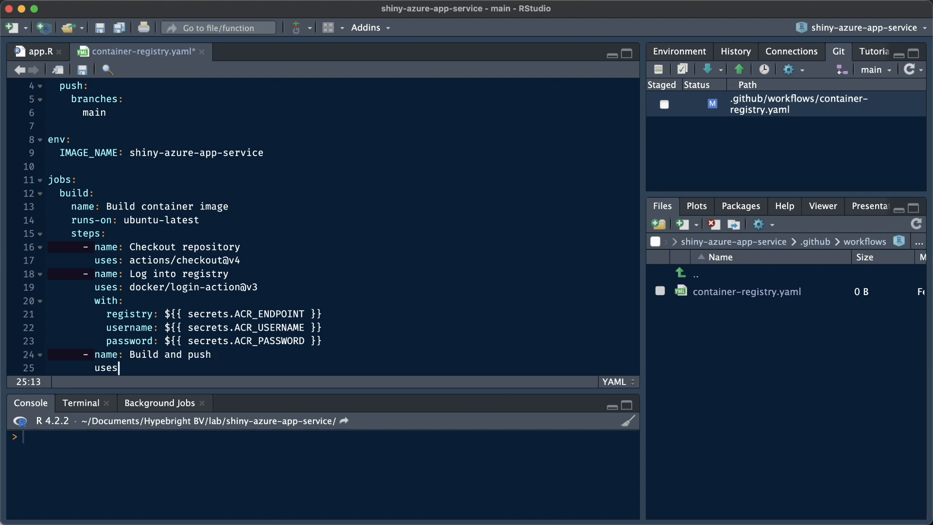
{"action": "type", "text": ": docker/build-push-action@v5"}
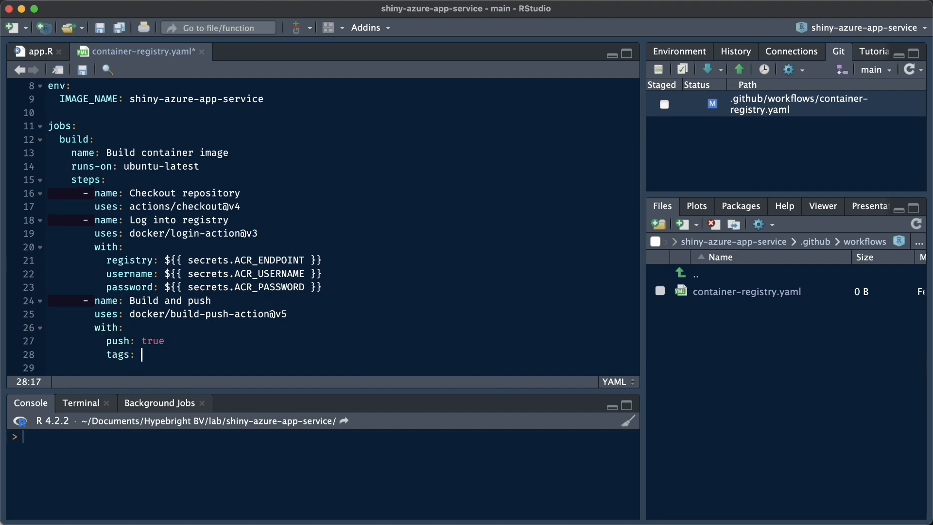
{"action": "type", "text": "${{ secrets.}}"}
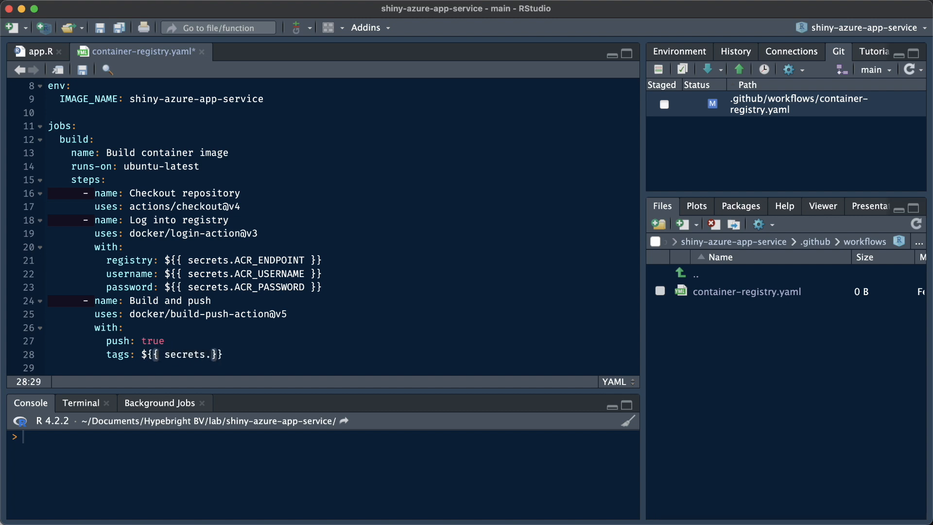
{"action": "type", "text": "ACR_ENDPOINT }}/"}
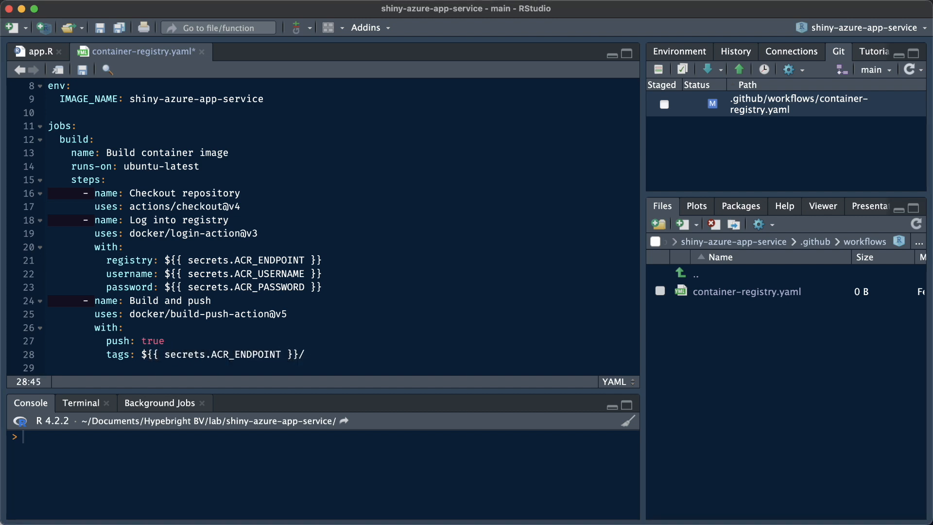
{"action": "type", "text": "${{ env.IMAGE_NAME }}"}
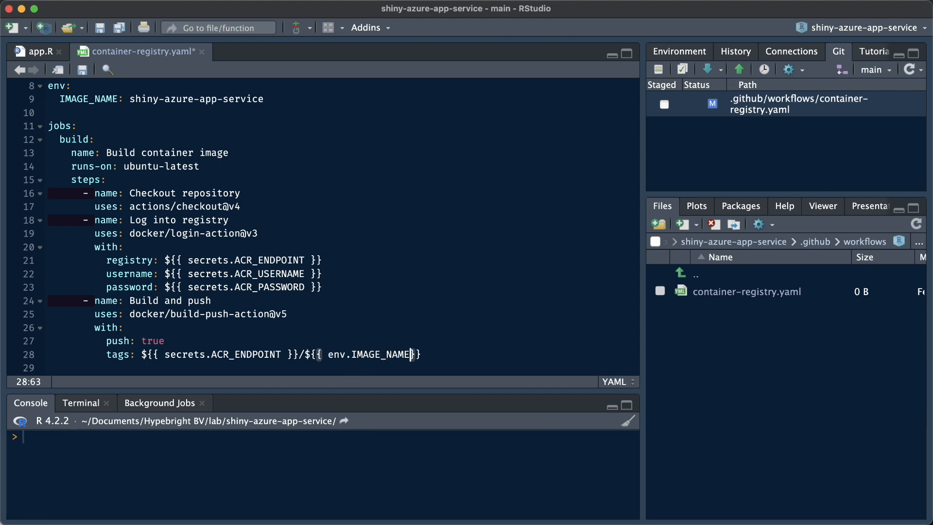
{"action": "double_click", "coordinate": [381, 354]}
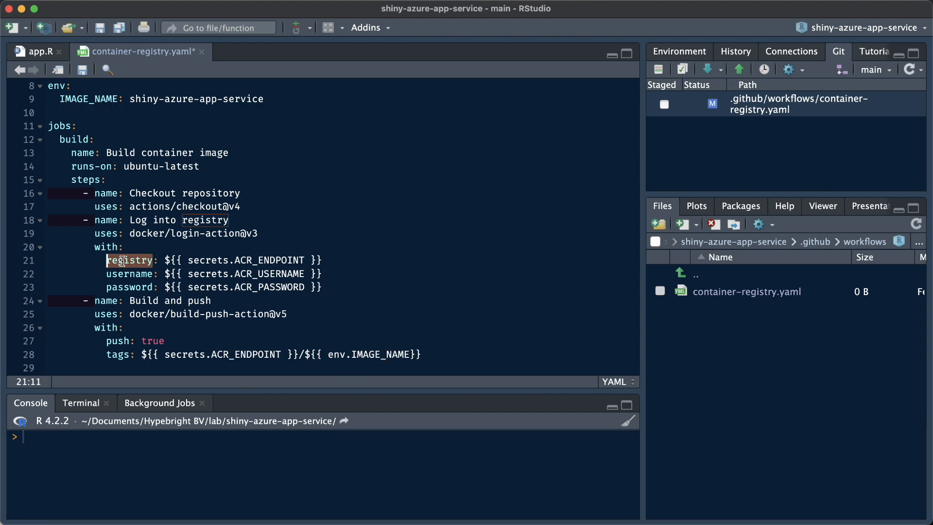
{"action": "left_click", "coordinate": [99, 28]}
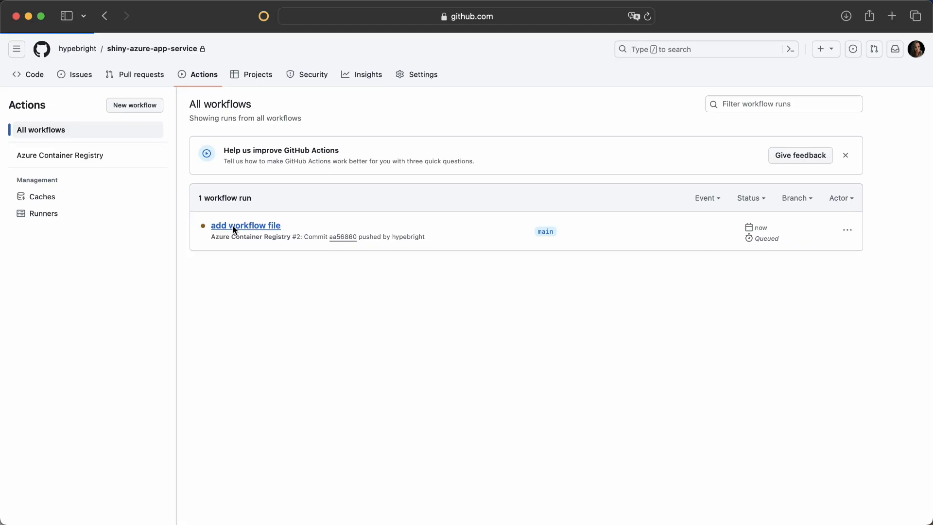
Open the 'add workflow file' run and its Build container image job to watch it succeed
{"action": "left_click", "coordinate": [246, 225]}
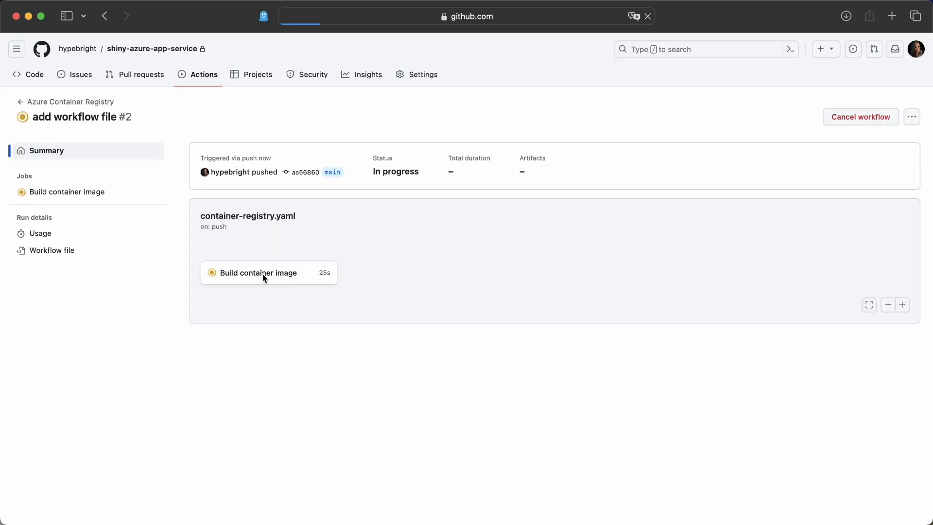
{"action": "left_click", "coordinate": [258, 273]}
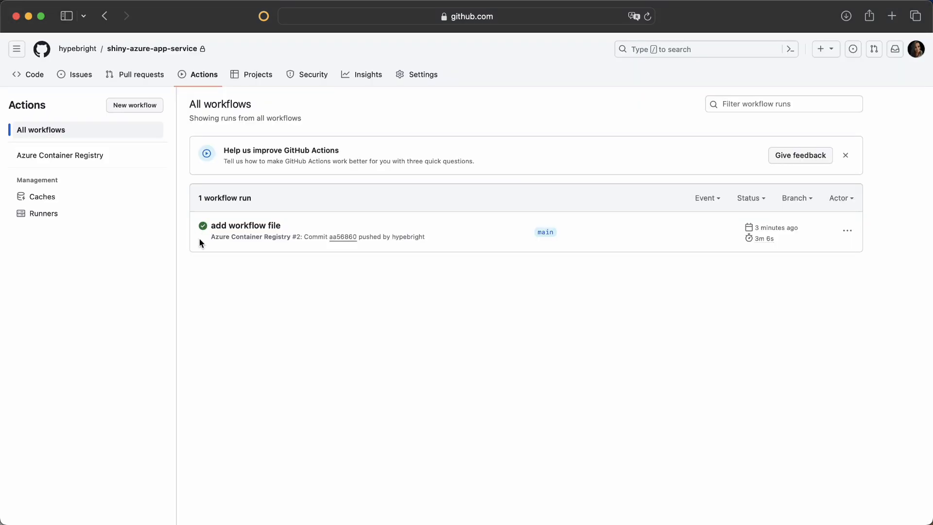
{"action": "mouse_move", "coordinate": [231, 231]}
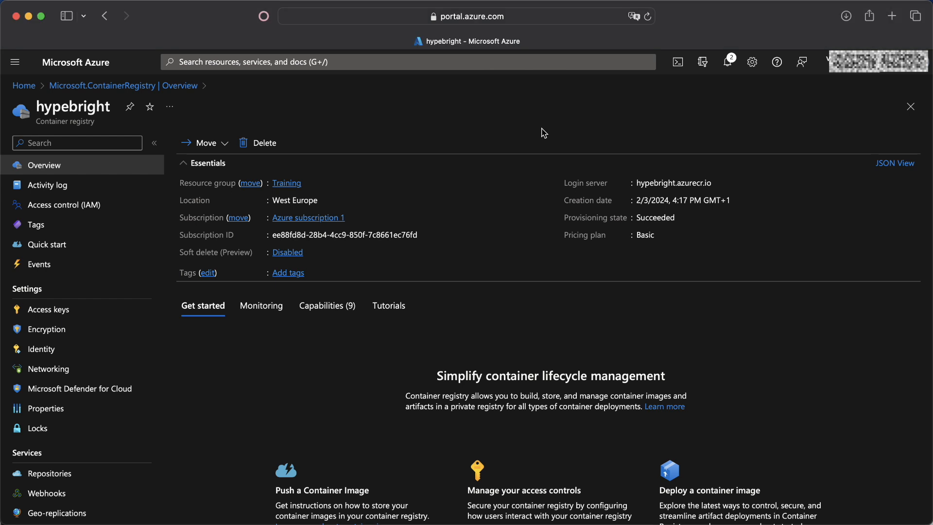
Verify hypebright's shiny-azure-app-service repository has a 'latest' tag, then return to portal Home
{"action": "scroll", "scroll_direction": "down", "scroll_amount": 3}
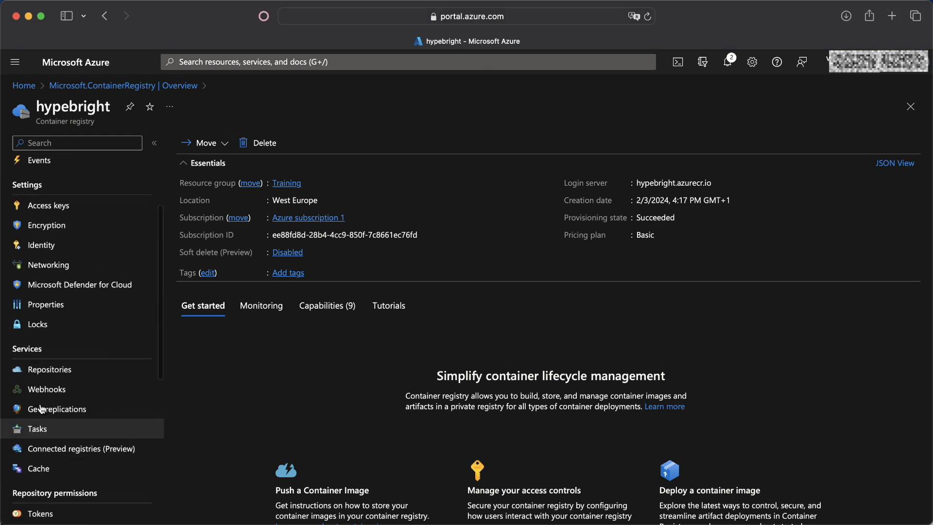
{"action": "left_click", "coordinate": [49, 369]}
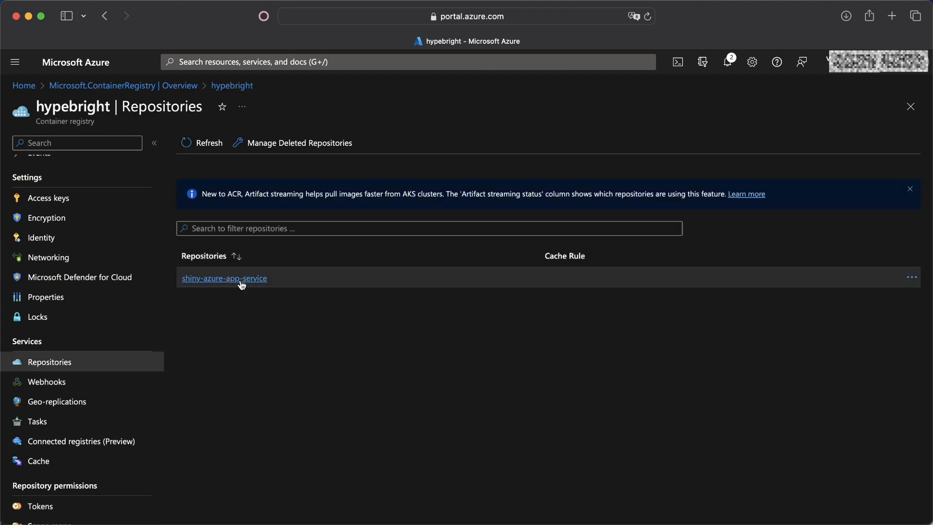
{"action": "left_click", "coordinate": [224, 278]}
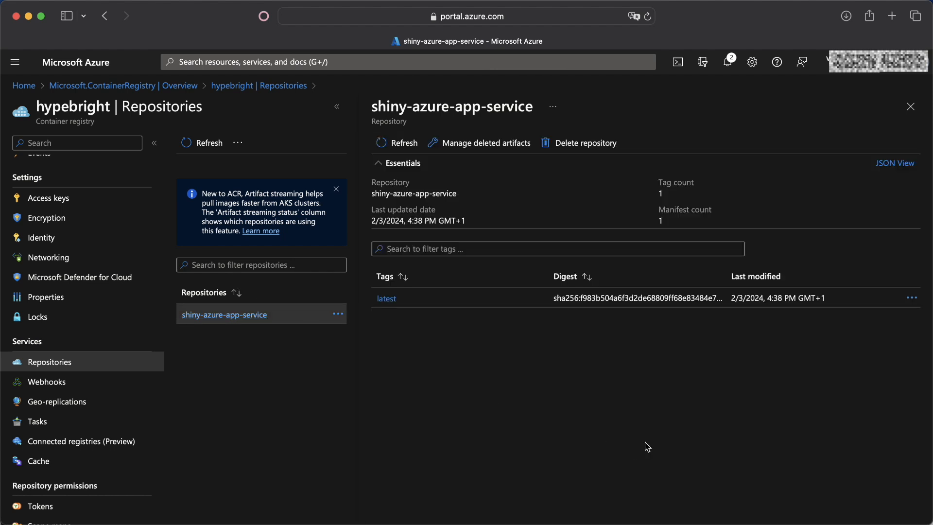
{"action": "mouse_move", "coordinate": [678, 444]}
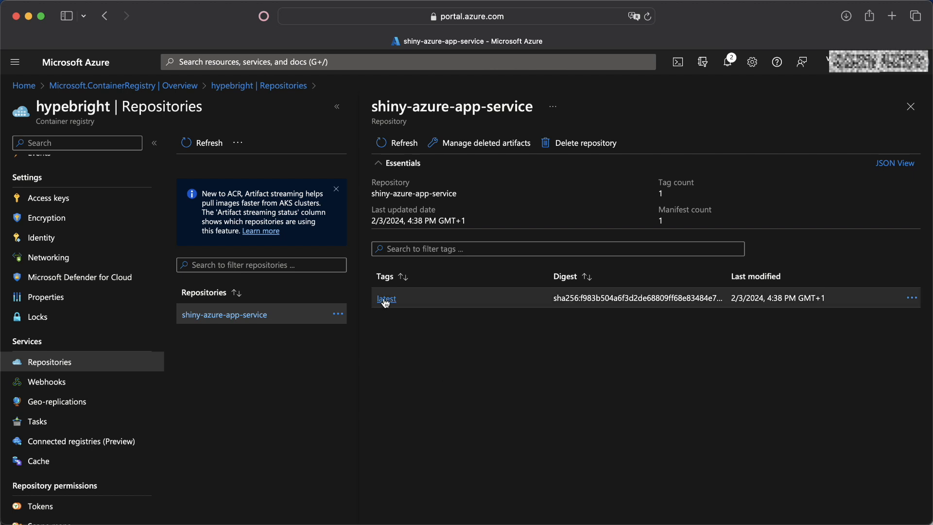
{"action": "left_click", "coordinate": [385, 299]}
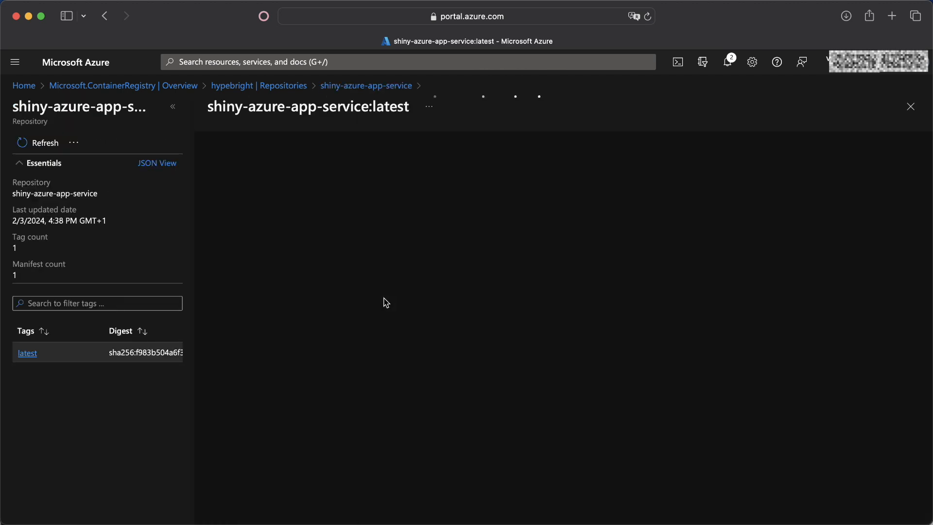
{"action": "left_click", "coordinate": [27, 353]}
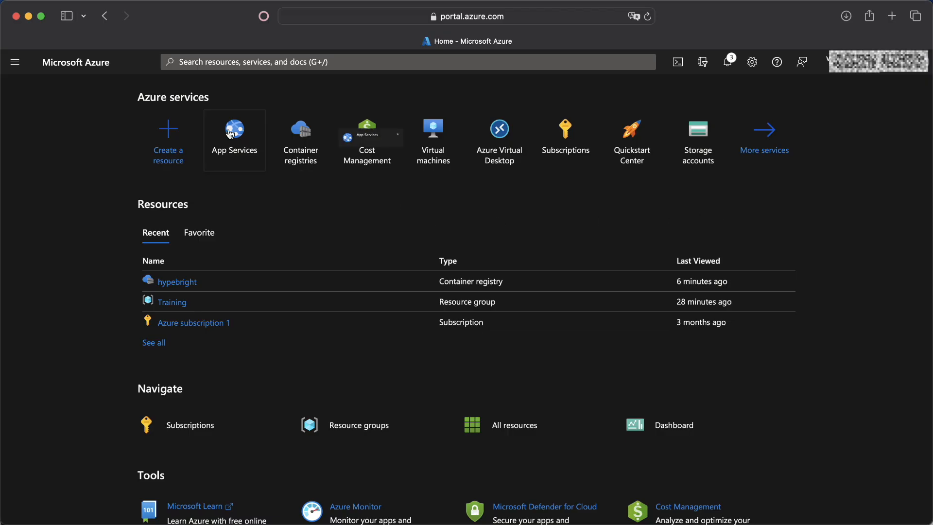
Start a new web app in the Training resource group named hangman-shiny
{"action": "left_click", "coordinate": [234, 130]}
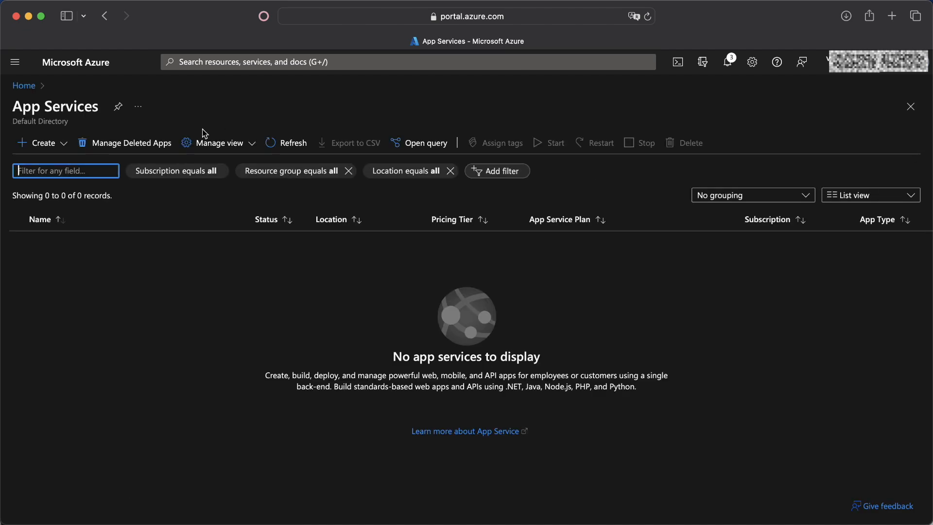
{"action": "left_click", "coordinate": [43, 143]}
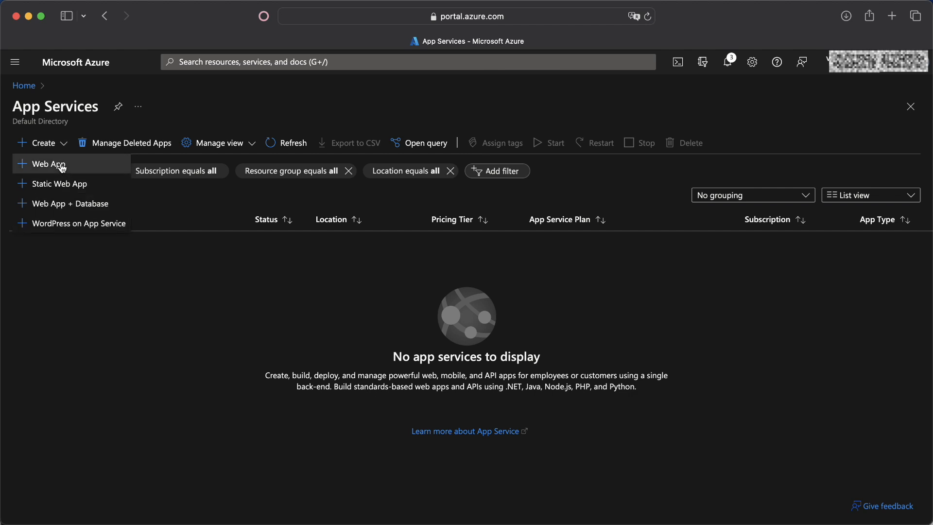
{"action": "left_click", "coordinate": [47, 164]}
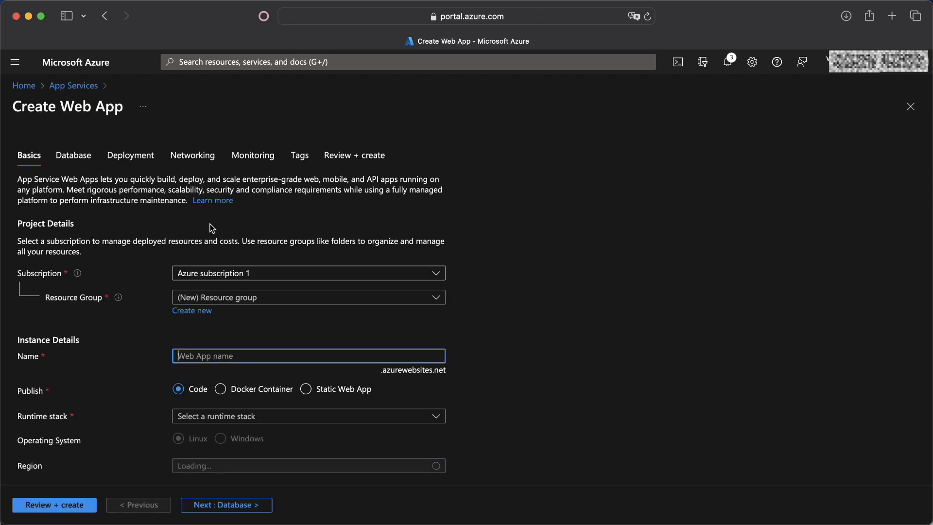
{"action": "left_click", "coordinate": [308, 297]}
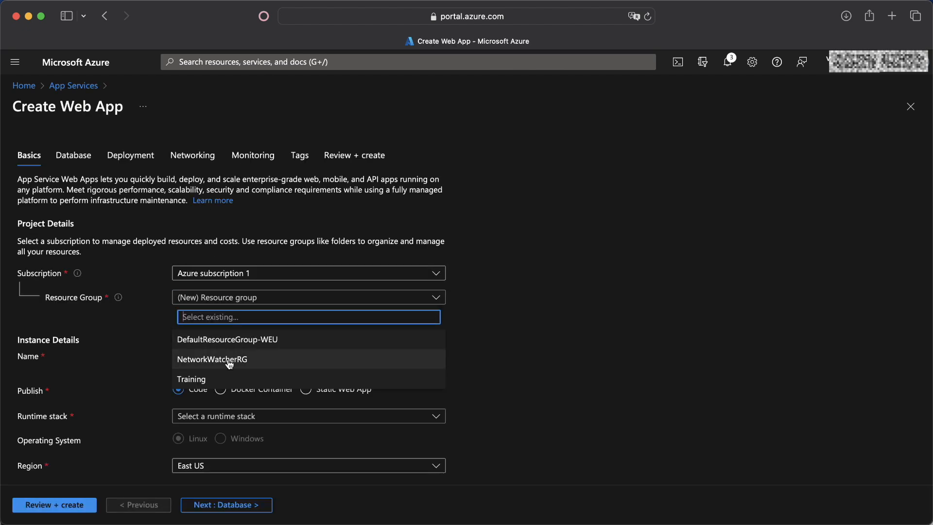
{"action": "left_click", "coordinate": [191, 379]}
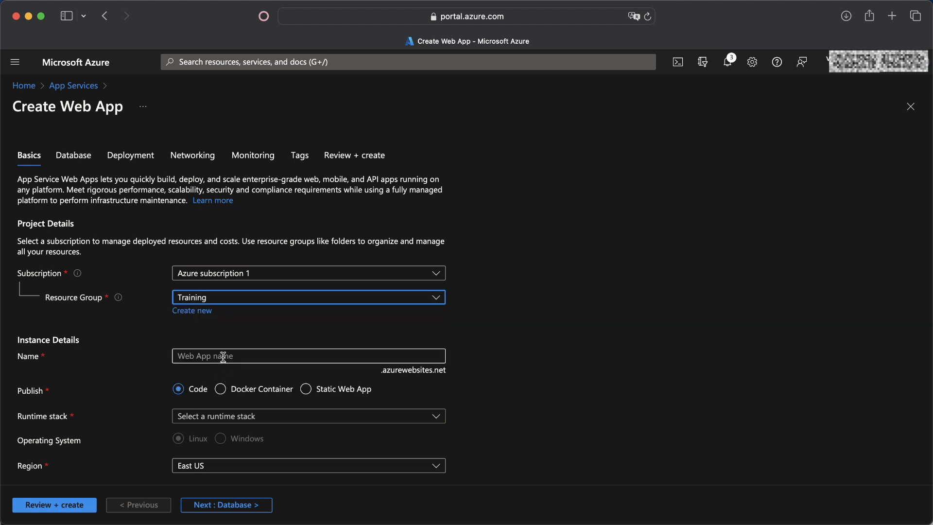
{"action": "left_click", "coordinate": [309, 355]}
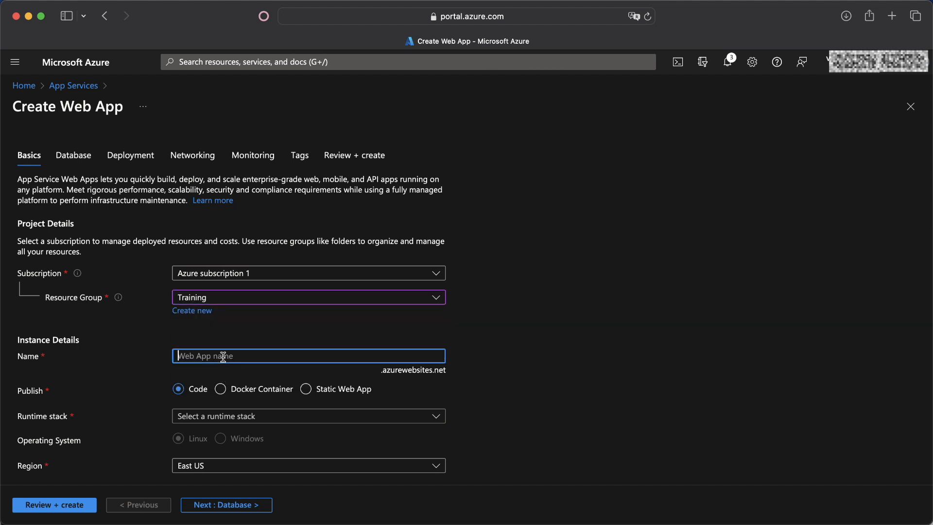
{"action": "type", "text": "hangman-shiny"}
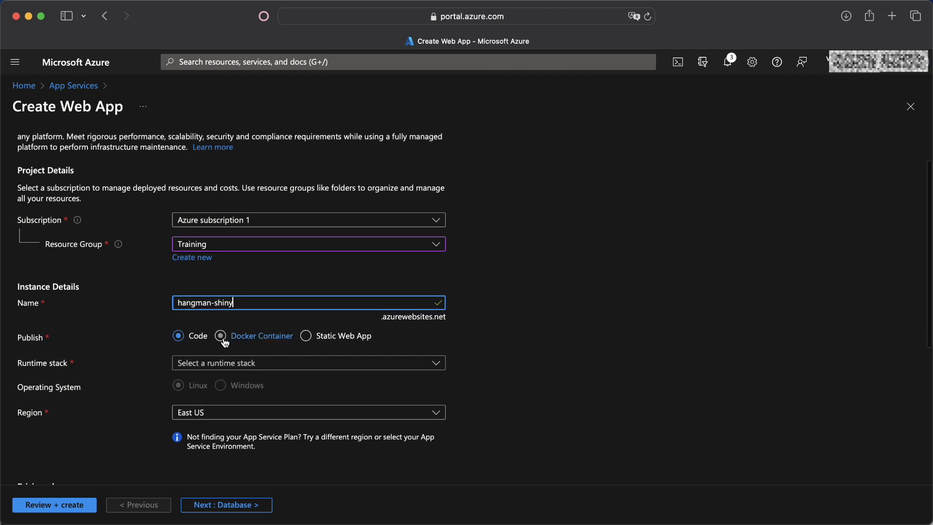
Publish it as a Linux Docker container in West Europe on the Free F1 plan
{"action": "left_click", "coordinate": [221, 335]}
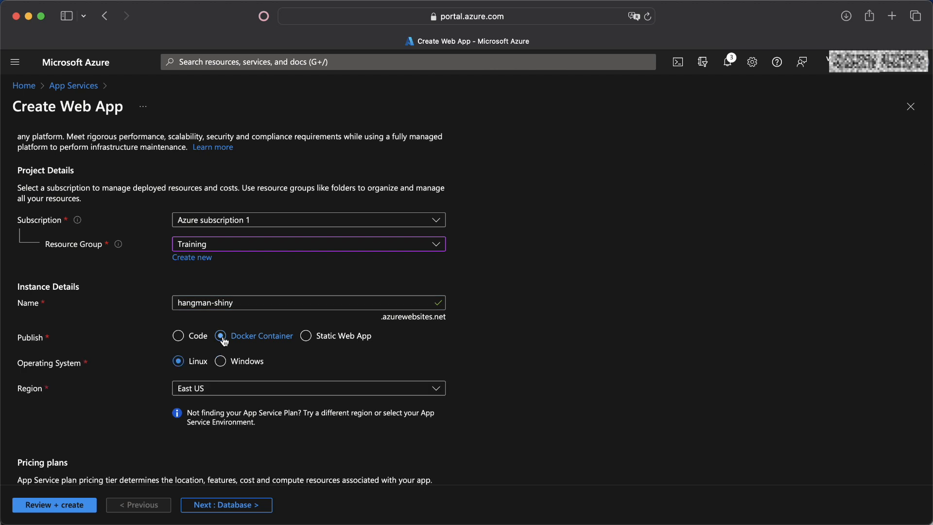
{"action": "left_click", "coordinate": [308, 388]}
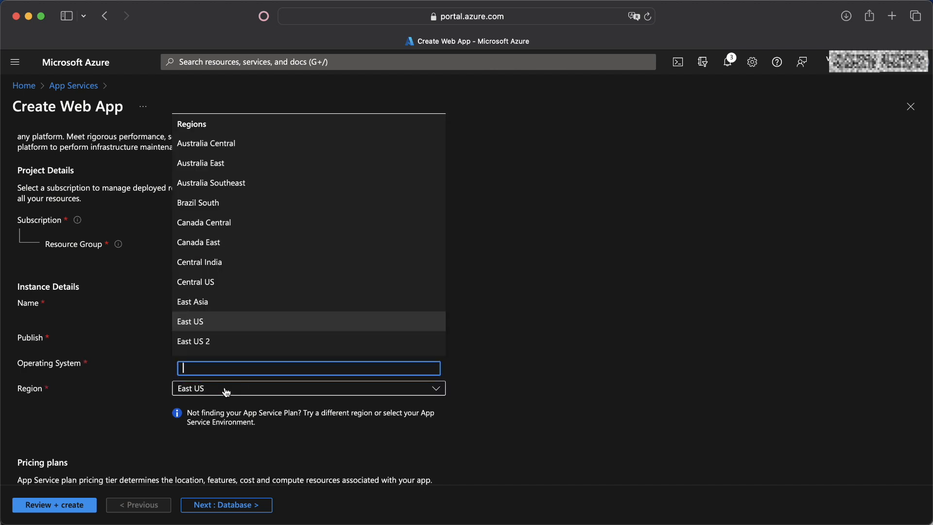
{"action": "type", "text": "west"}
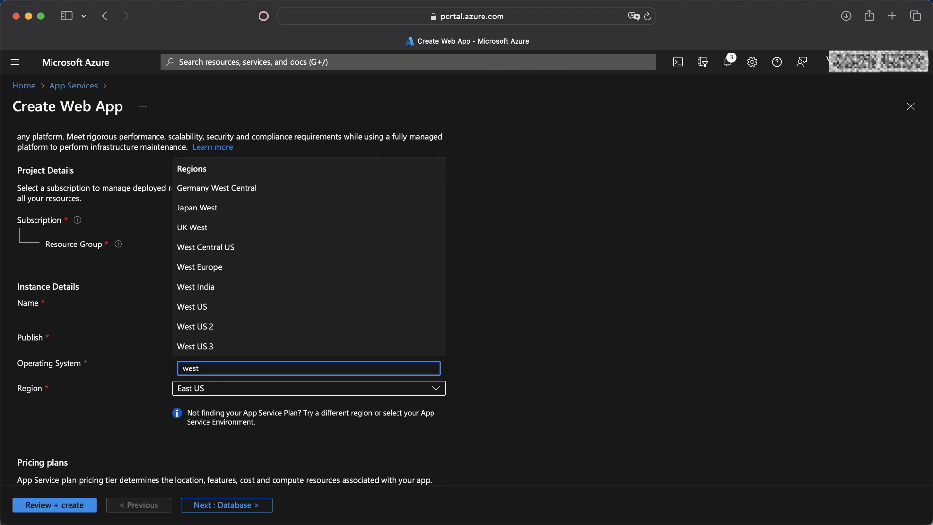
{"action": "left_click", "coordinate": [199, 266]}
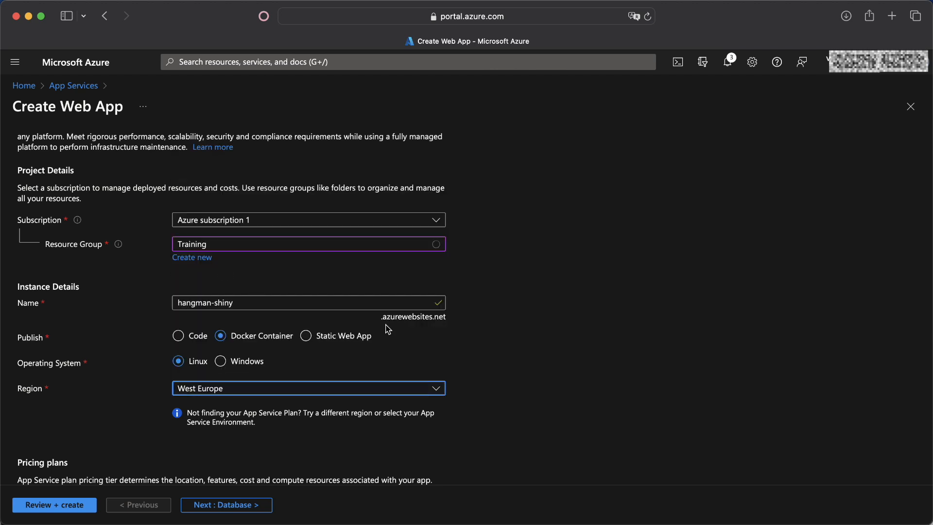
{"action": "scroll", "scroll_direction": "down", "scroll_amount": 3}
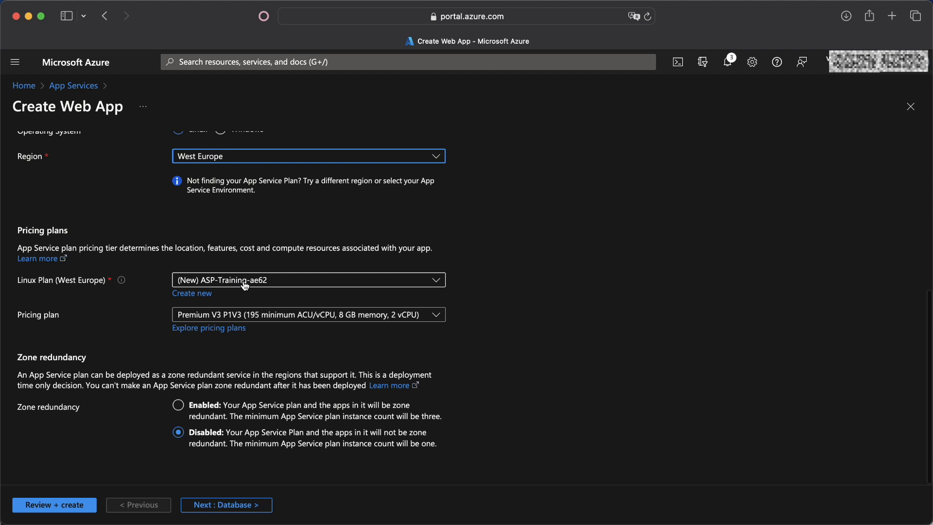
{"action": "left_click", "coordinate": [309, 280]}
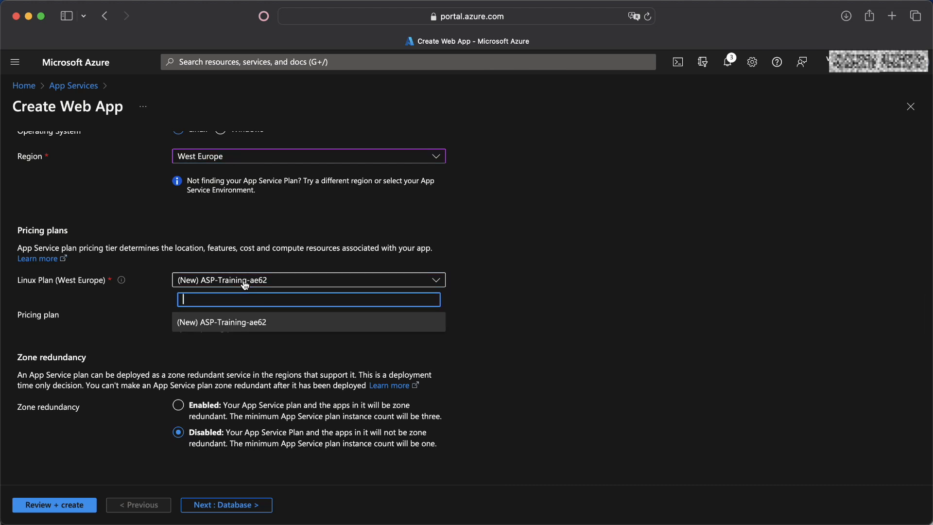
{"action": "left_click", "coordinate": [308, 314]}
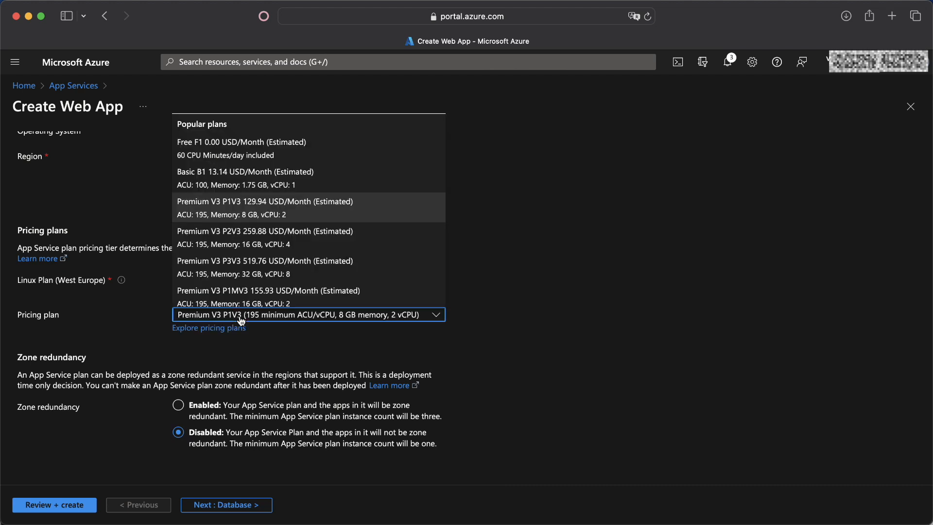
{"action": "mouse_move", "coordinate": [244, 179]}
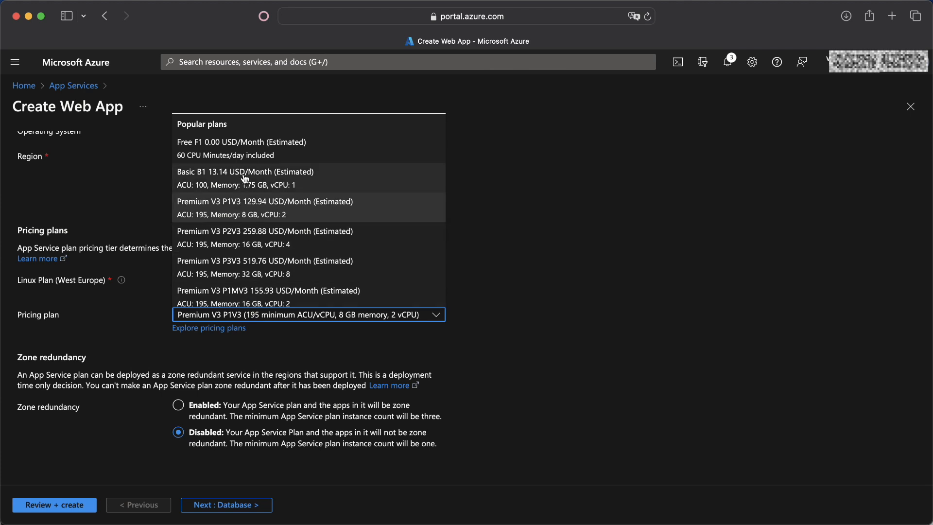
{"action": "mouse_move", "coordinate": [257, 215]}
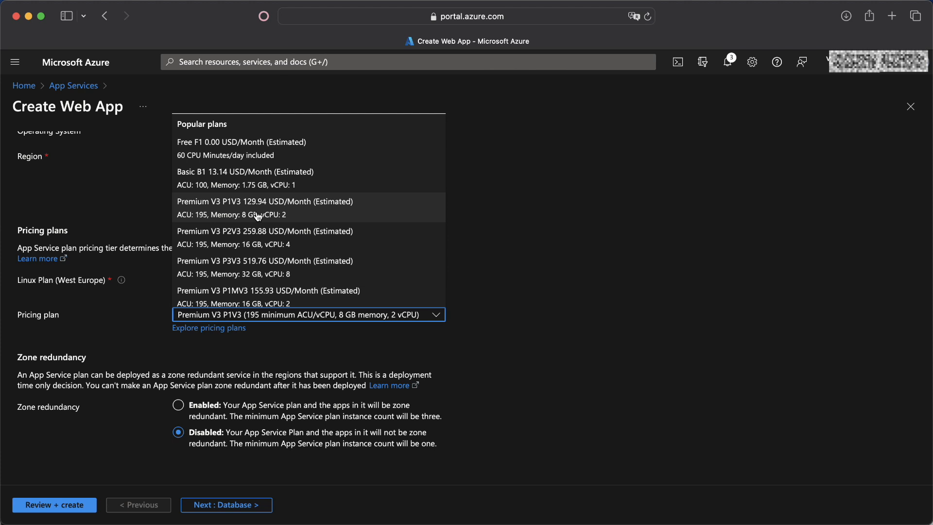
{"action": "mouse_move", "coordinate": [274, 292]}
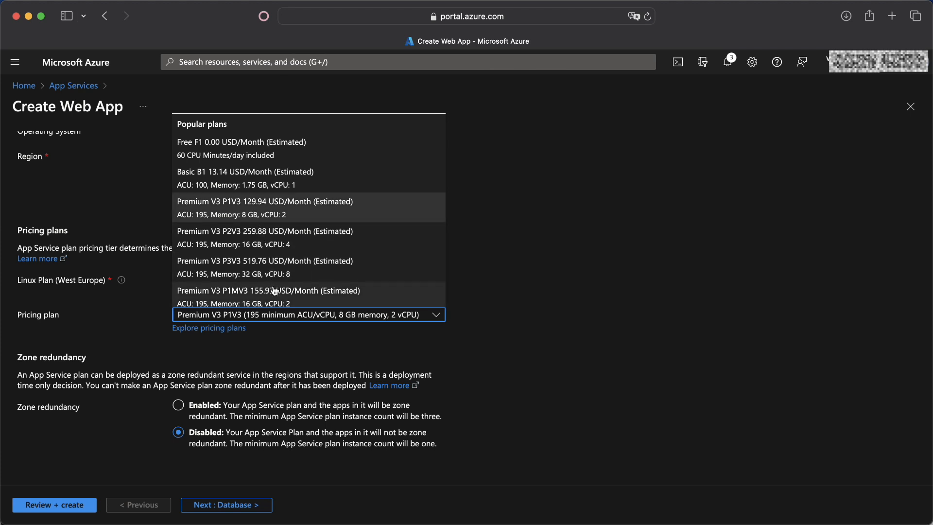
{"action": "scroll", "scroll_direction": "down", "scroll_amount": 3}
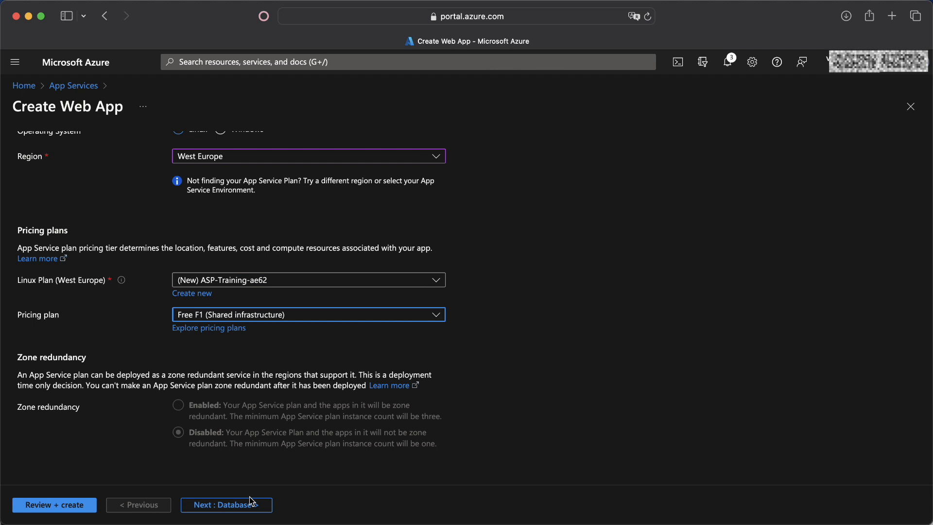
Use hypebright's shiny-azure-app-service:latest image from Azure Container Registry and reach Review + create
{"action": "left_click", "coordinate": [227, 505]}
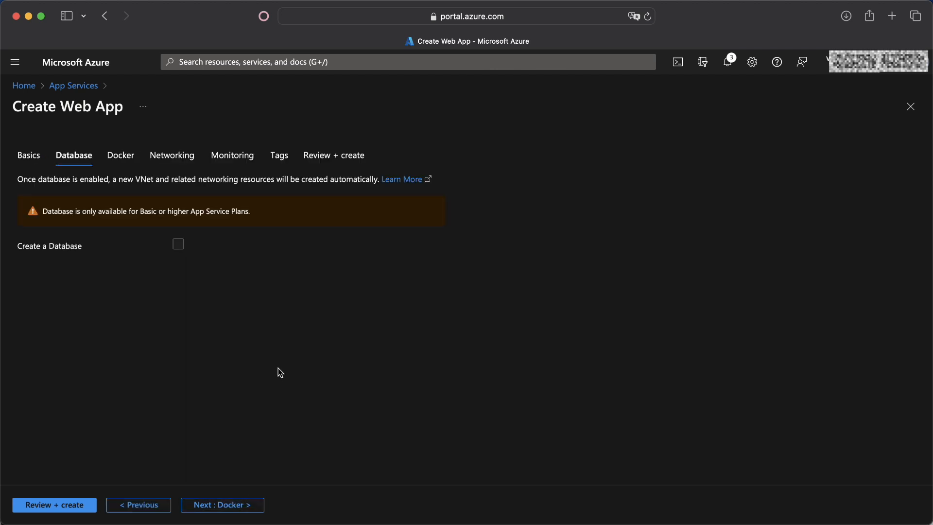
{"action": "left_click", "coordinate": [121, 155]}
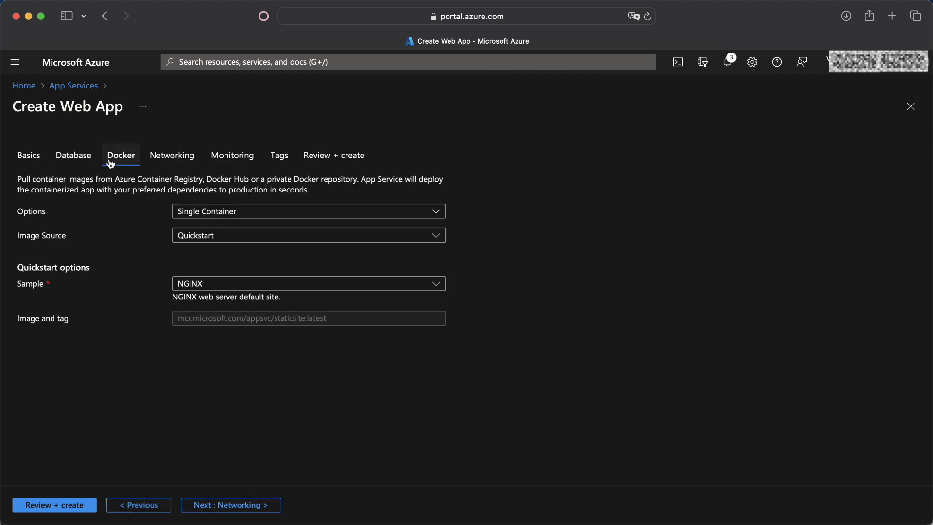
{"action": "left_click", "coordinate": [309, 211]}
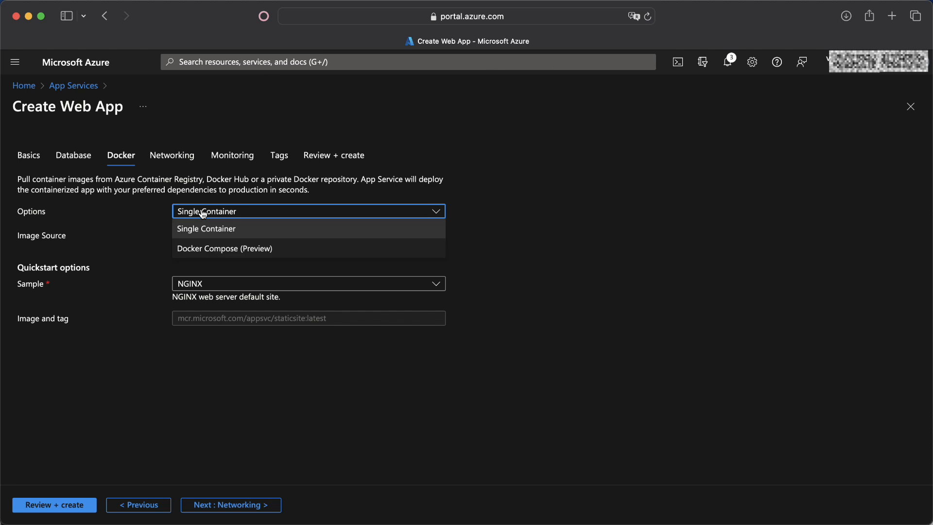
{"action": "mouse_move", "coordinate": [207, 214]}
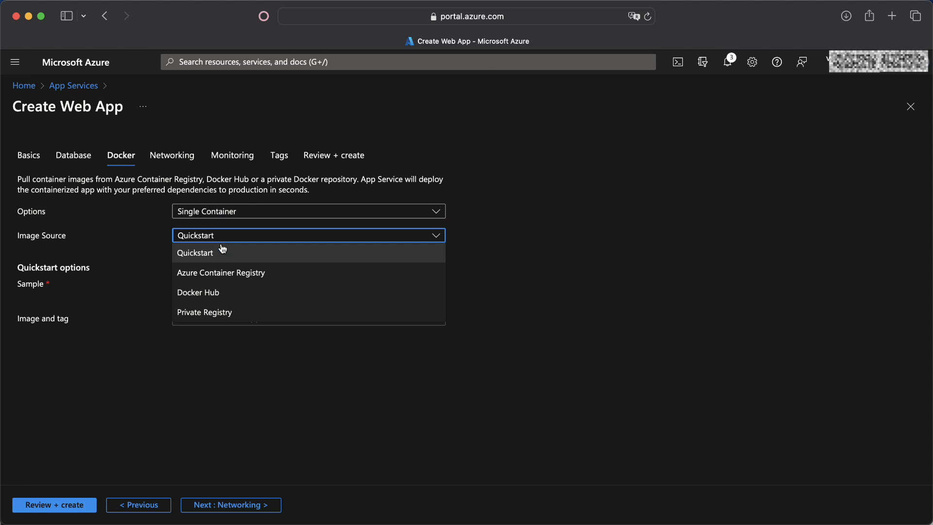
{"action": "left_click", "coordinate": [220, 272]}
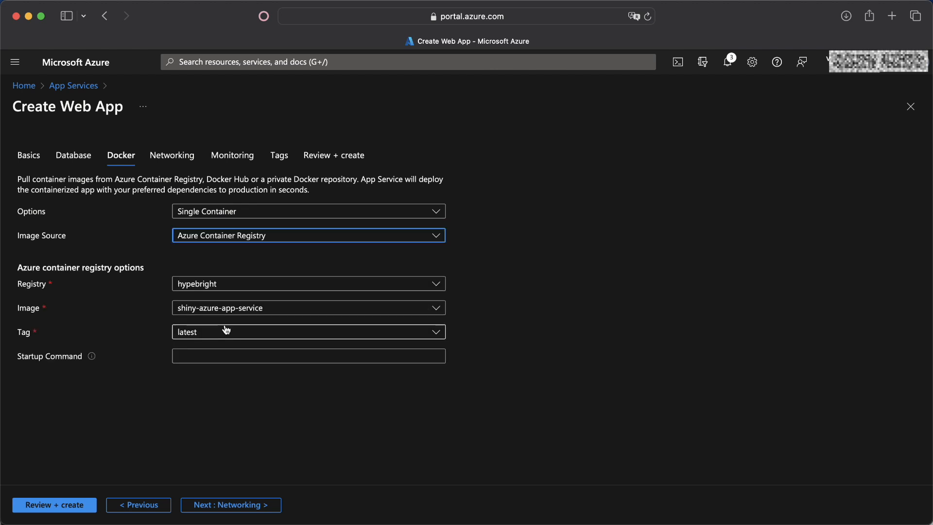
{"action": "mouse_move", "coordinate": [227, 330]}
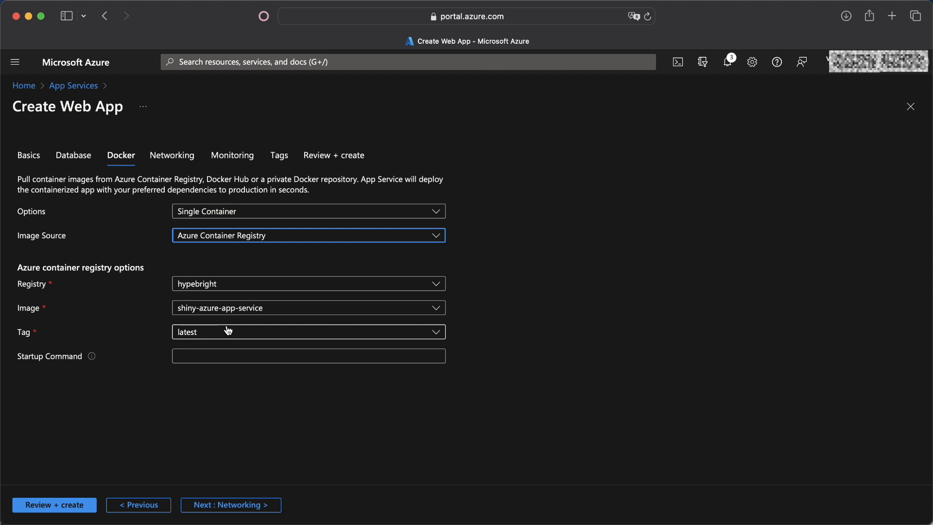
{"action": "left_click", "coordinate": [55, 505]}
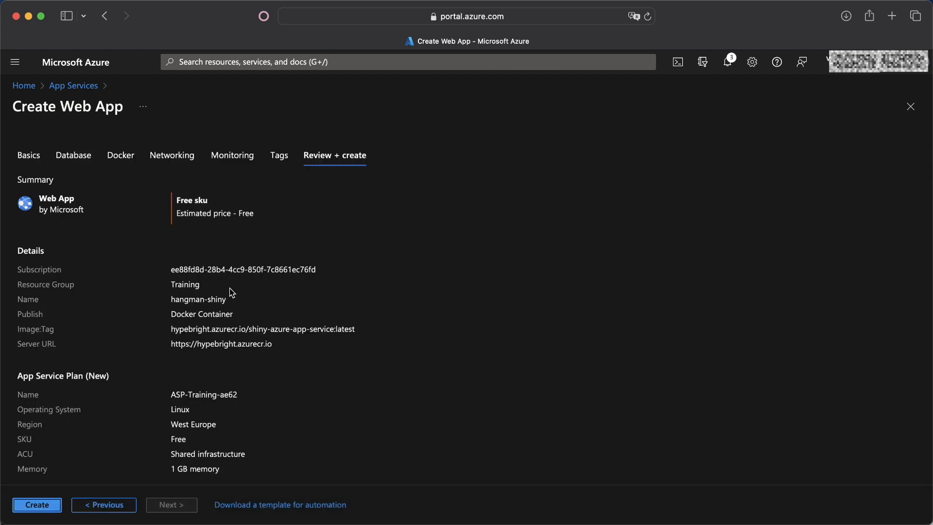
Review the summary and create the hangman-shiny web app
{"action": "scroll", "scroll_direction": "down", "scroll_amount": 3}
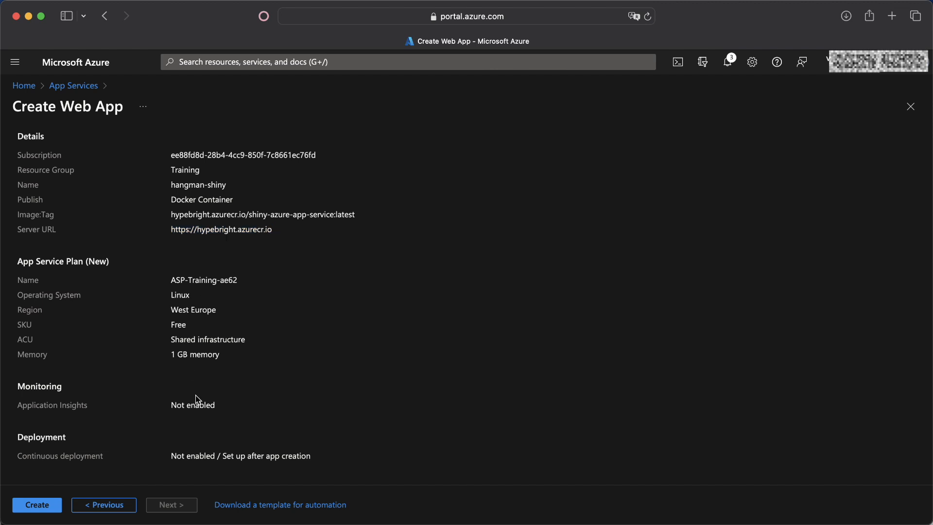
{"action": "mouse_move", "coordinate": [188, 444]}
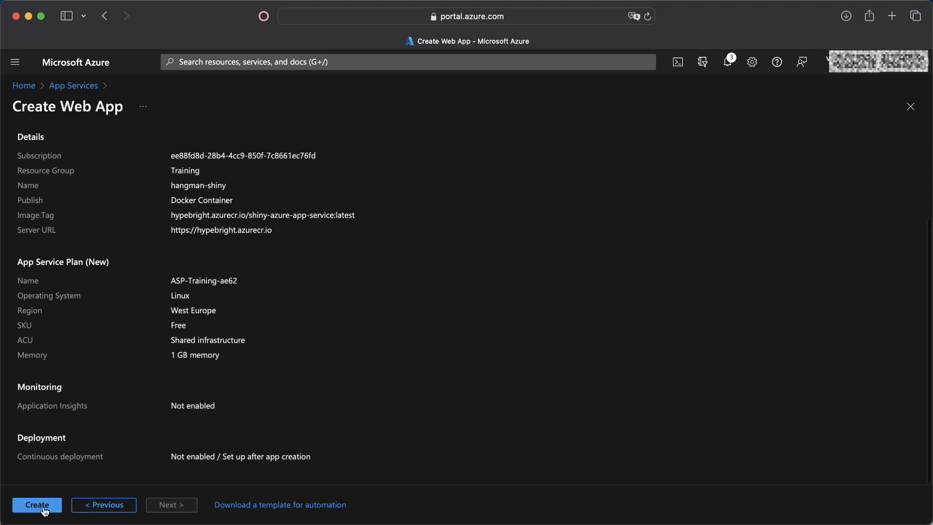
{"action": "left_click", "coordinate": [35, 505]}
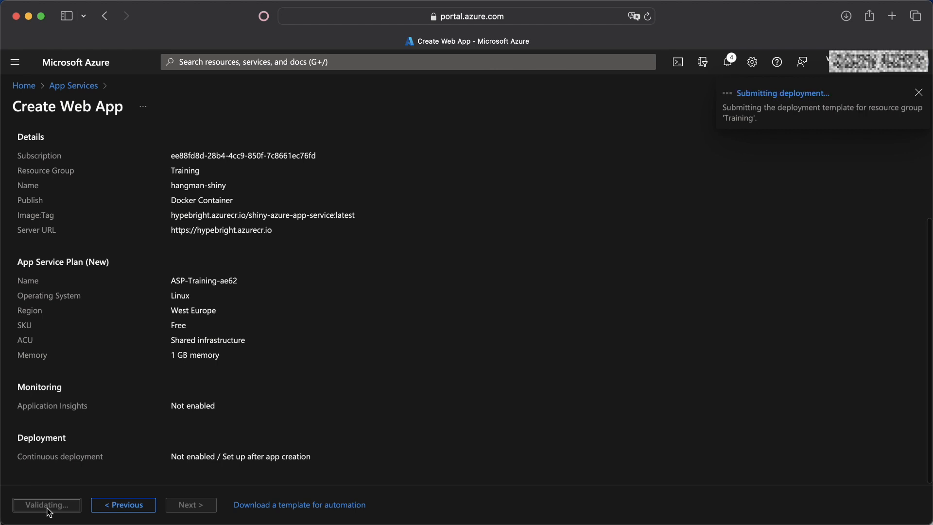
{"action": "left_click", "coordinate": [46, 504]}
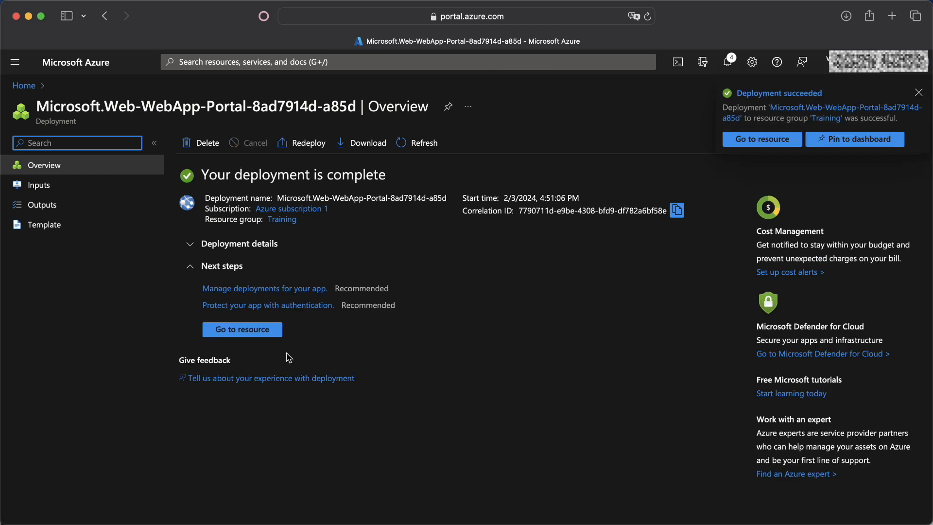
Go to the hangman-shiny App Service overview from the deployment page
{"action": "left_click", "coordinate": [242, 329]}
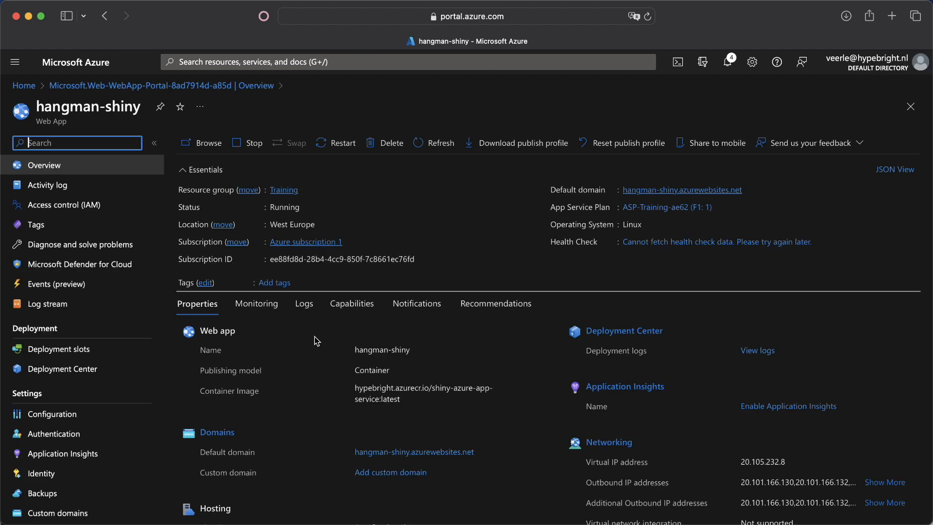
{"action": "mouse_move", "coordinate": [723, 219]}
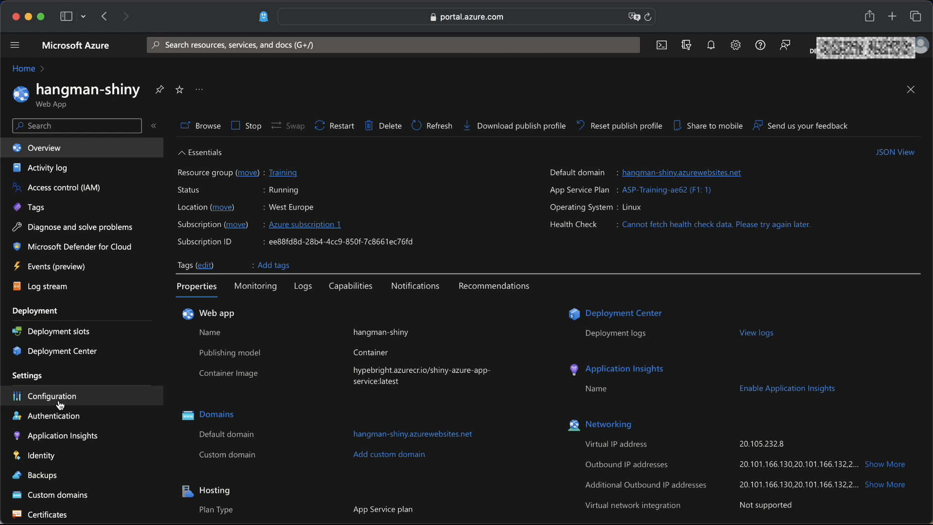
Add and save application setting WEBSITES_PORT = 3838, accept the restart, and return to Overview
{"action": "left_click", "coordinate": [51, 396]}
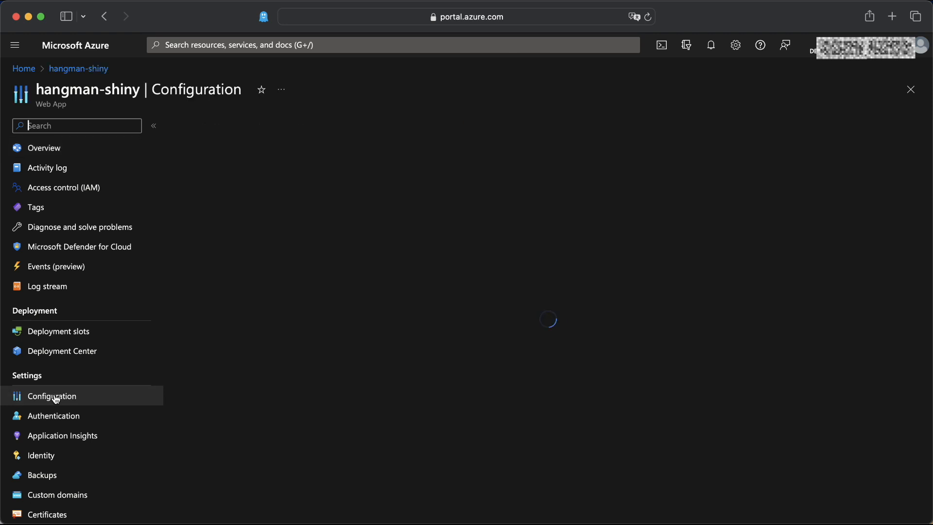
{"action": "left_click", "coordinate": [52, 396]}
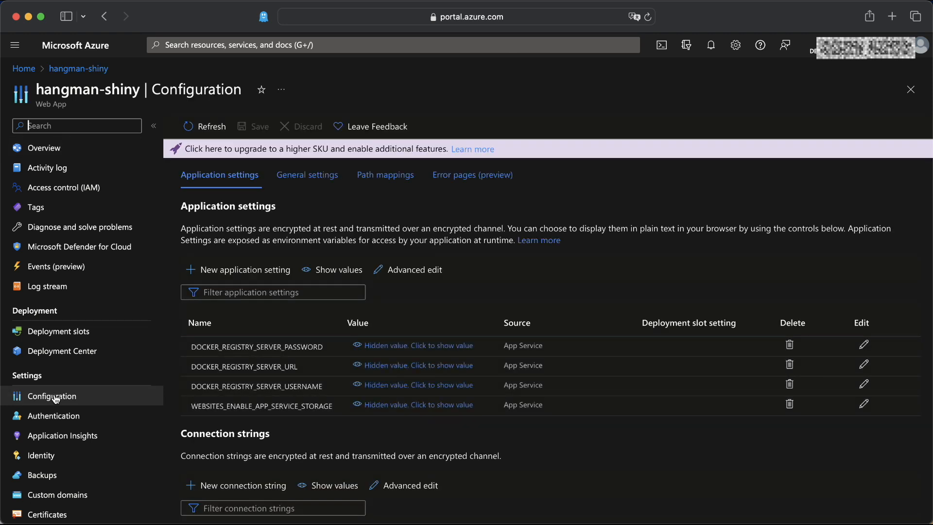
{"action": "mouse_move", "coordinate": [304, 362]}
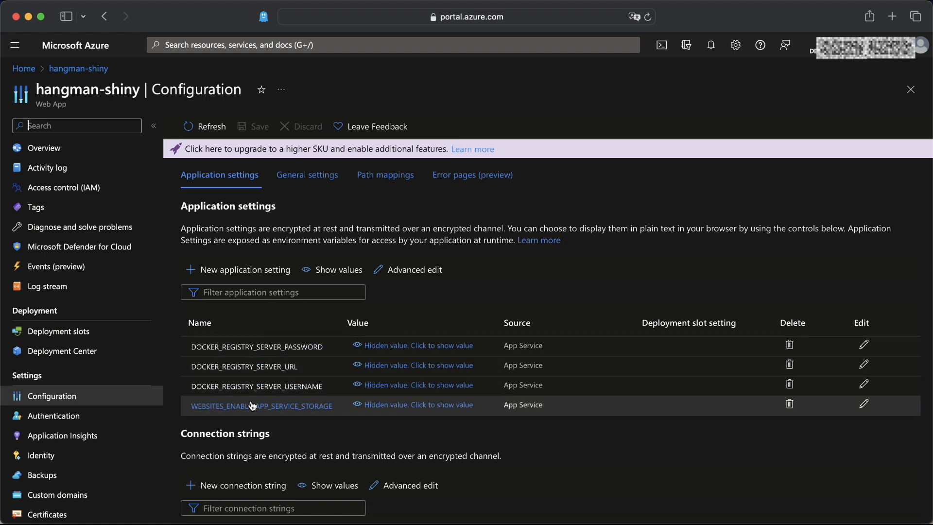
{"action": "left_click", "coordinate": [238, 270]}
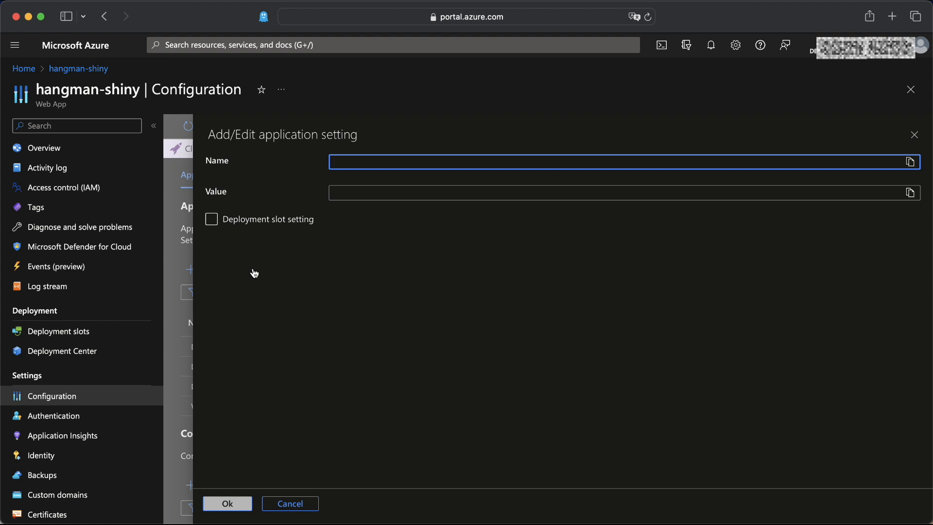
{"action": "type", "text": "WEBSITES_PORT"}
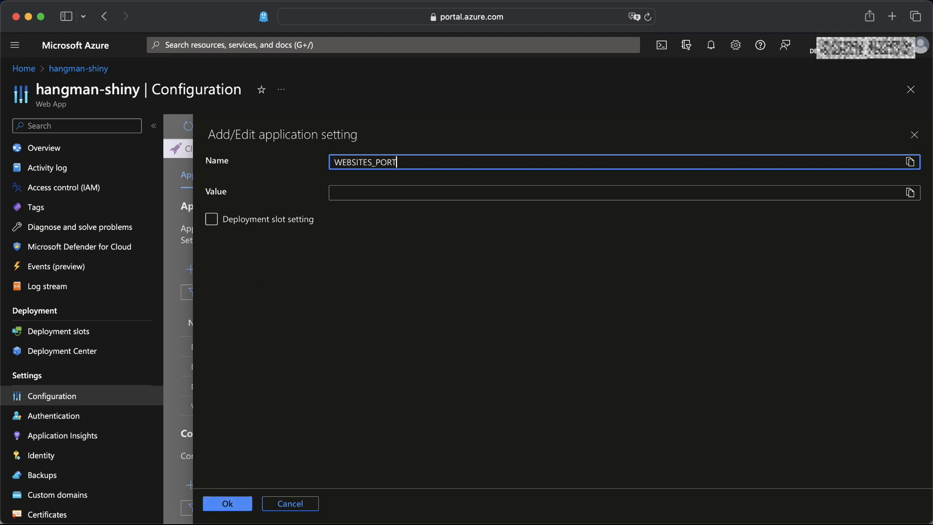
{"action": "type", "text": "3838"}
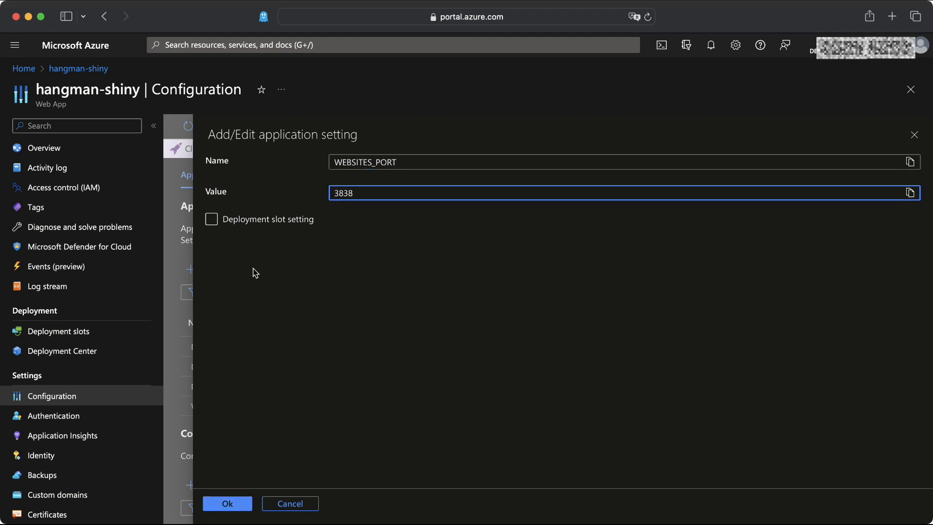
{"action": "left_click", "coordinate": [227, 503]}
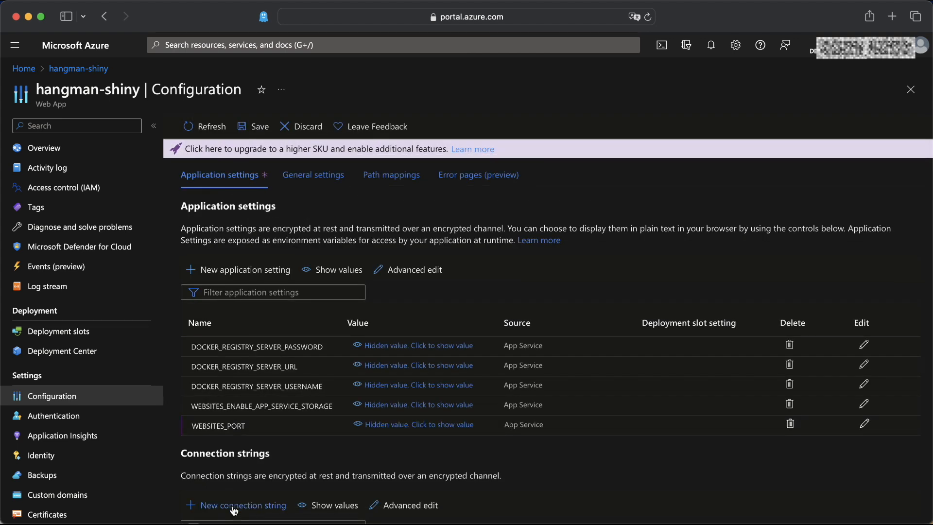
{"action": "left_click", "coordinate": [253, 127]}
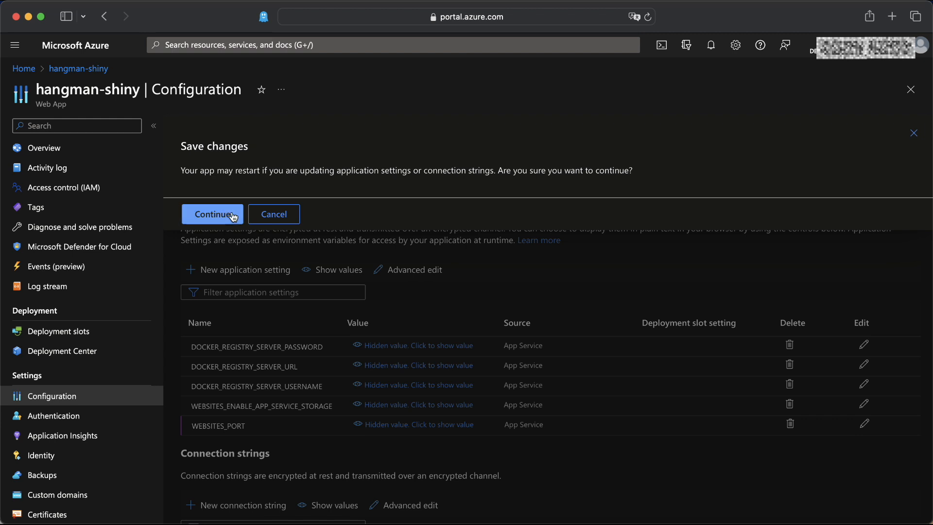
{"action": "left_click", "coordinate": [212, 214]}
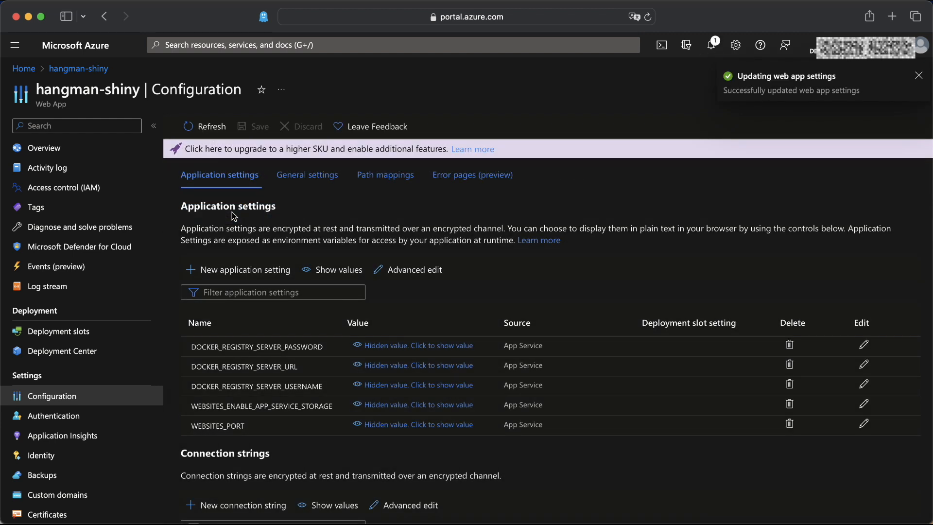
{"action": "left_click", "coordinate": [43, 148]}
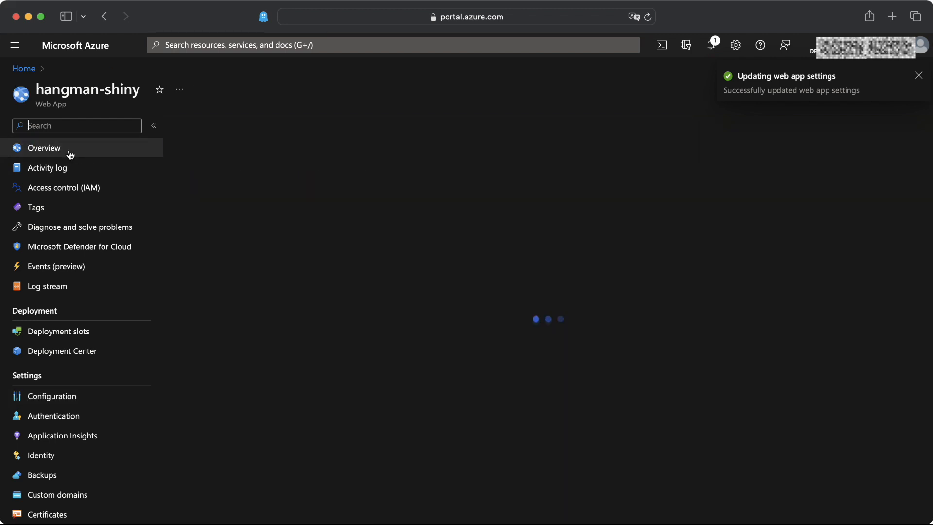